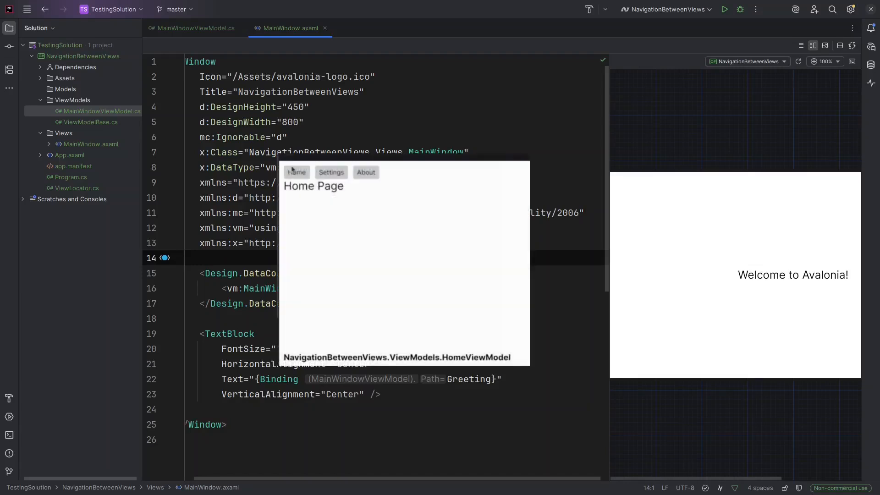
Cycle the running app through its Settings, About and Home pages to confirm each loads
left_click(331, 172)
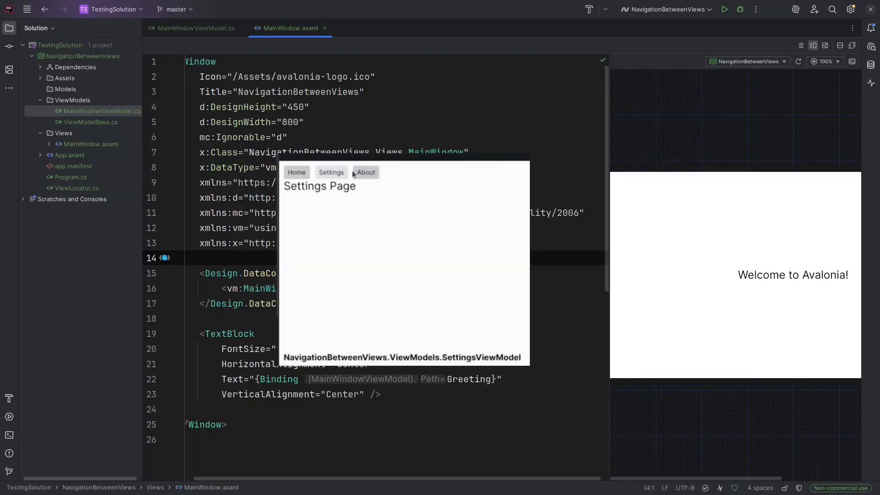
left_click(366, 171)
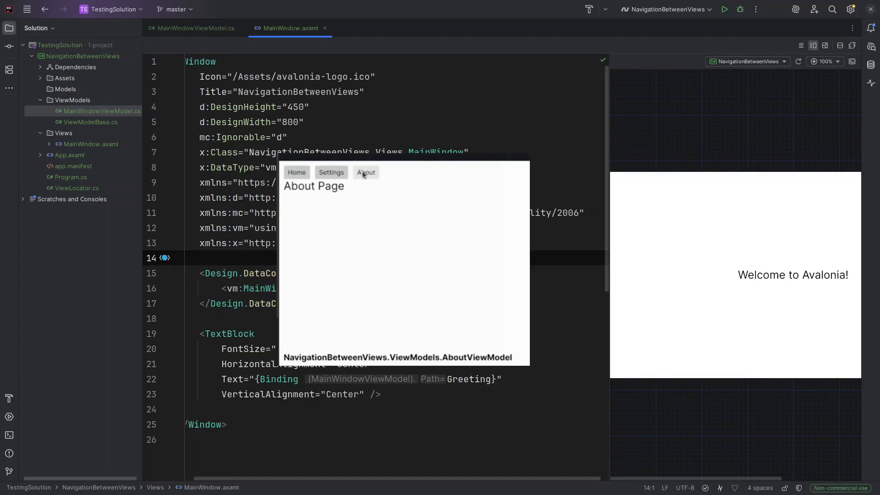
left_click(296, 173)
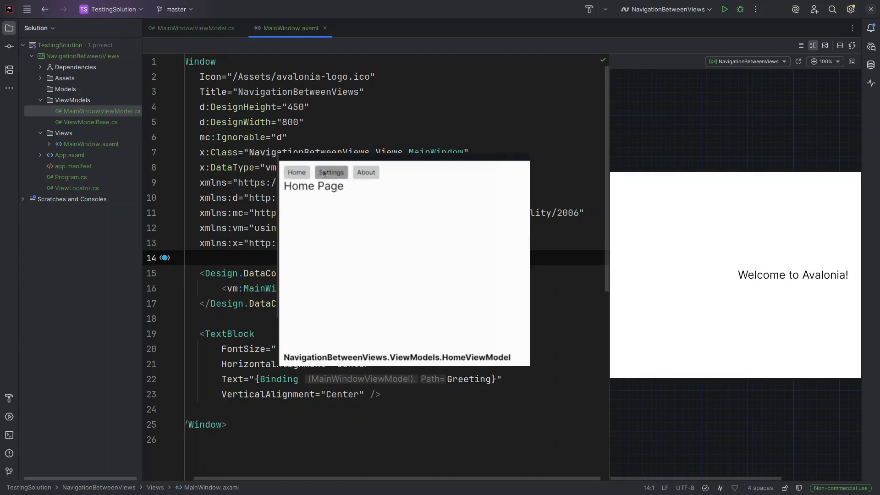
left_click(331, 172)
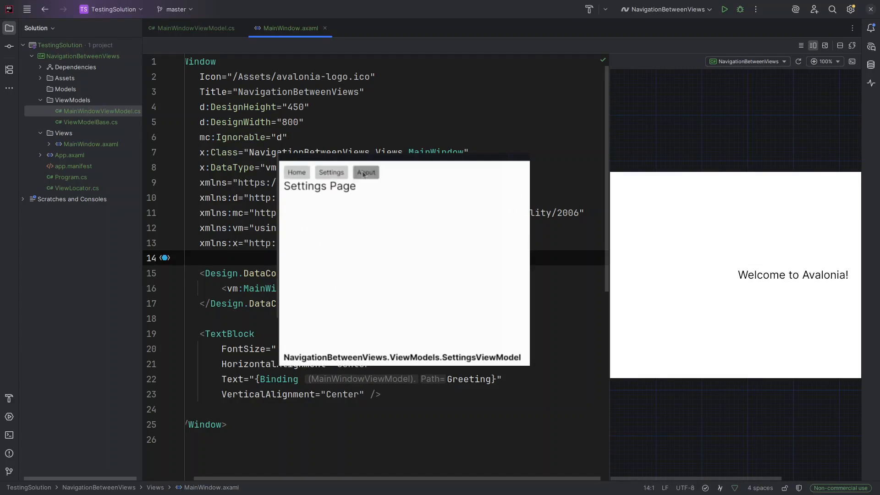
left_click(296, 172)
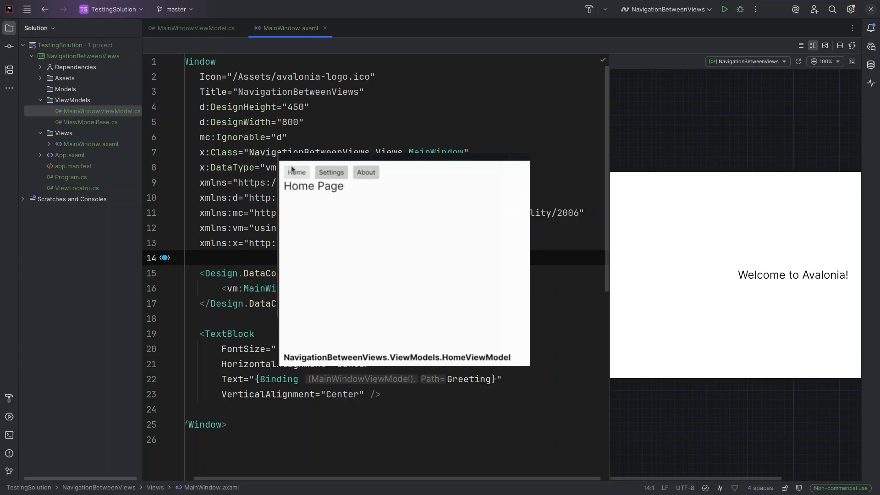
left_click(331, 171)
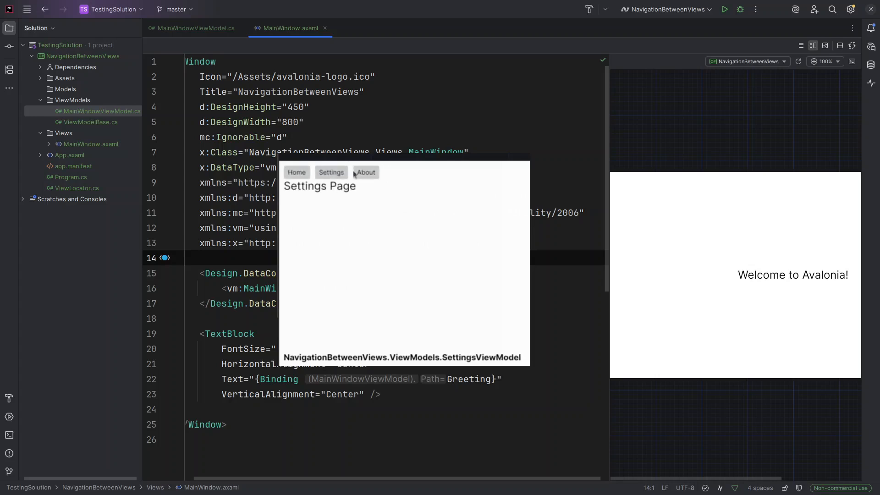
Repeat the Home/Settings/About navigation a second round to verify the pages switch reliably
left_click(365, 173)
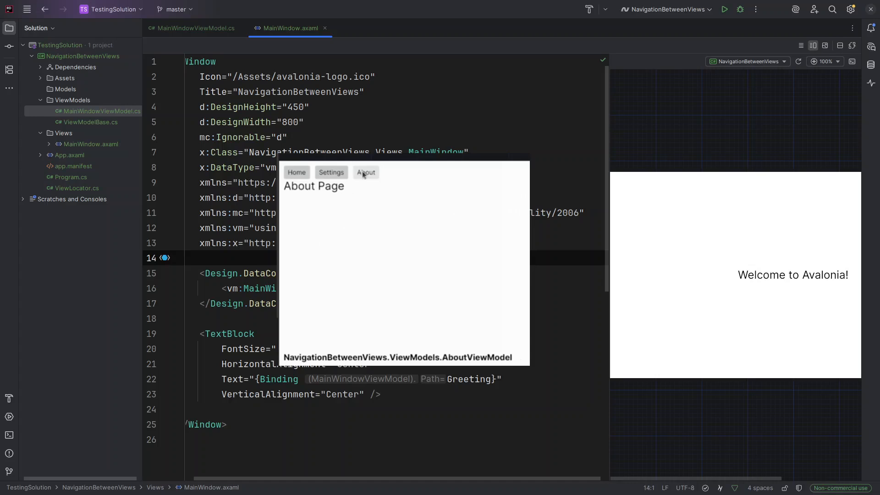
left_click(296, 172)
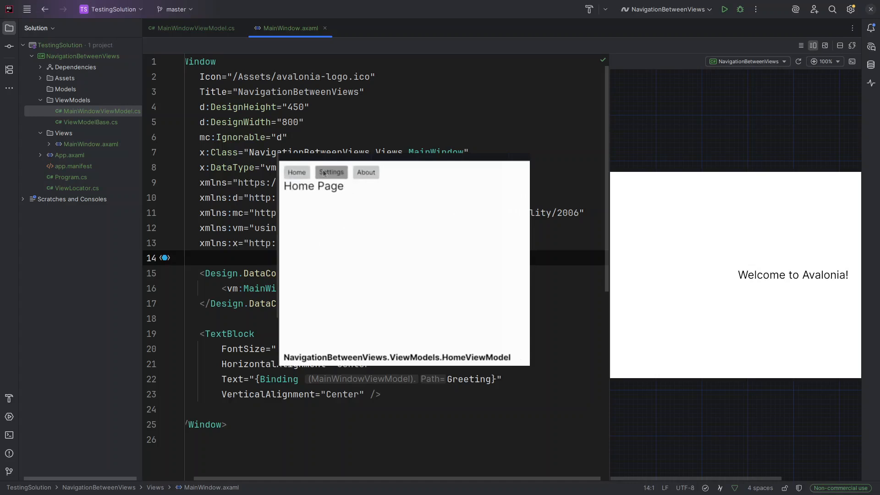
left_click(331, 173)
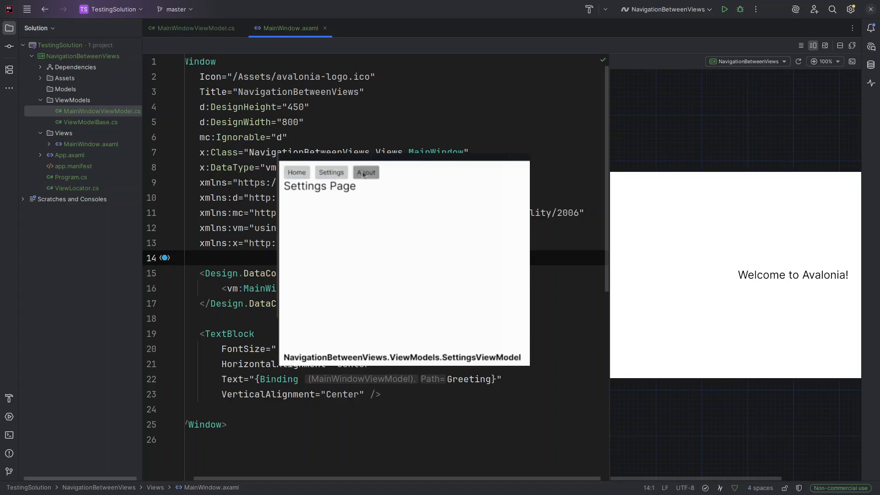
left_click(296, 172)
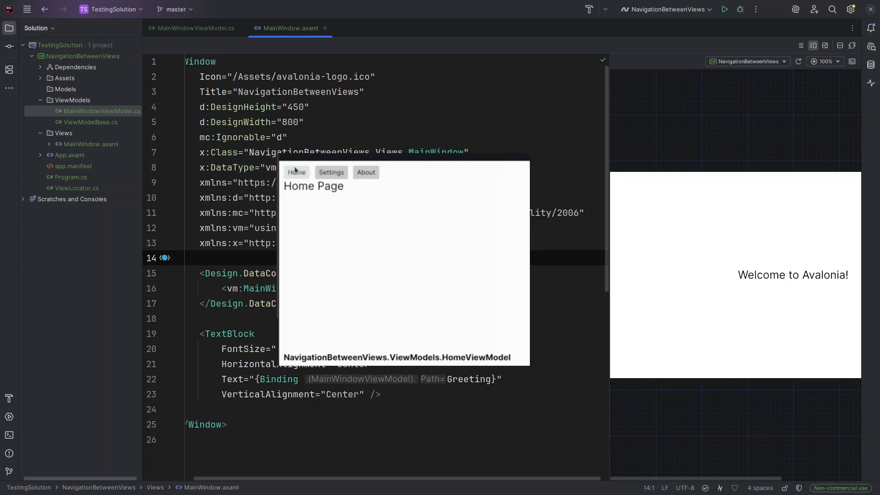
left_click(331, 171)
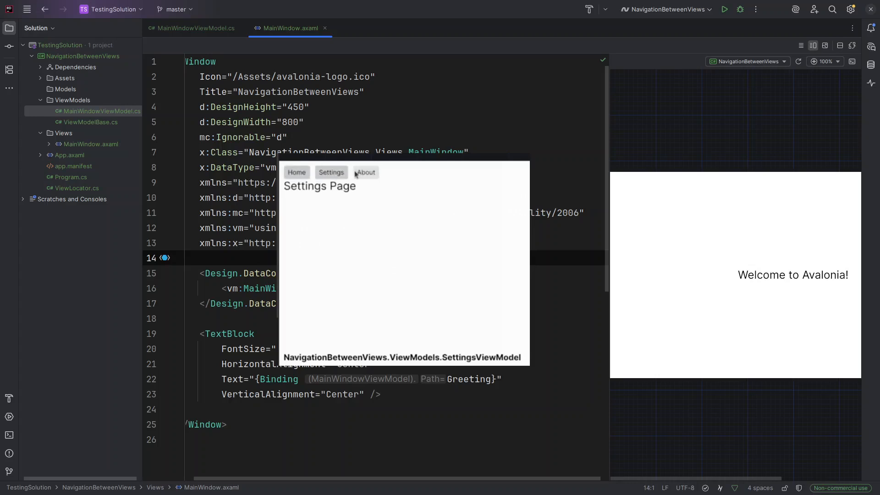
left_click(364, 172)
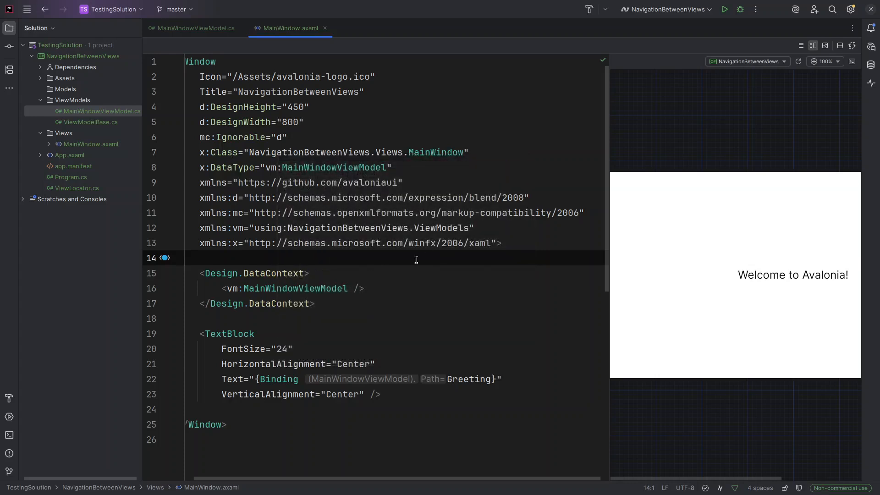
mouse_move(418, 297)
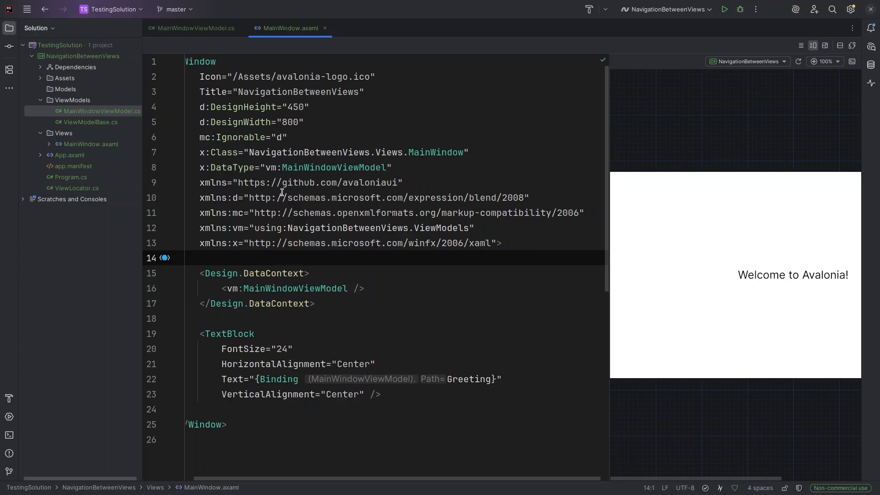
Create a new HomeViewModel class in ViewModels and make it partial, deriving from ViewModelBase
right_click(68, 99)
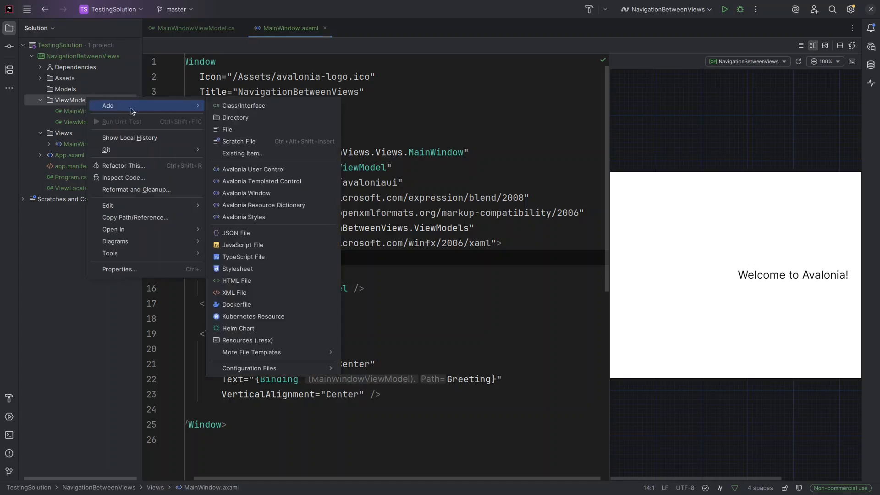
left_click(245, 106)
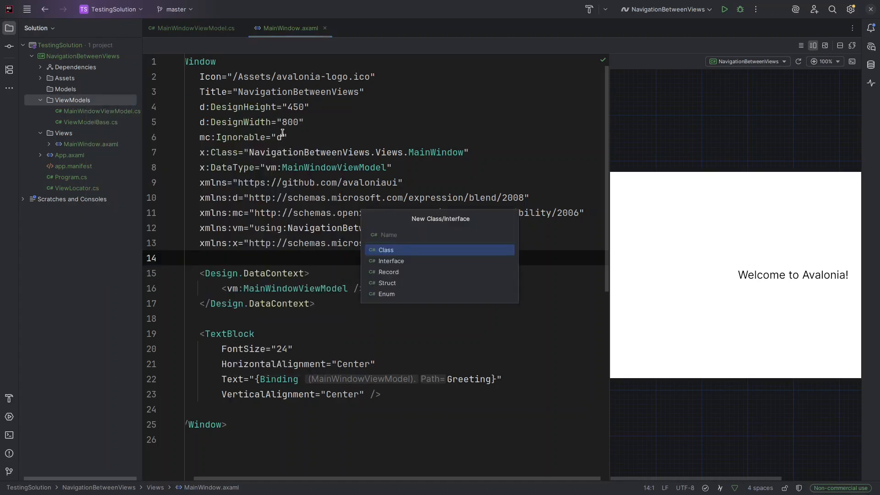
type("HomeV")
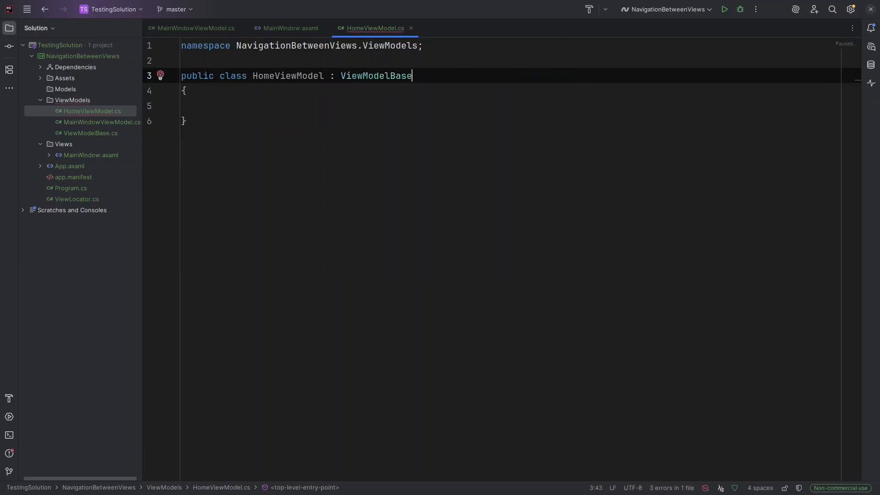
type("partial")
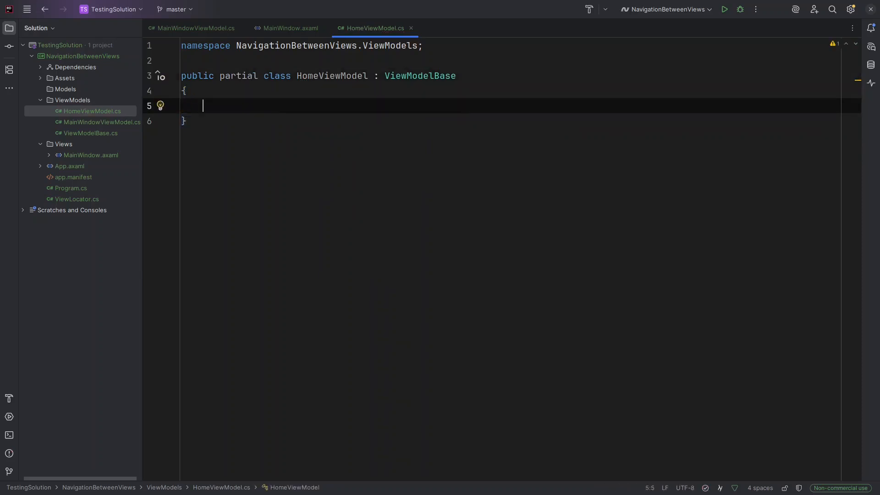
type("[")
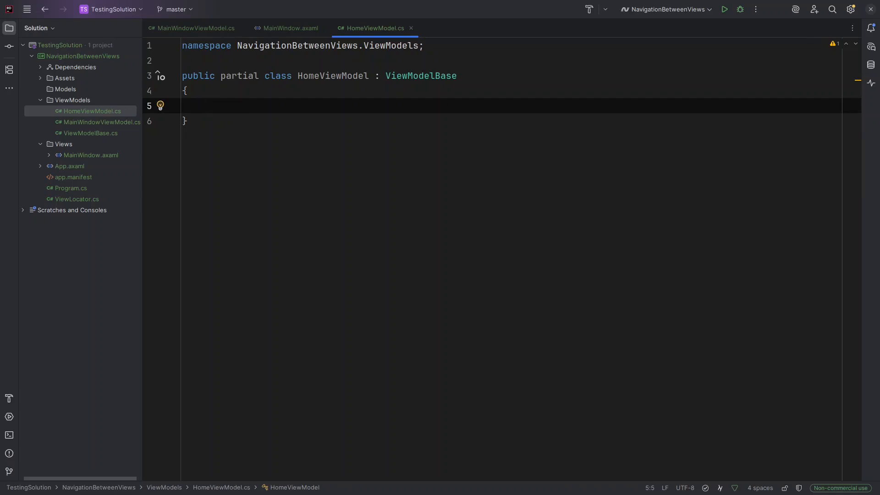
Add a public PageTitle { get; } property initialised to "Home Page"
type("public string P")
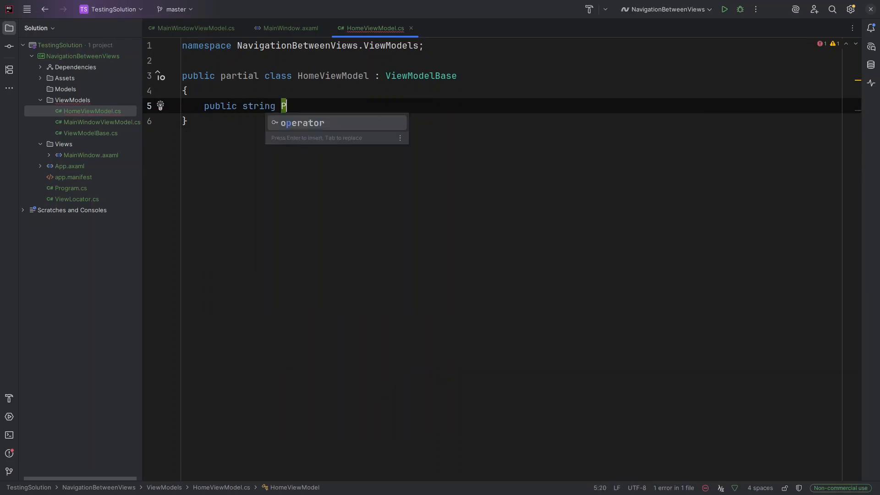
type("ageTitkle")
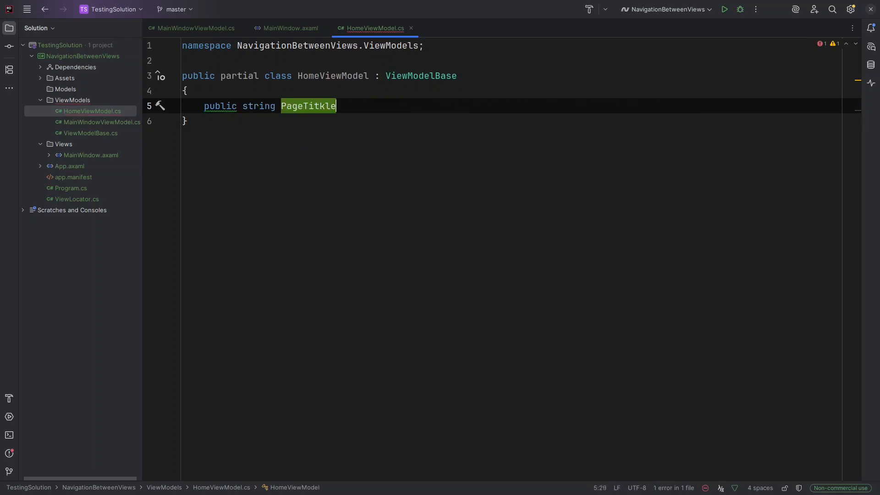
key("BackSpace")
type(" { get; } = \"NavigationBetweenViews\";")
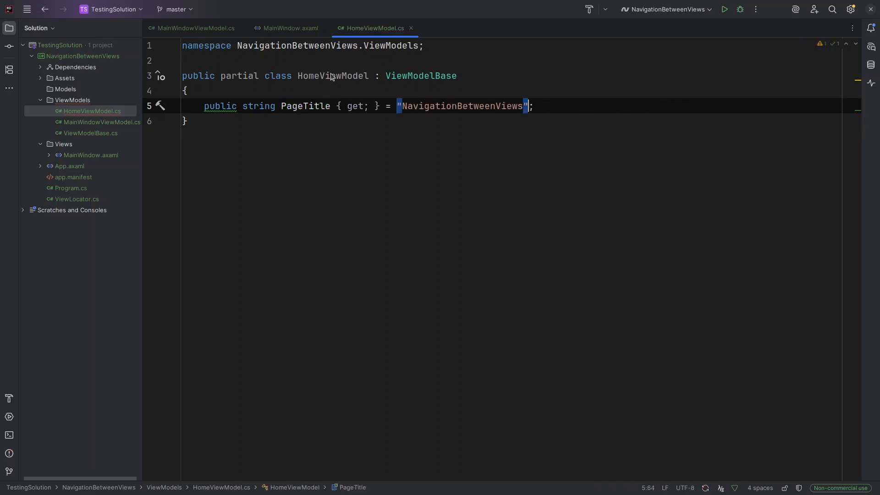
double_click(461, 107)
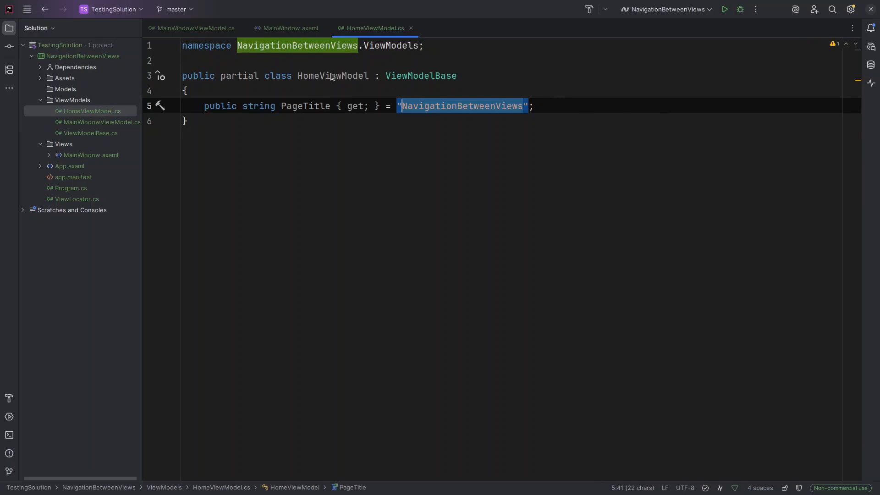
type("Hpm")
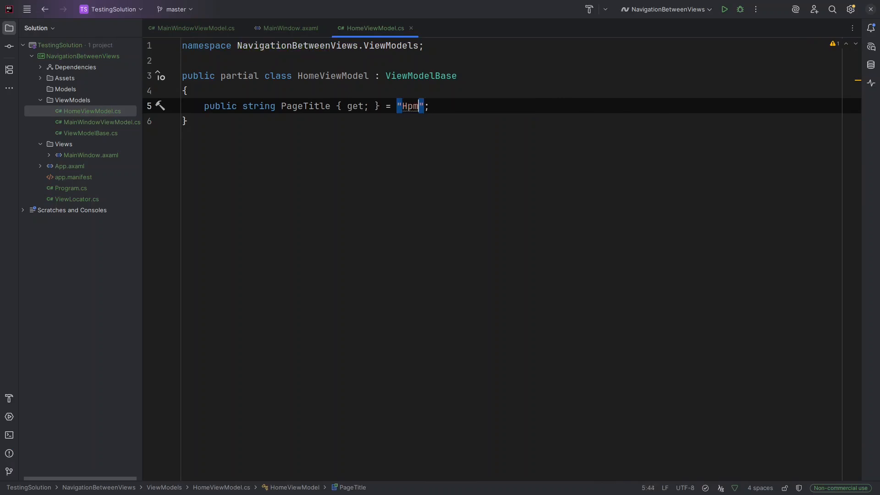
type("Home Pa")
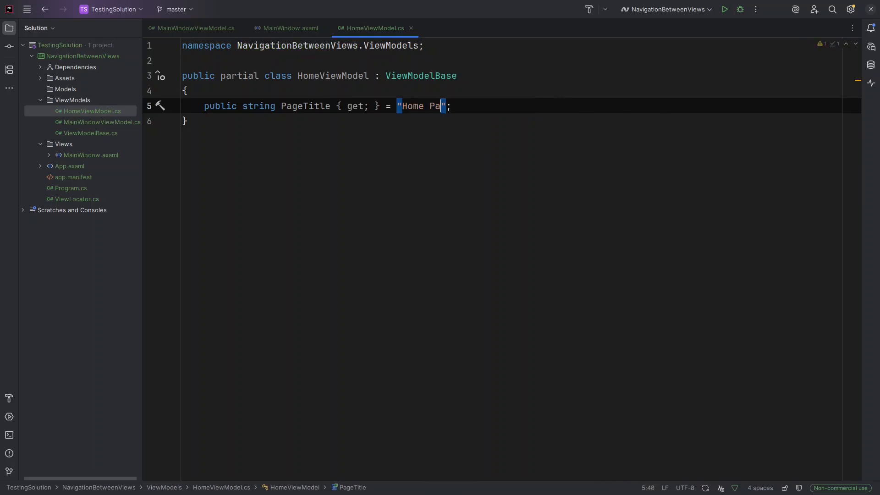
type("ge")
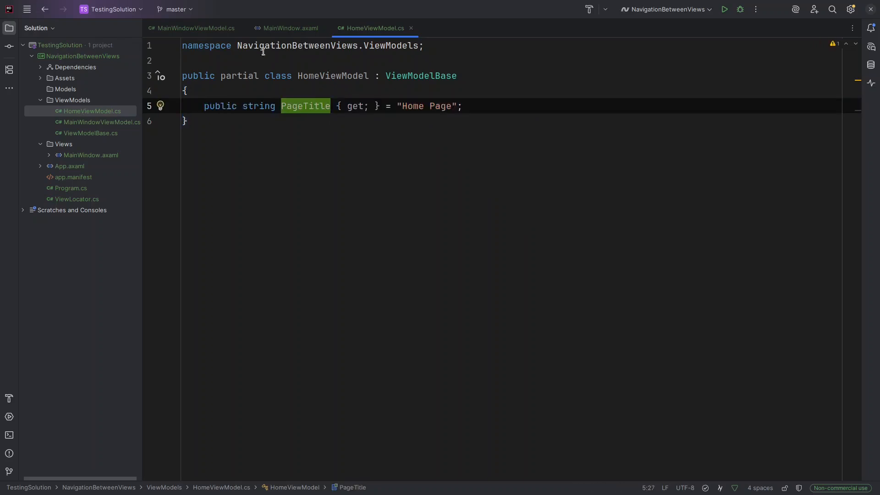
Create a SettingViewModel class in ViewModels deriving from ViewModelBase
right_click(72, 100)
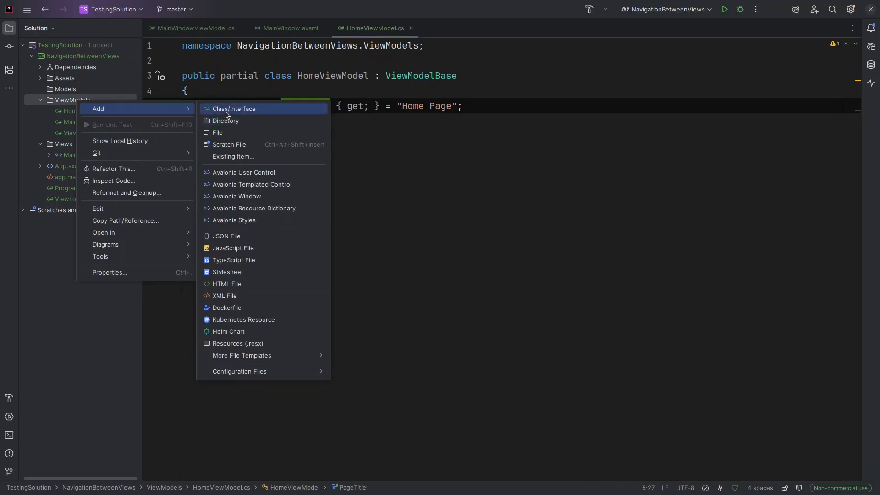
left_click(233, 108)
type("SettingViw")
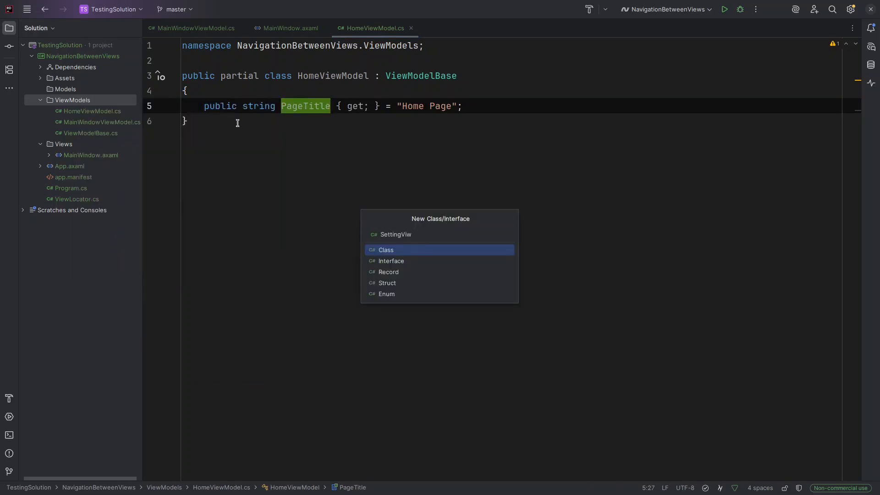
left_click(386, 249)
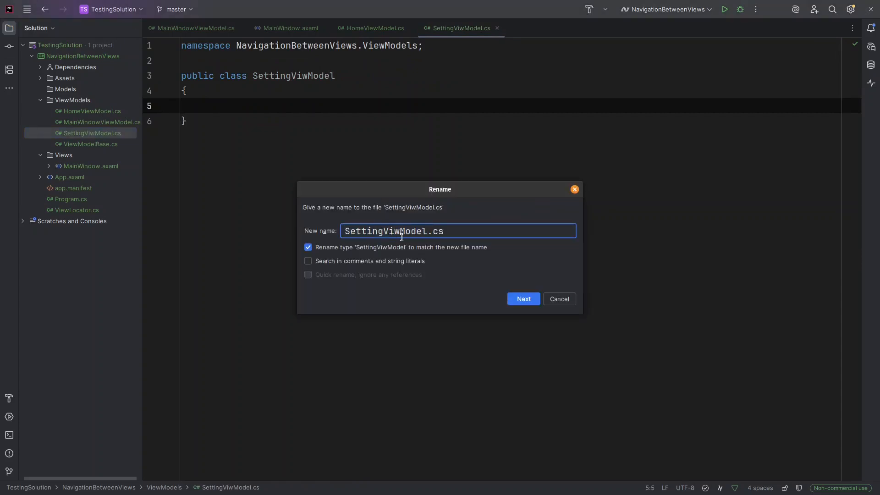
left_click(522, 299)
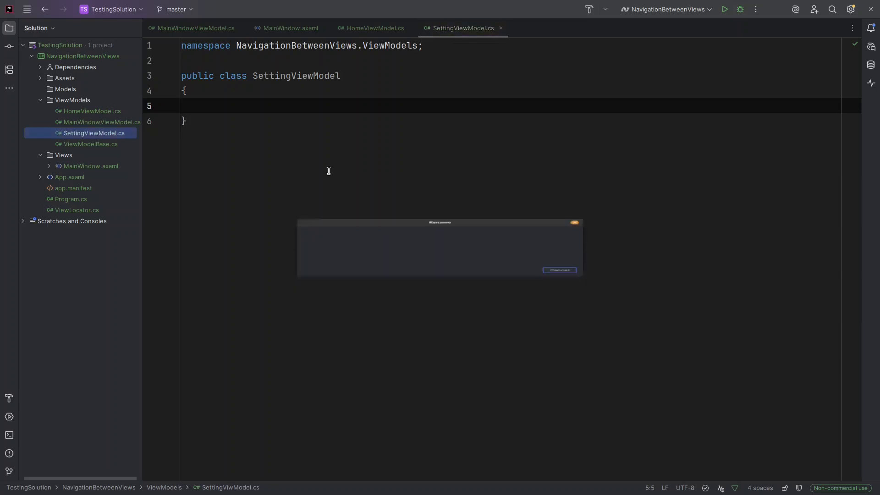
double_click(296, 76)
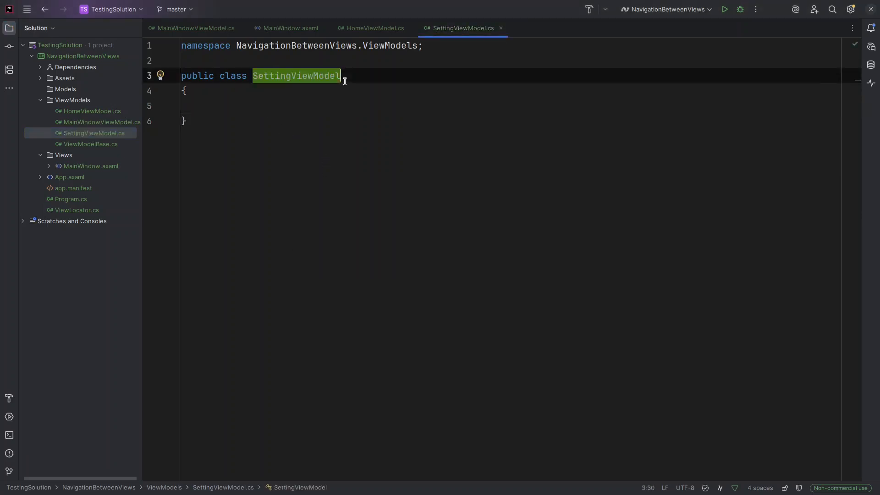
type(": ba")
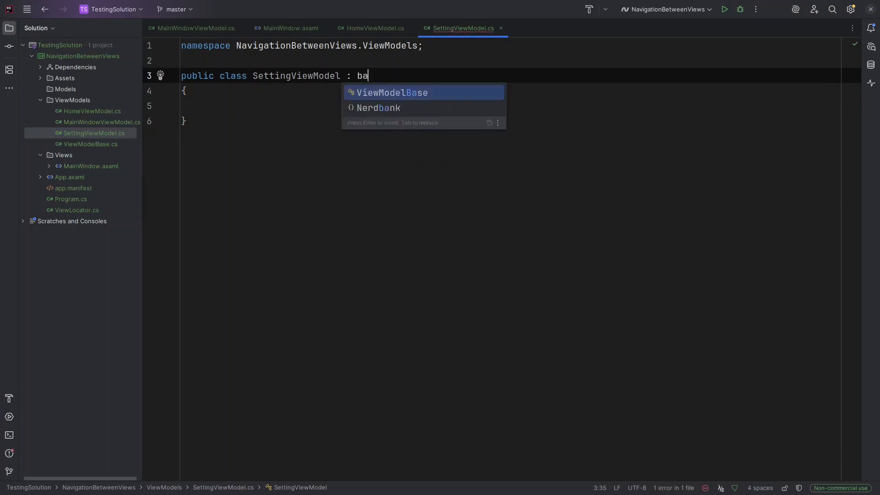
key("Enter")
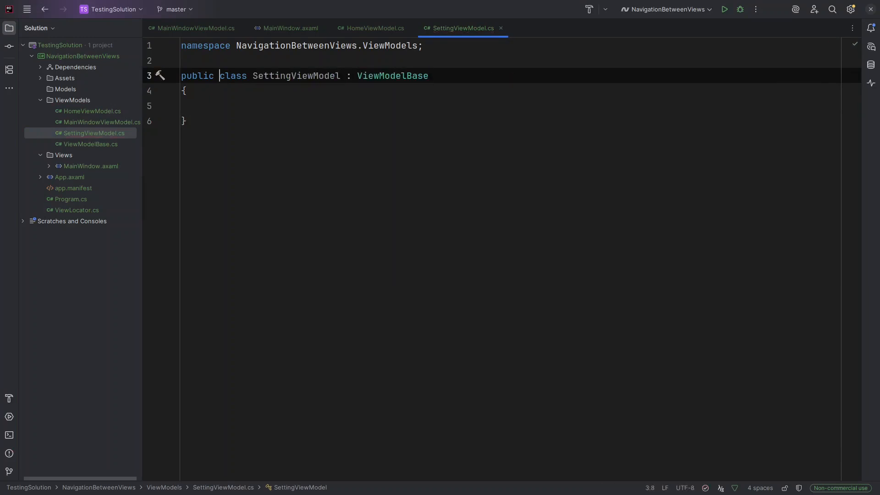
Paste the PageTitle property into SettingViewModel and change its value to "Settings Page"
type("public string PageTitle { get; } = \"Home Page\";")
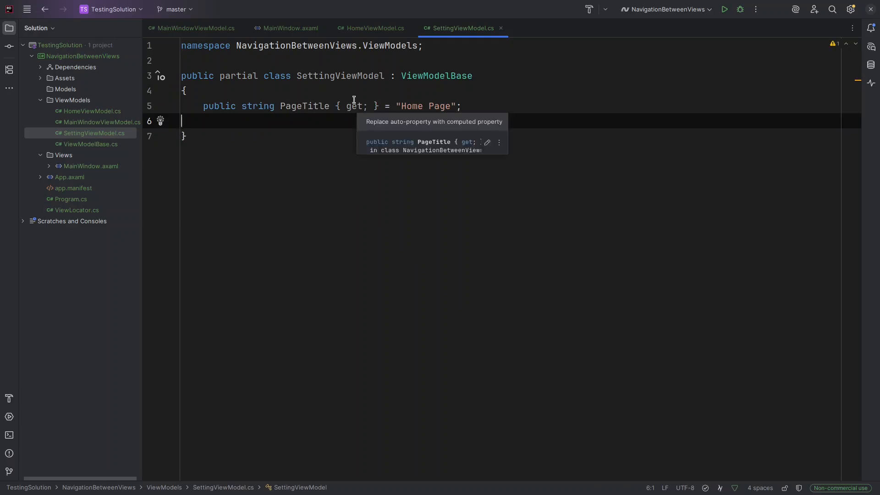
left_click(195, 29)
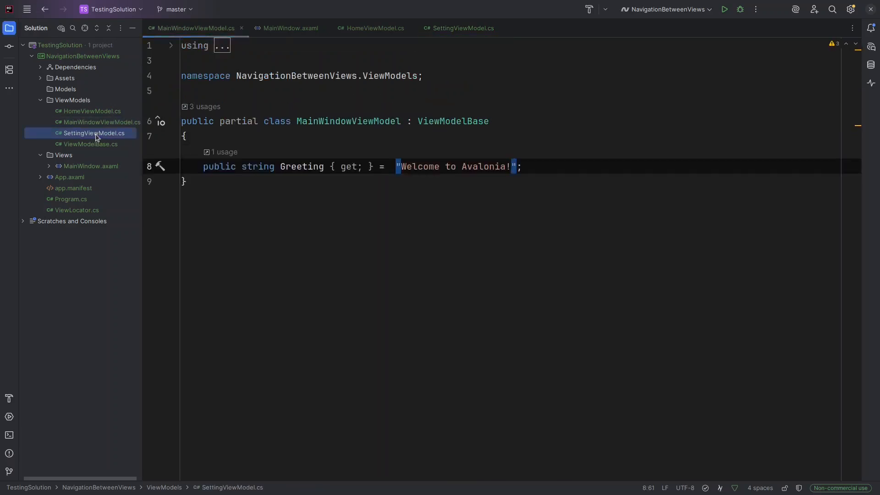
double_click(95, 133)
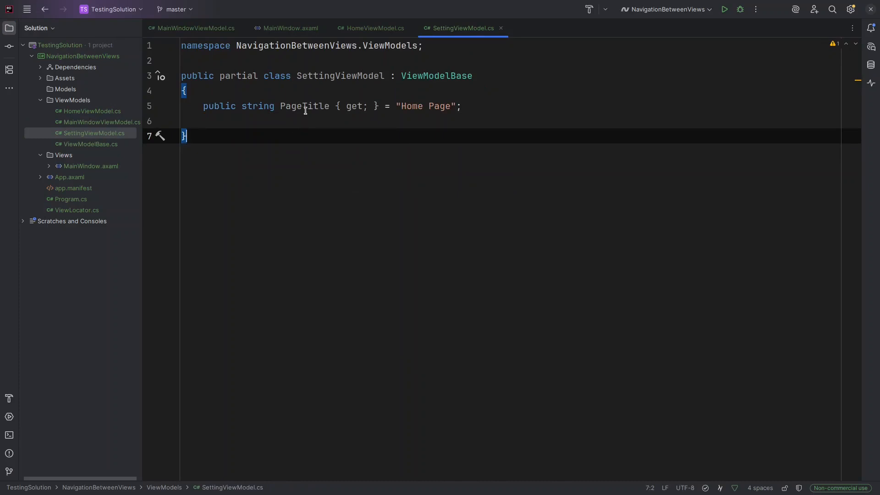
double_click(412, 106)
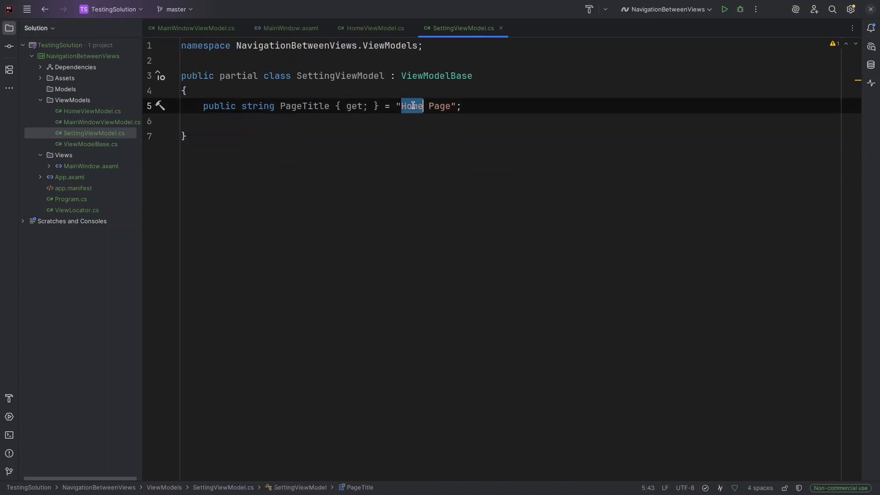
type("Settings")
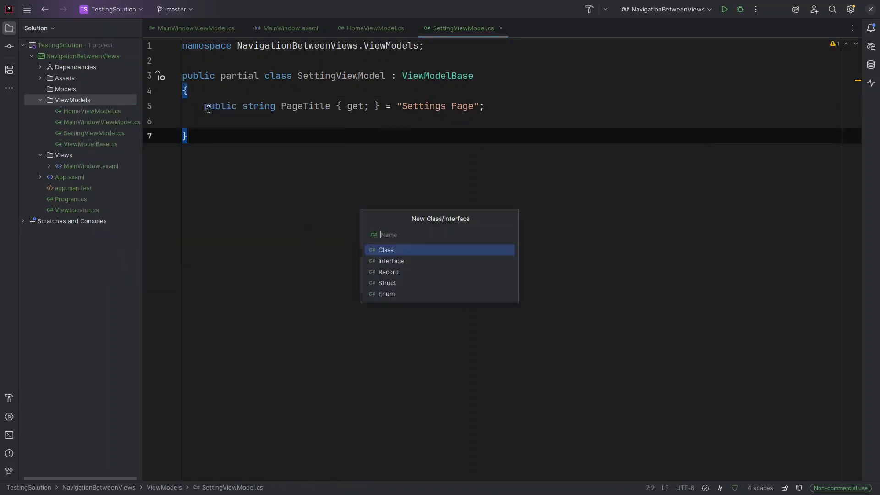
Write AboutViewModel as a partial class deriving from ViewModelBase with PageTitle "About Page"
type("About")
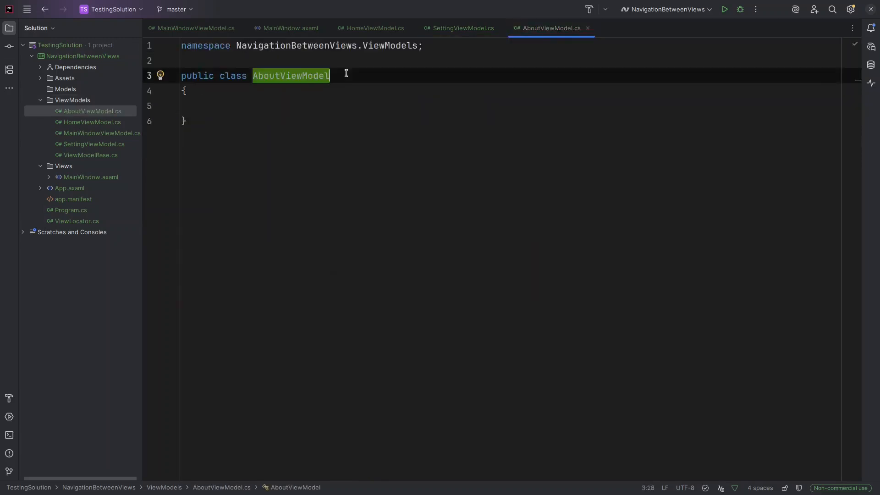
type(": ViewModelBase")
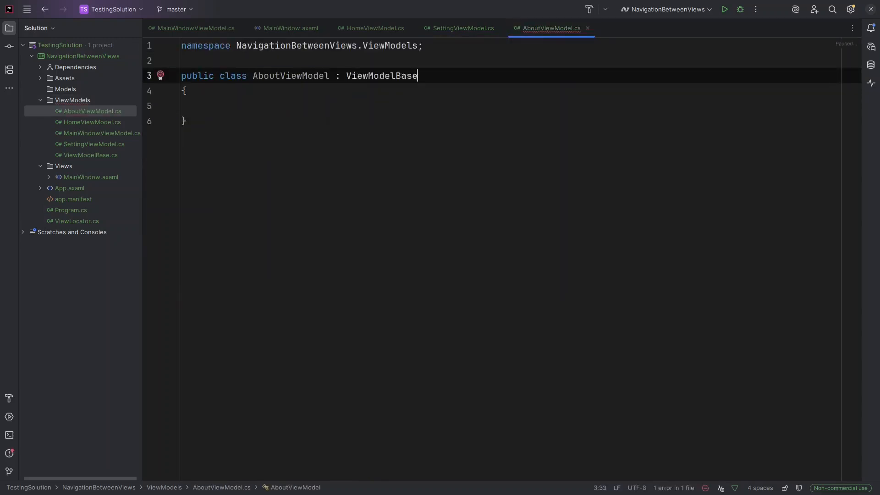
type("partial")
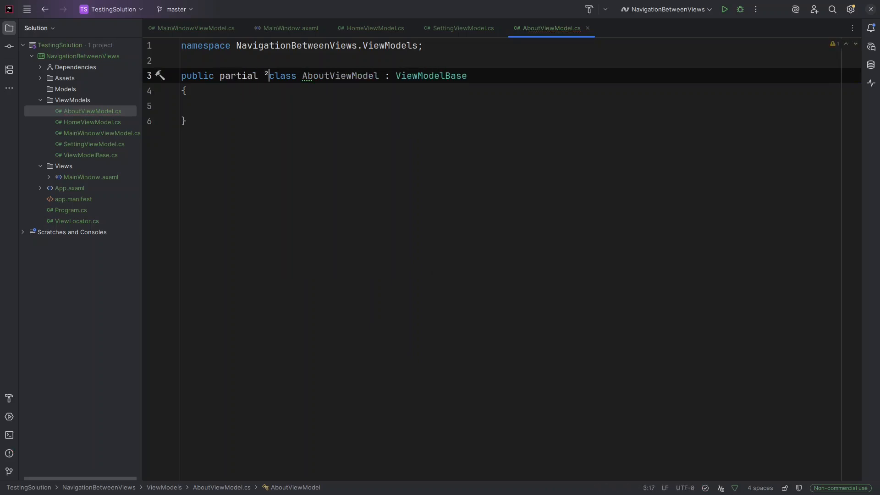
type("public string PageTitle { get; } = \"Home Page\";")
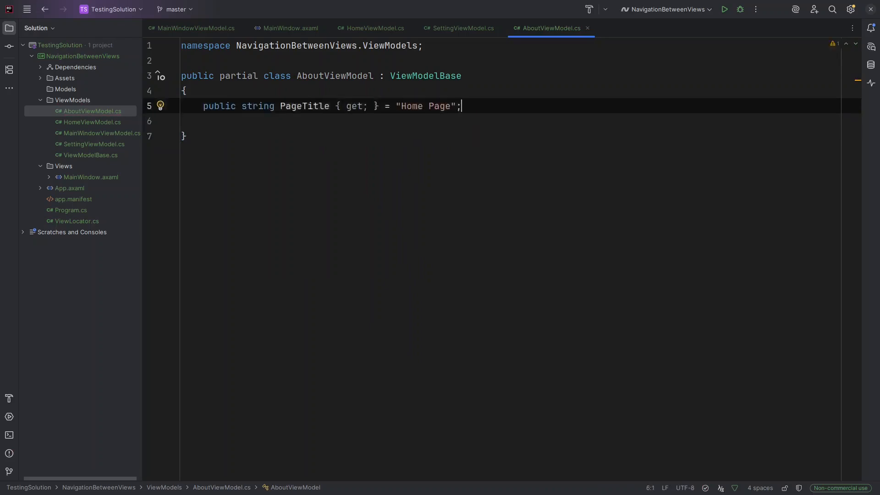
double_click(411, 106)
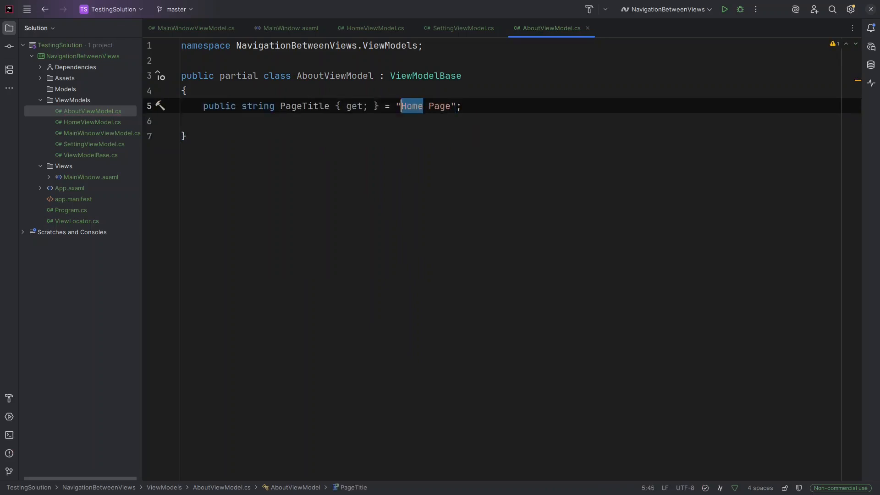
type("Ab")
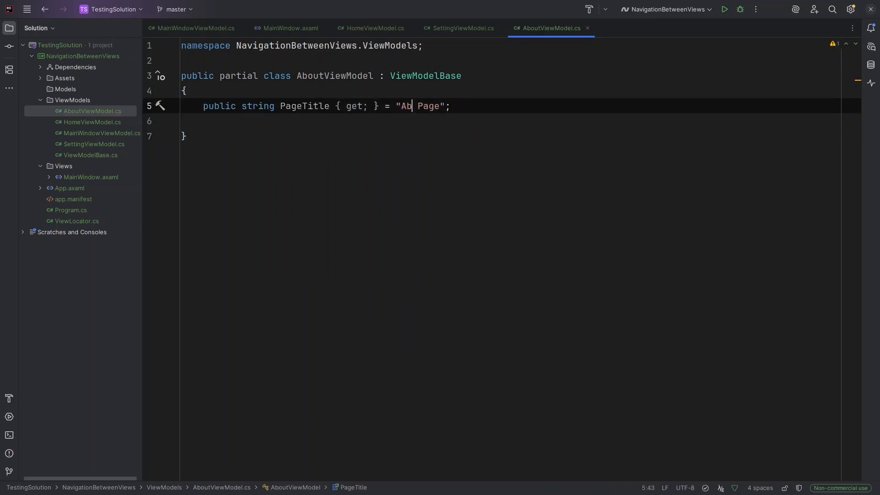
type("out")
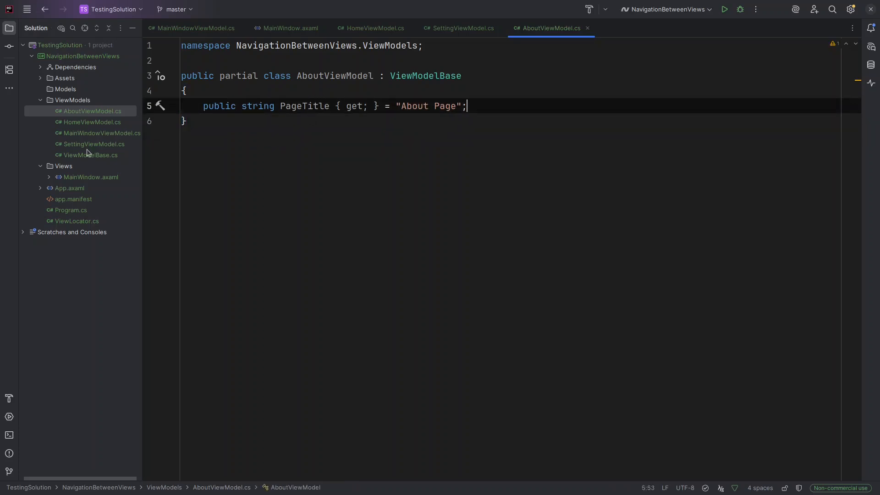
Add an Avalonia user control named HomeView to the Views folder, then bring MainWindow.axaml back up
right_click(63, 166)
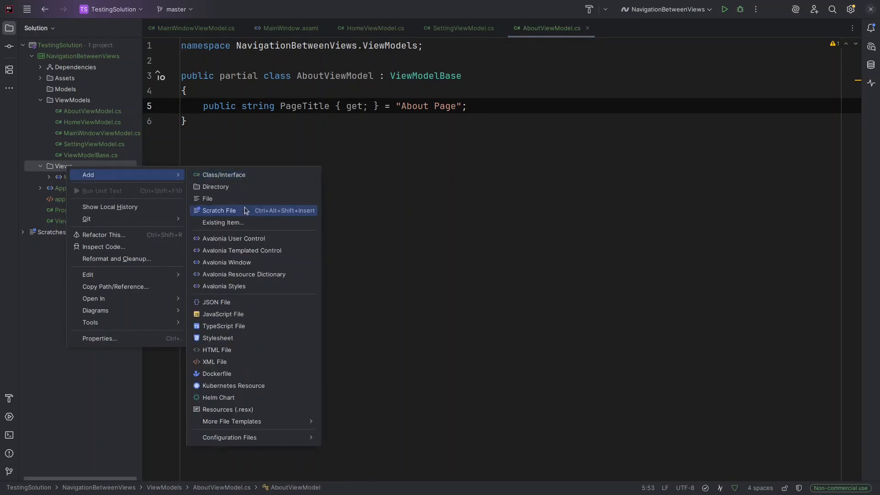
left_click(233, 238)
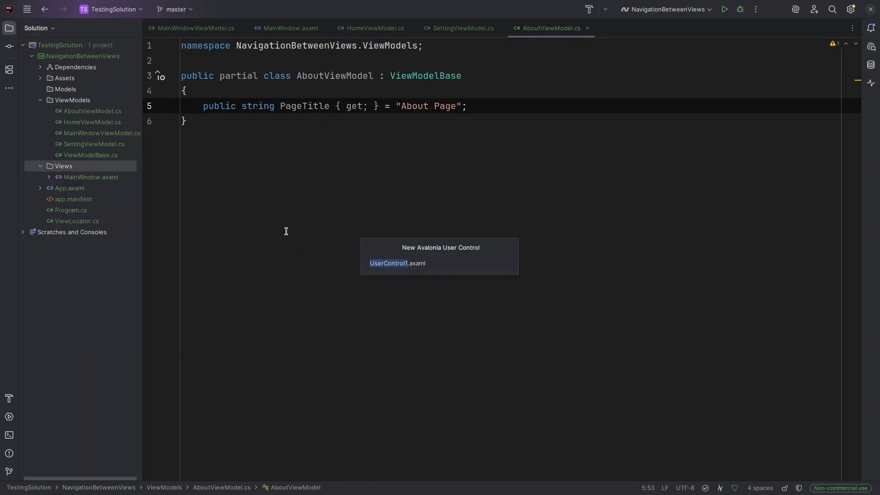
type("HomeView.axaml")
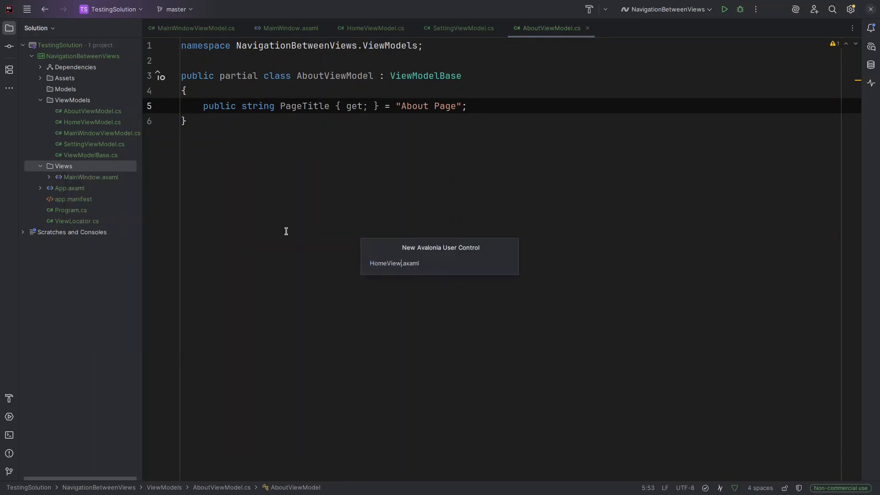
key("enter")
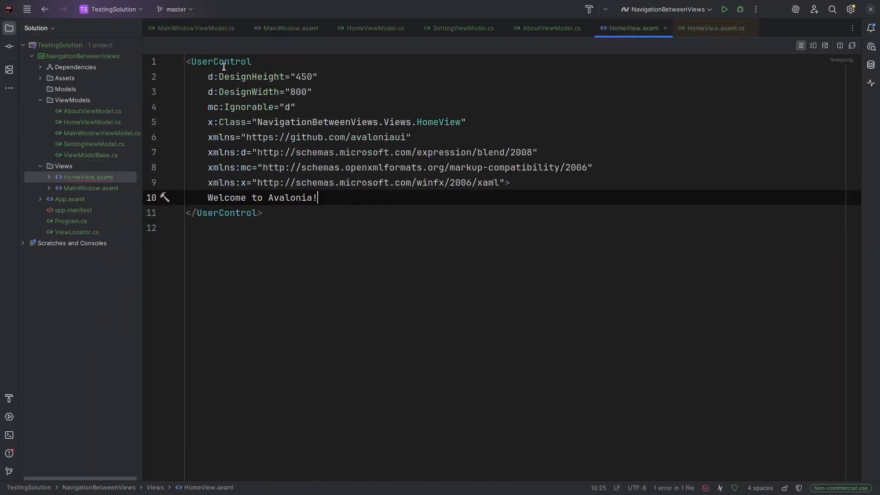
left_click(195, 29)
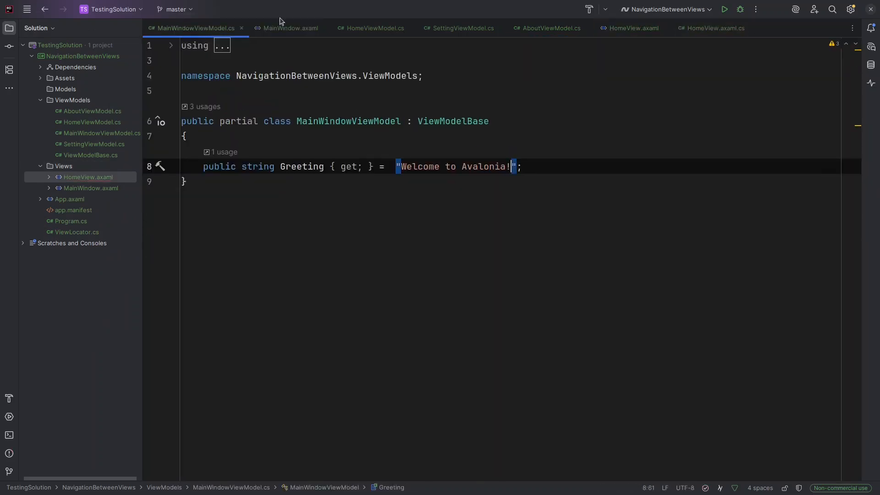
left_click(291, 29)
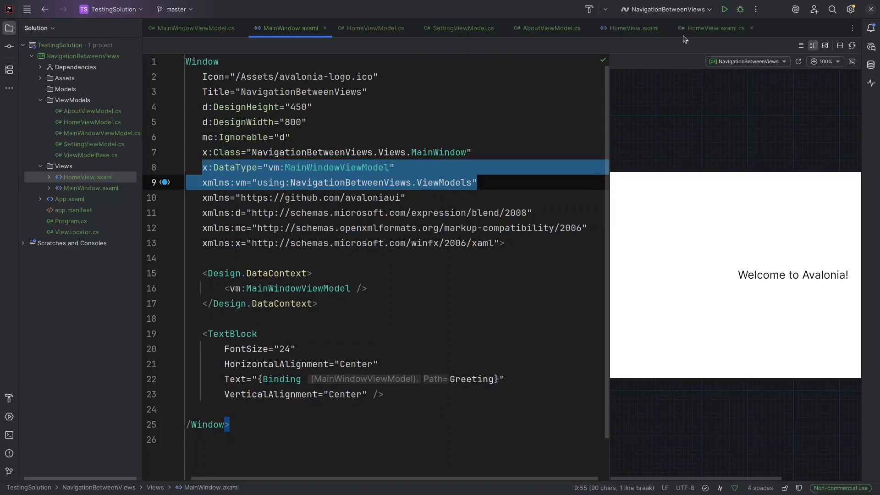
Give HomeView.axaml a vm data type declaration and clear its placeholder welcome text
left_click(633, 28)
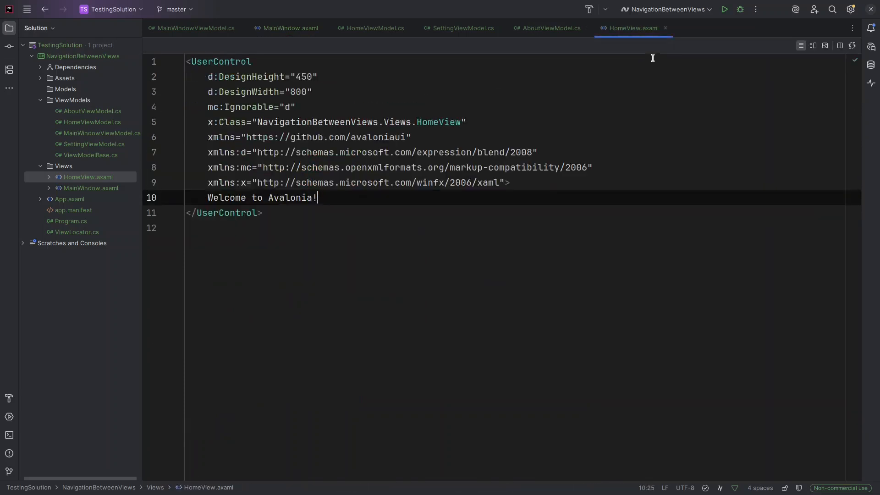
type("x:DataType=\"vm:MainWindowViewModel\"")
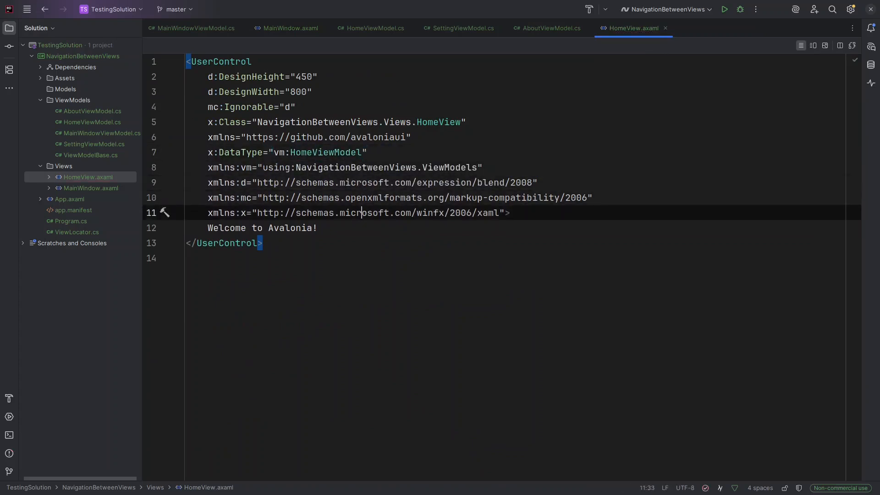
key("Delete")
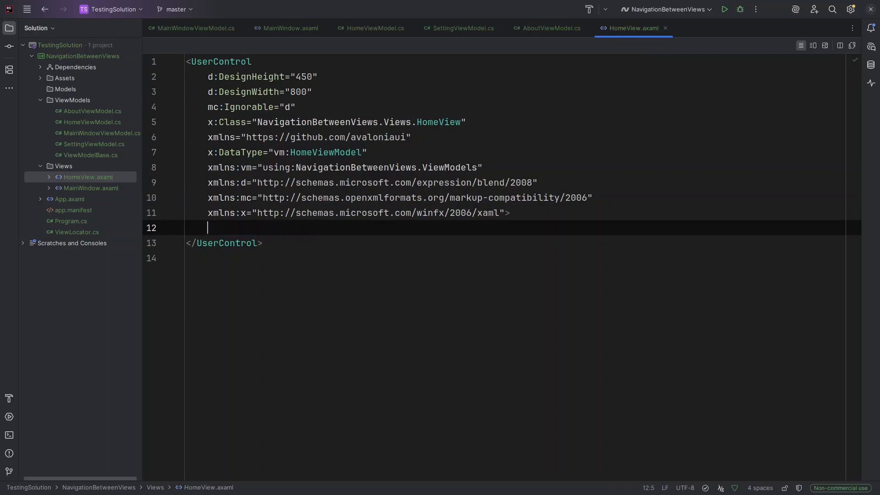
key("Enter")
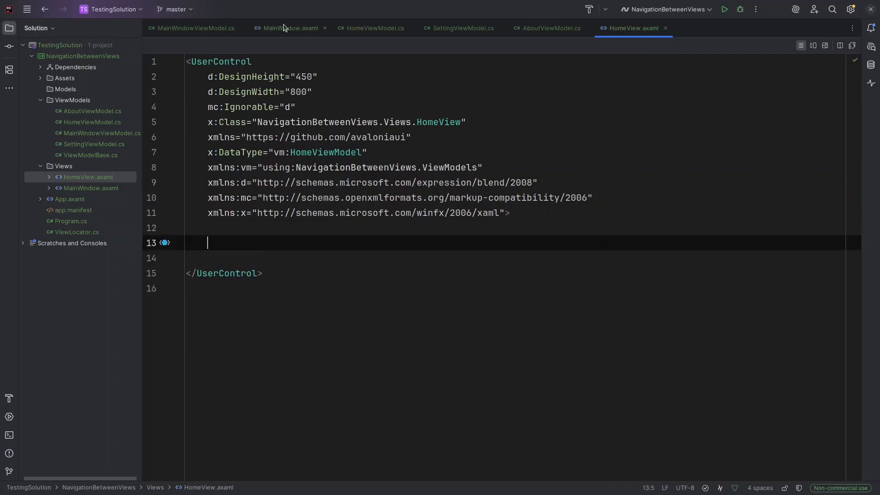
left_click(290, 28)
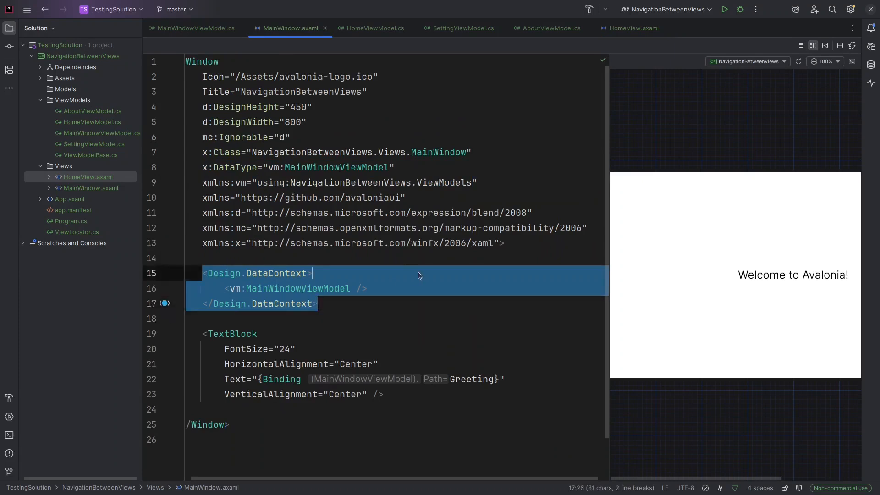
left_click(633, 28)
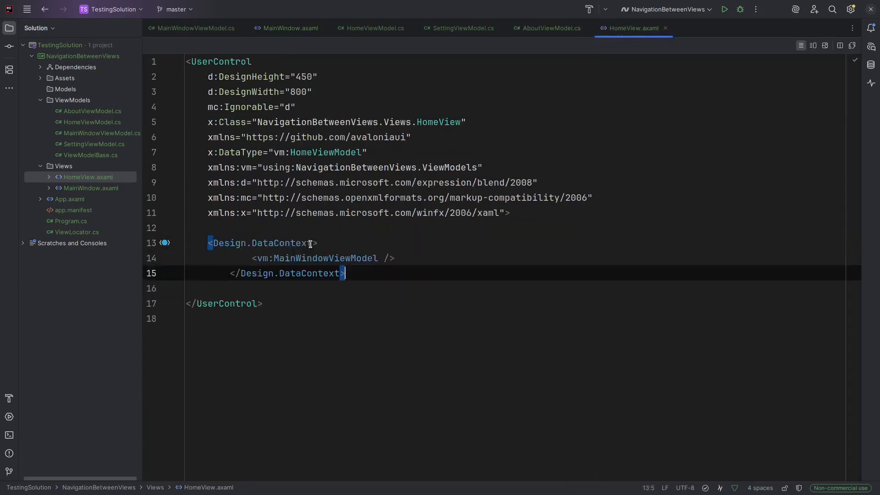
Add a FontSize 24 TextBlock bound to PageTitle and show the design preview beside the markup
type("H />")
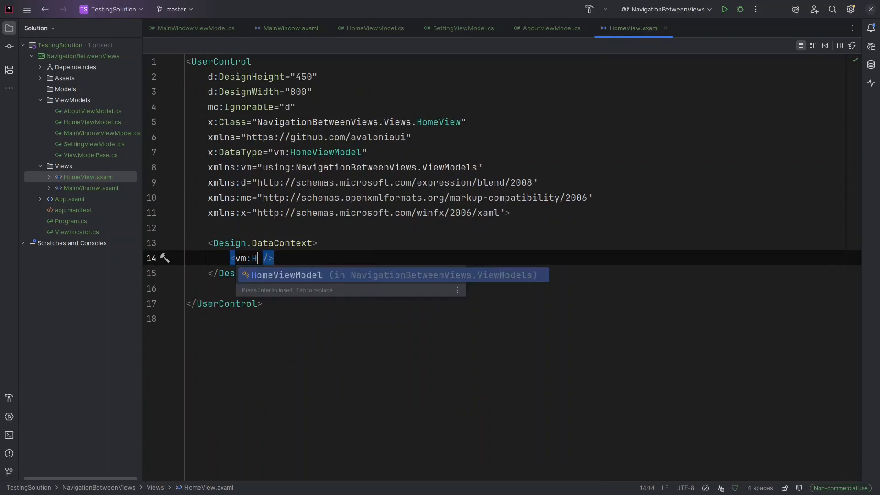
key("Enter")
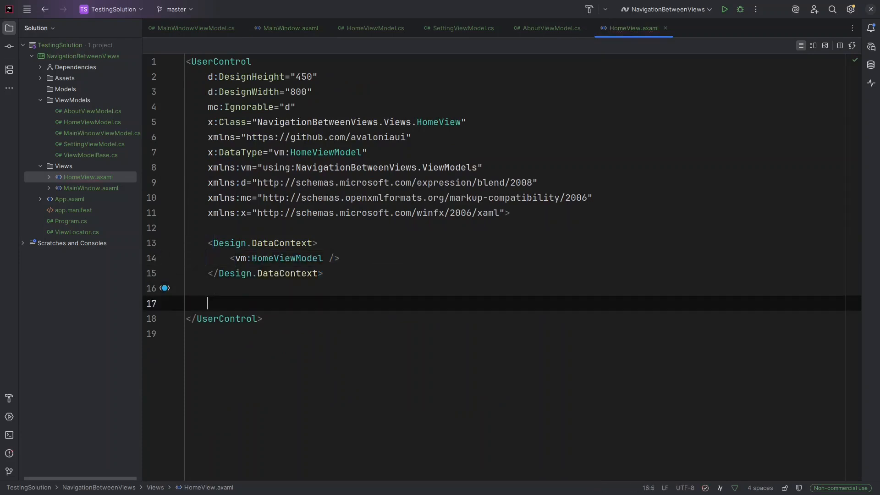
type("text")
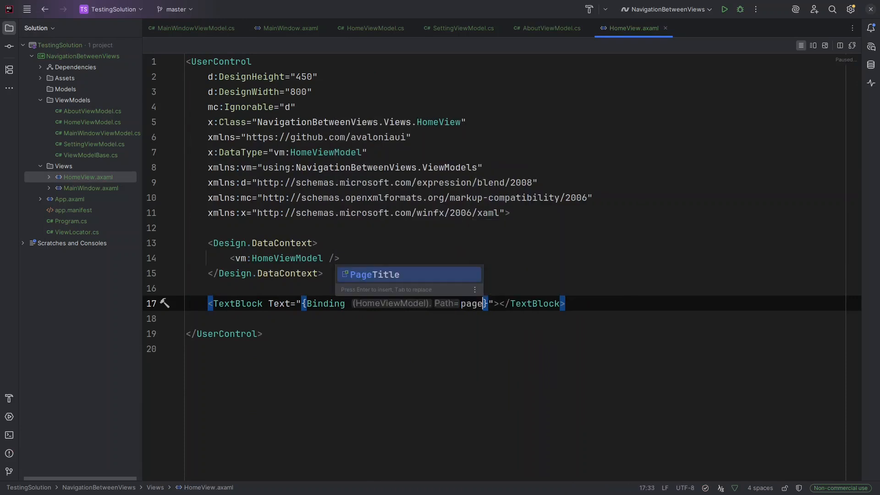
key("Tab")
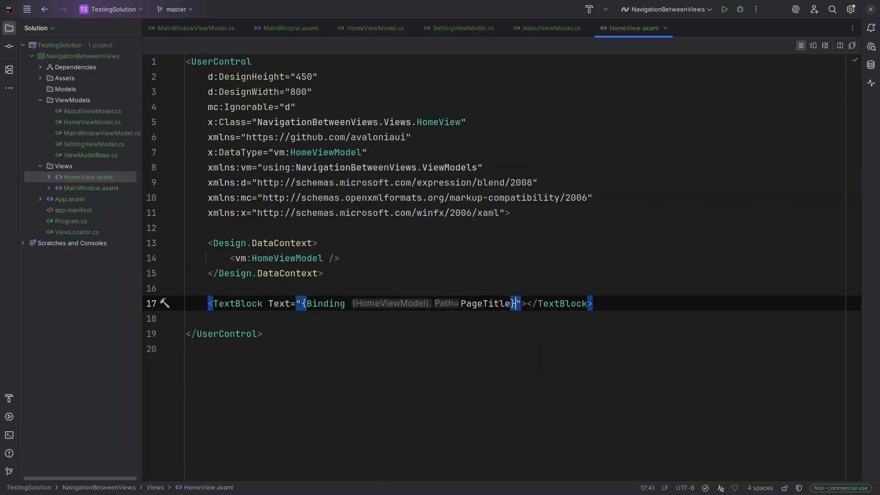
type("font")
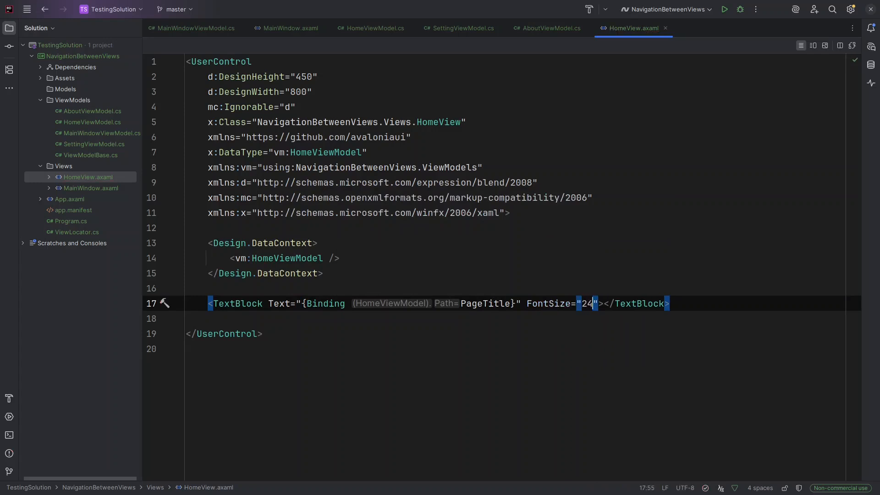
left_click(812, 46)
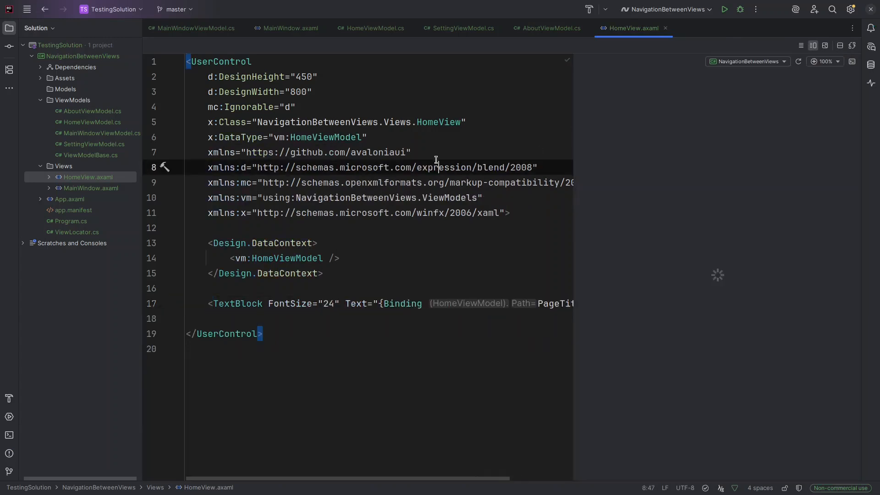
Let the HomeView previewer render the Home Page title while scrolling the markup
left_click(724, 9)
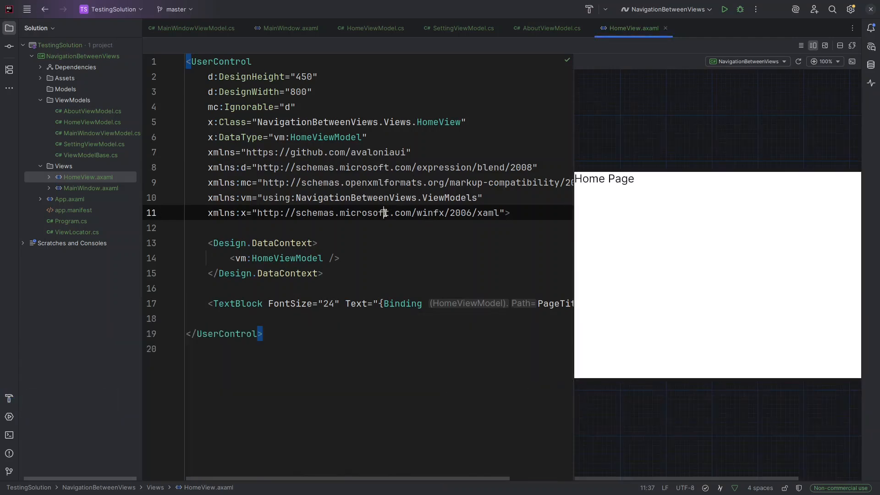
scroll("right", 3)
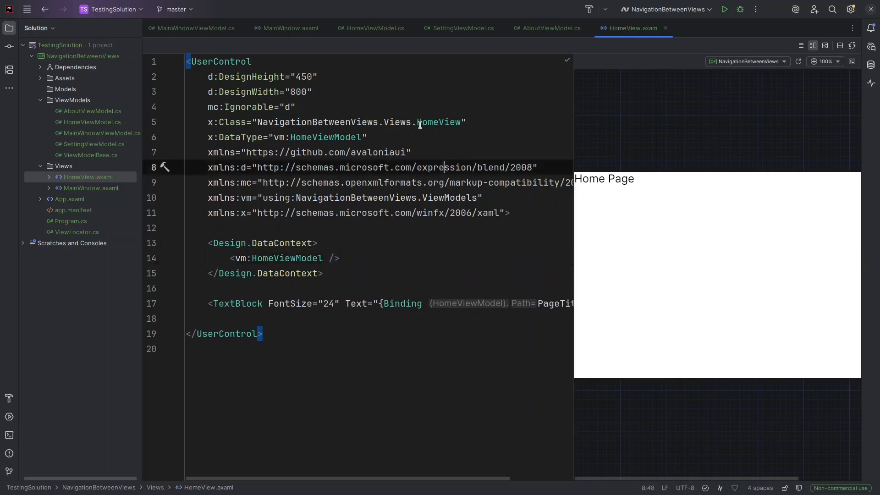
Create a SettingsView user control with a FontSize 24 TextBlock bound to PageTitle
right_click(63, 166)
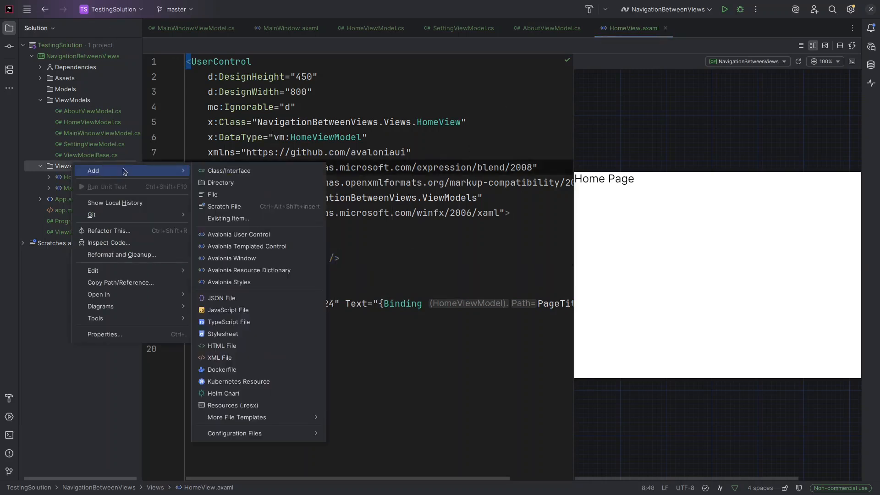
left_click(238, 234)
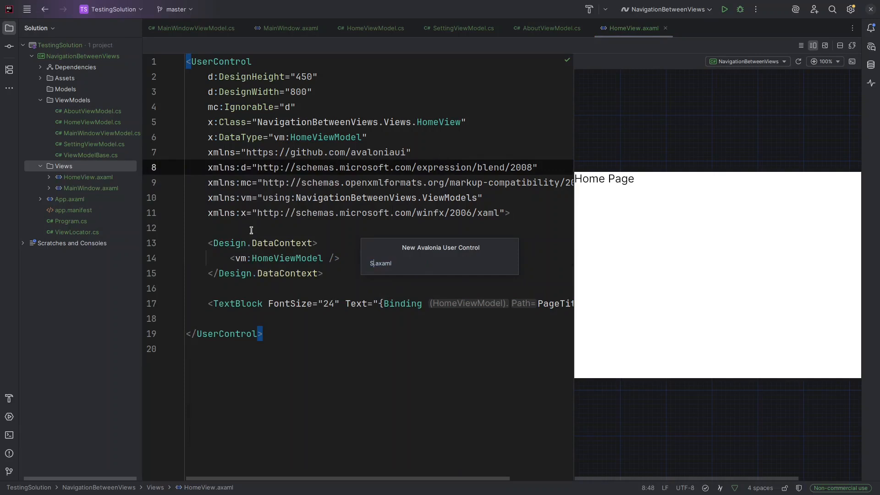
type("SettingV")
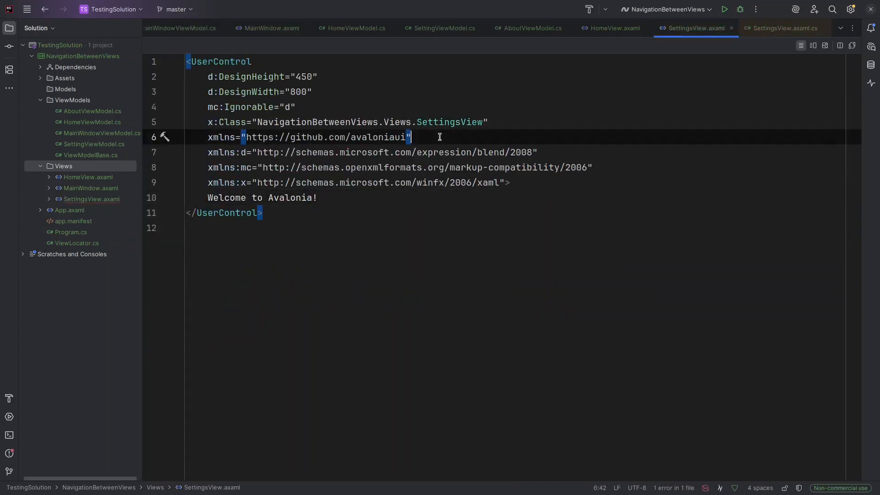
type("<TextBlock FontSize=\"24\" Text=\"{Binding Path=PageTitle}\" />")
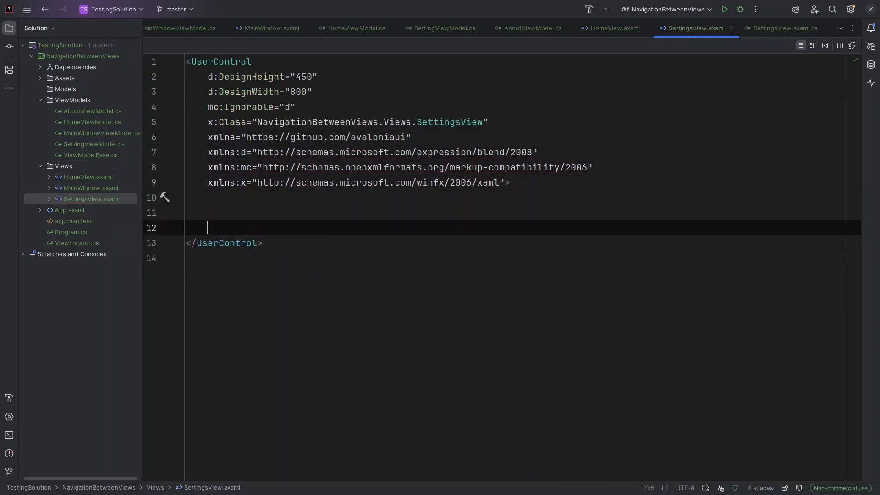
type("<TextBlock FontSize=\"24\" Text=\"{Binding Path=PageTitle}\" />")
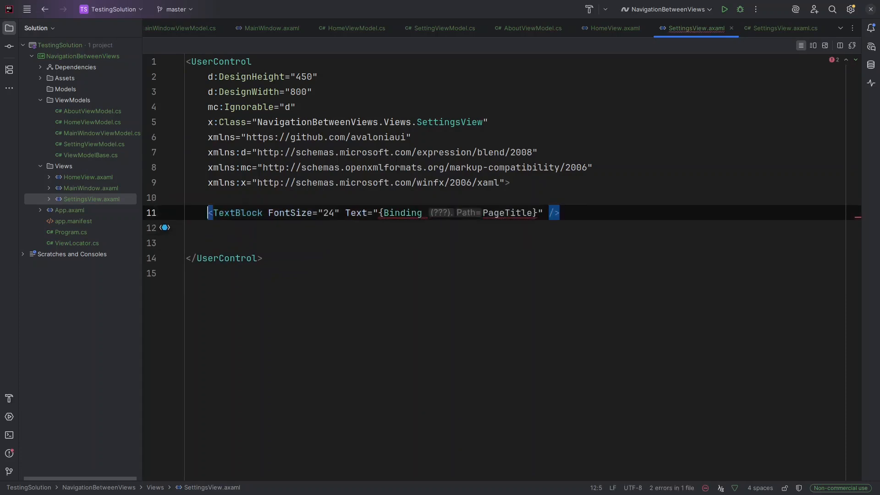
double_click(328, 213)
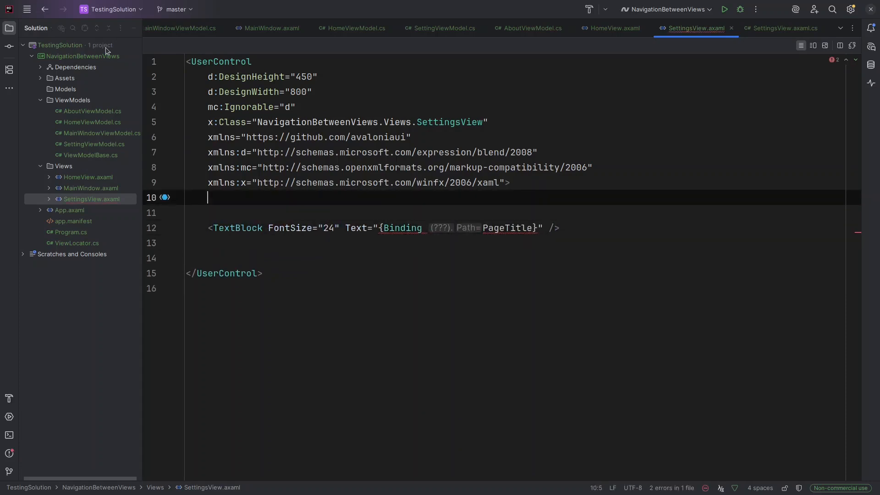
Copy the x:DataType, vm namespace and Design.DataContext lines from MainWindow.axaml into SettingsView
left_click(290, 28)
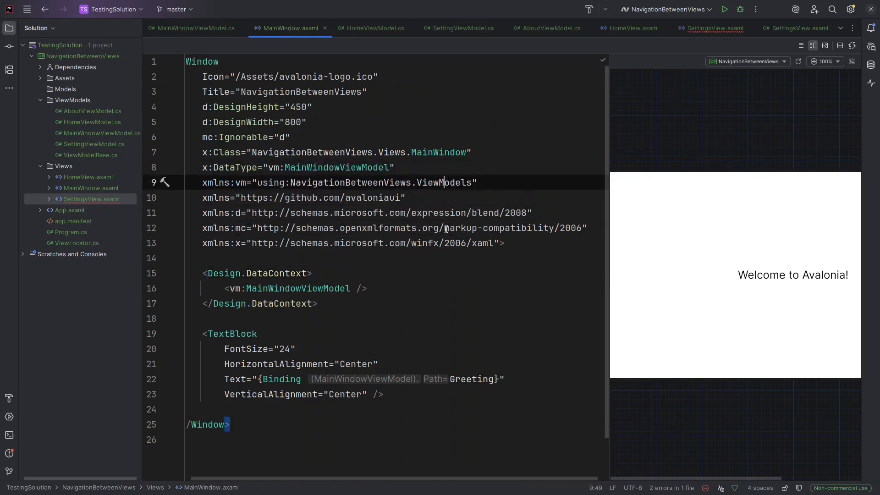
left_click_drag(202, 166, 477, 181)
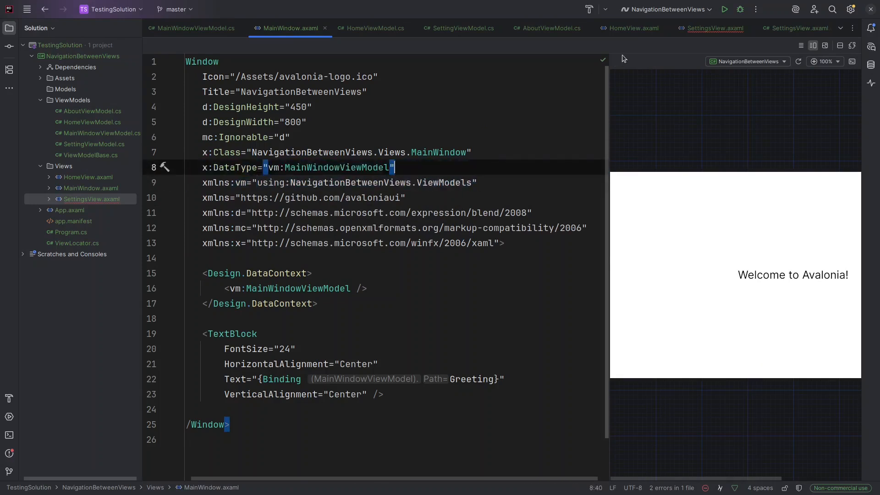
left_click(714, 29)
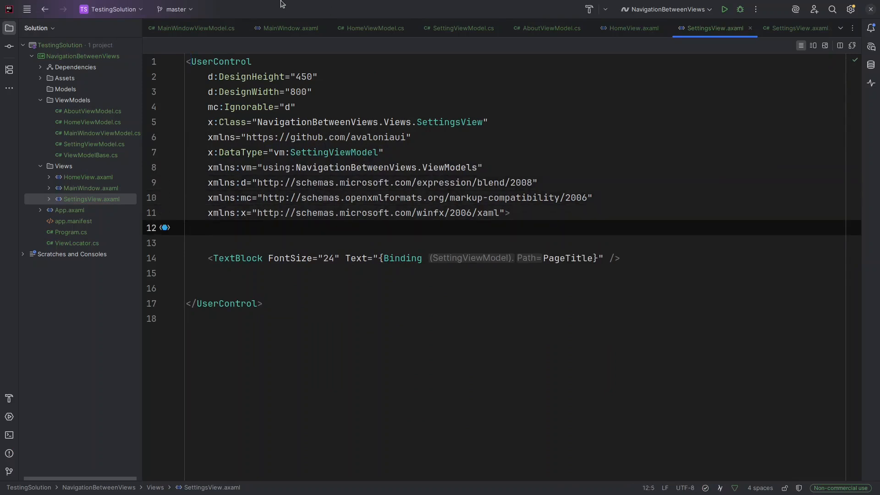
left_click(288, 29)
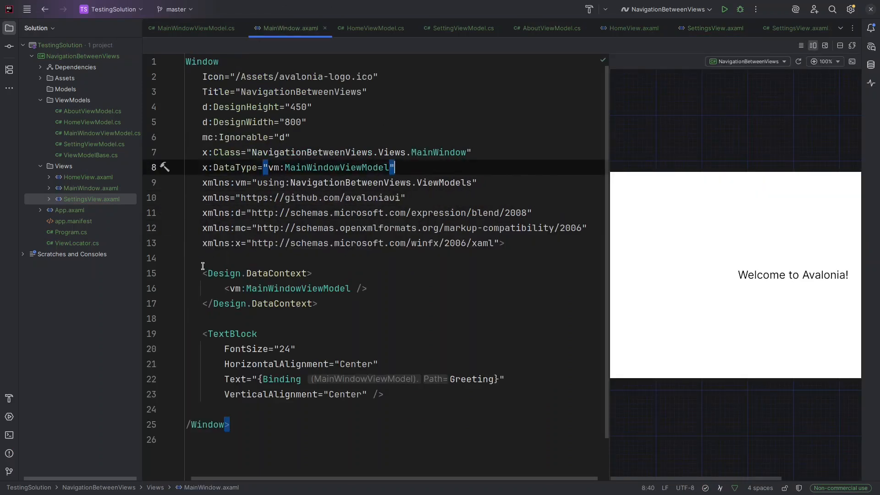
left_click_drag(202, 273, 319, 304)
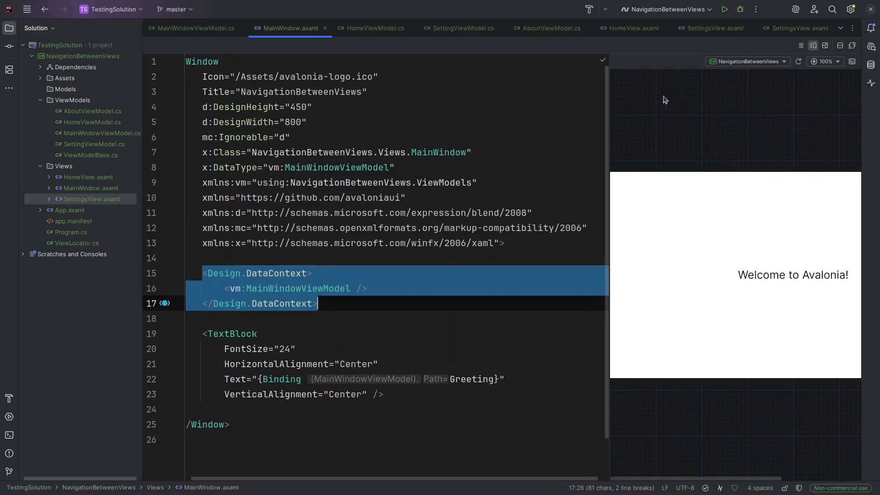
left_click(715, 28)
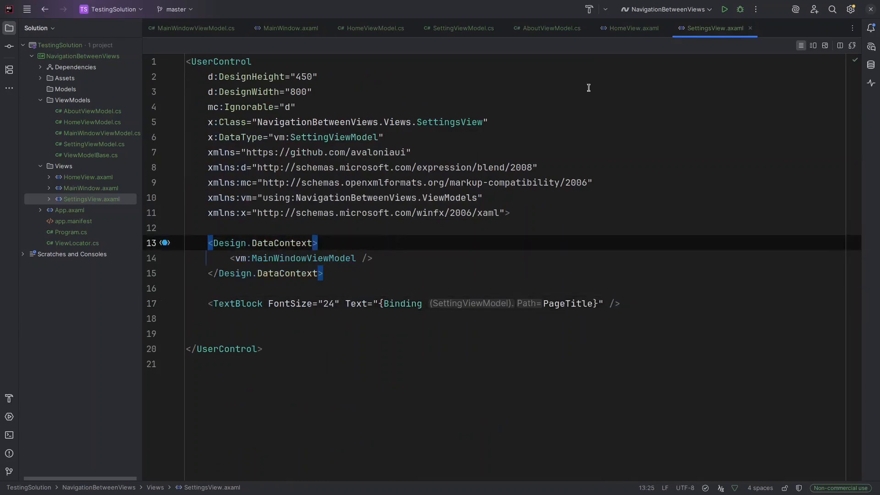
mouse_move(306, 265)
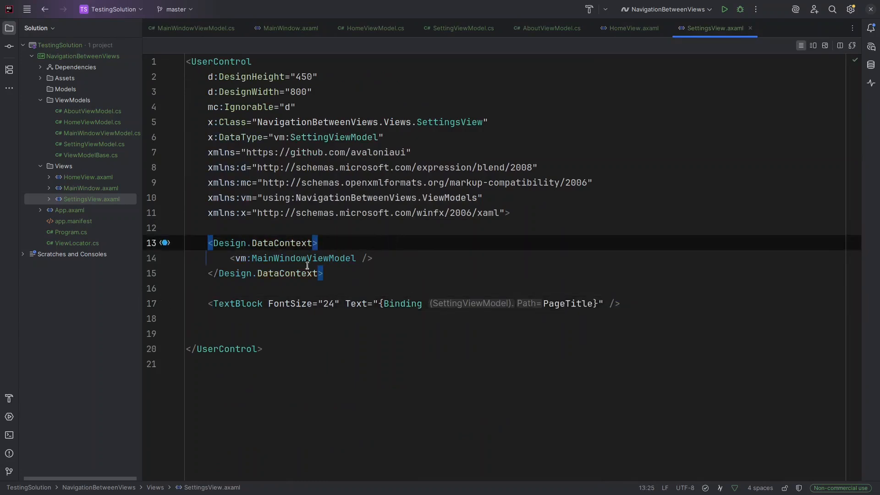
Point the Settings design context at SettingViewModel and add an AboutView user control, renaming its file
type("SettingViewModel")
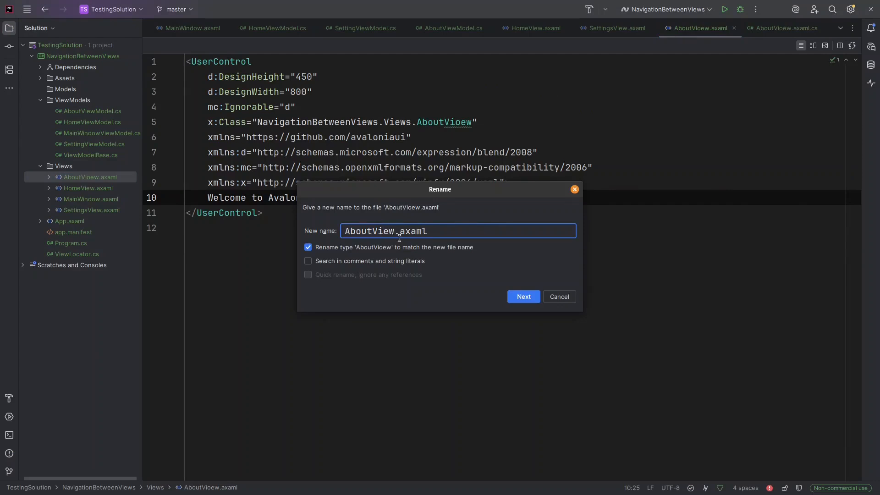
left_click(522, 297)
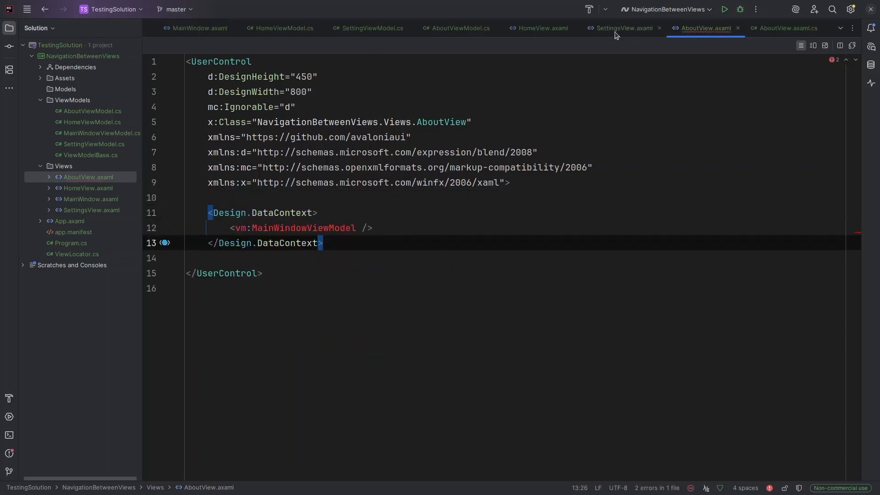
left_click(622, 28)
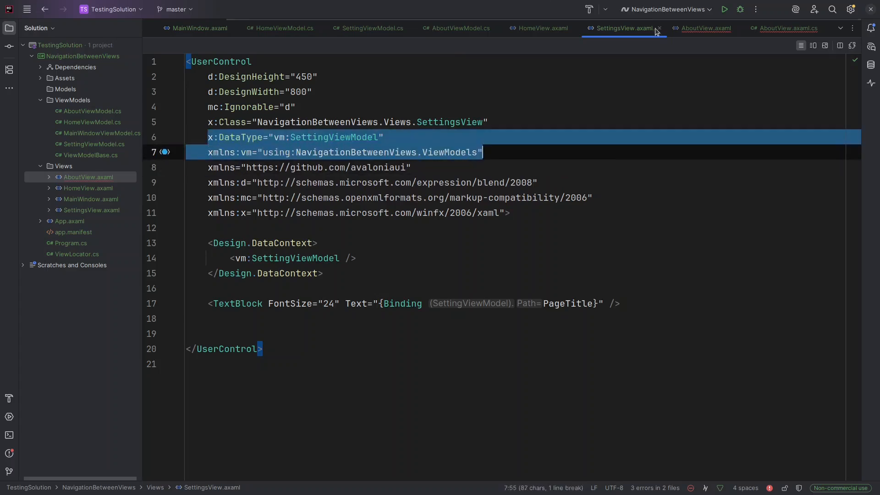
Type AboutView's data type and design context to vm:AboutViewModel
left_click(706, 28)
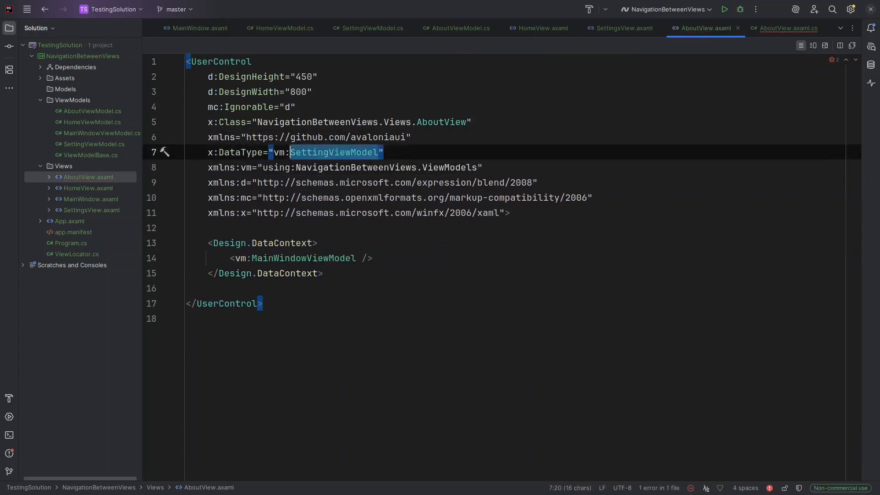
type("Abou")
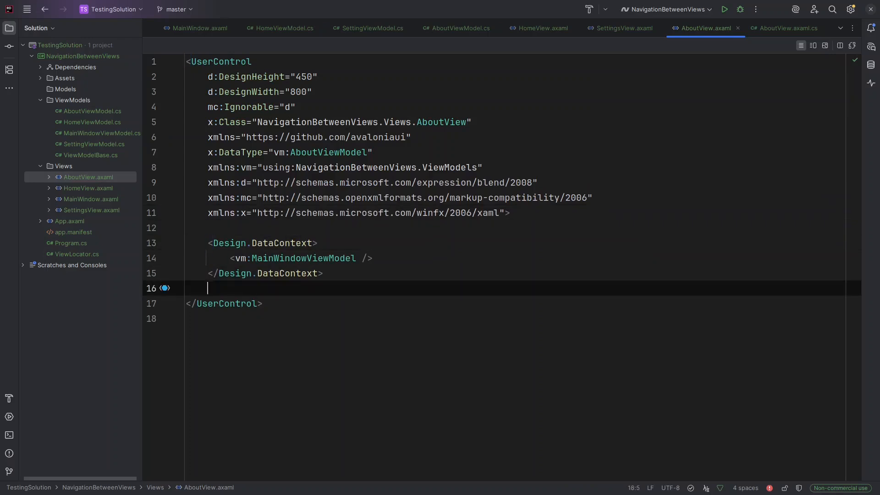
key("enter")
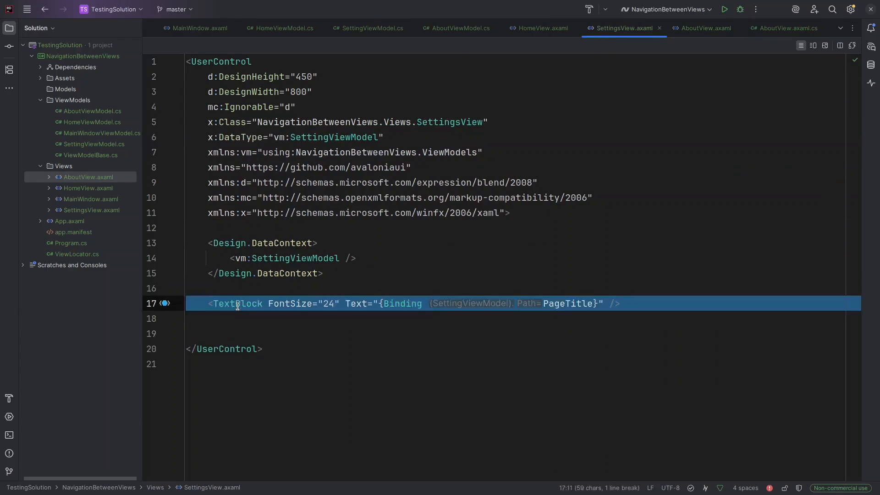
left_click(704, 28)
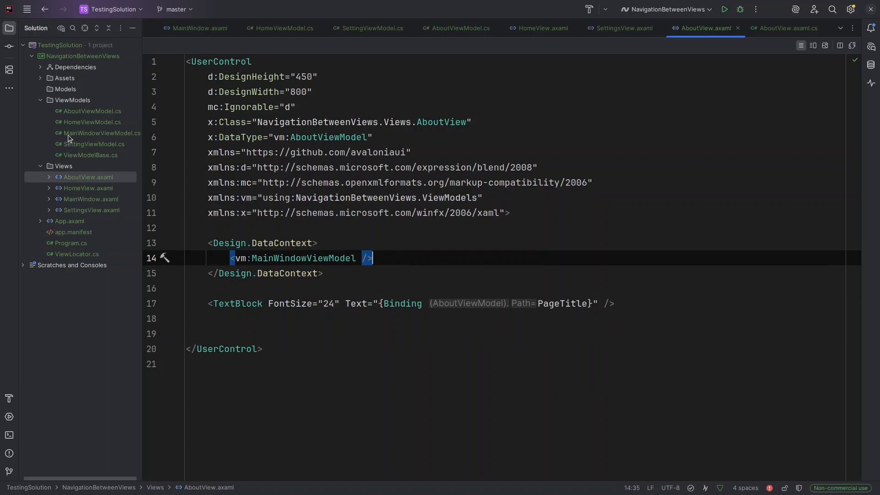
Replace MainWindowViewModel's Greeting property with an [ObservableProperty] attribute line
left_click(101, 133)
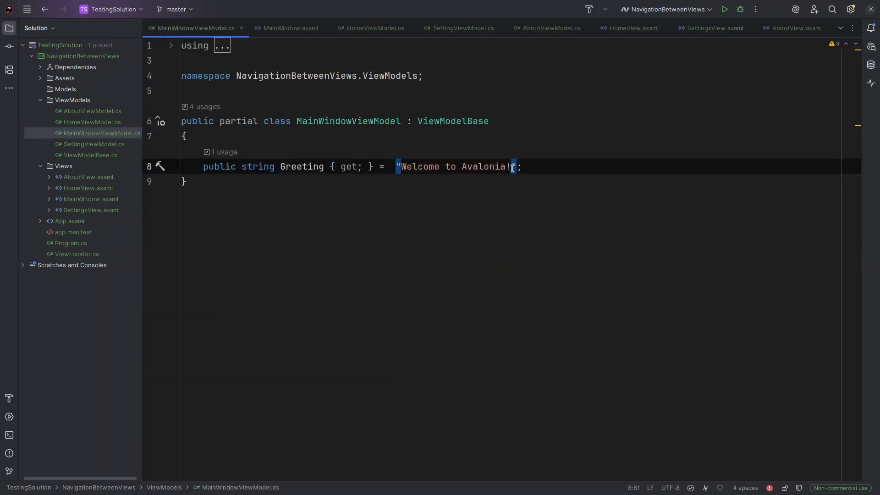
key("Delete")
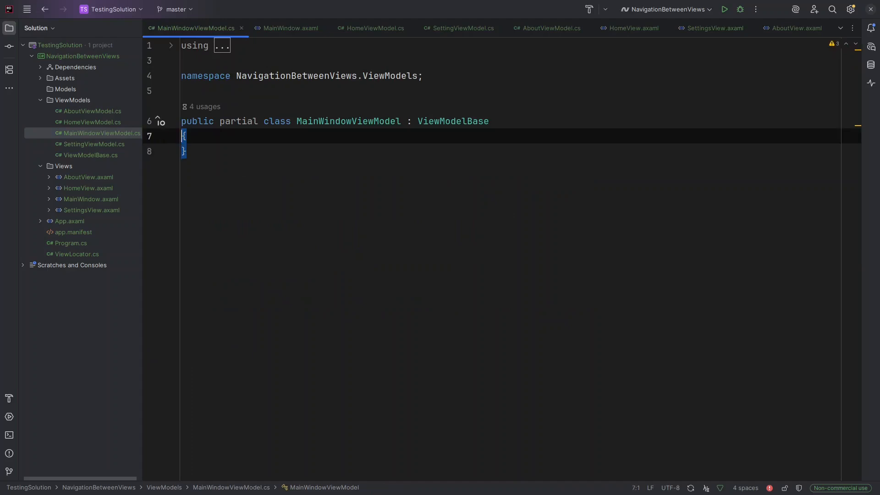
key("Enter")
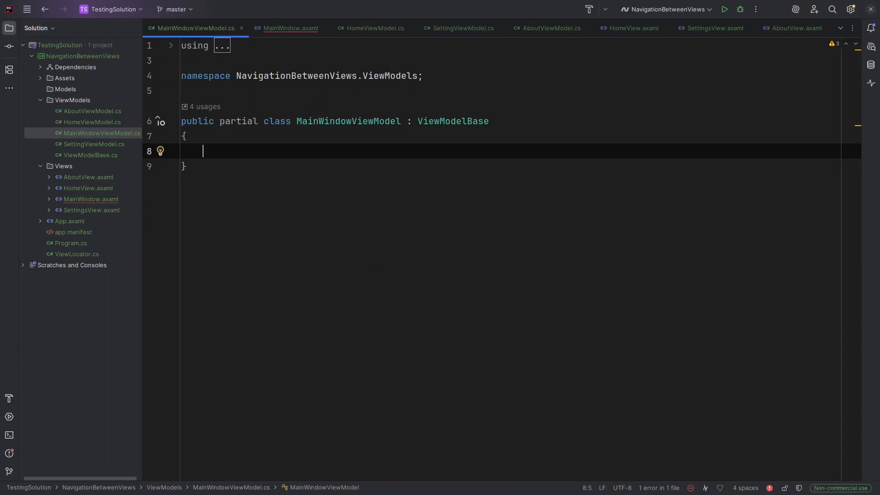
type("[]")
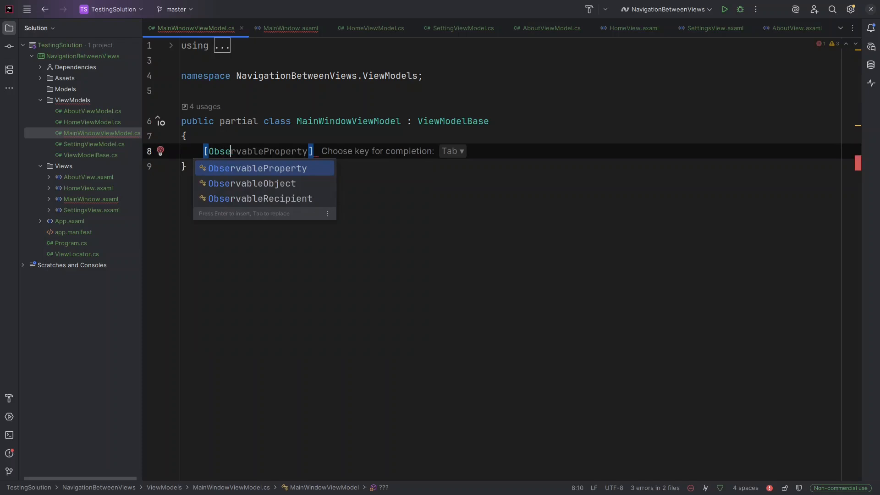
key("Tab")
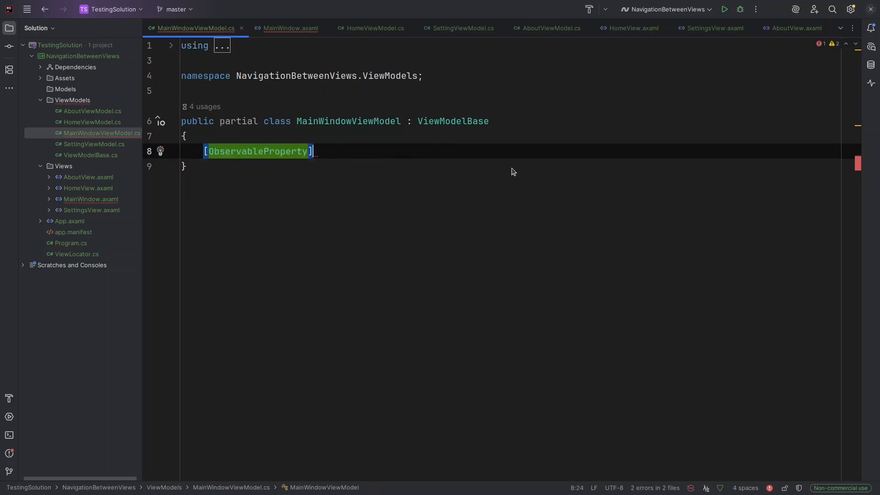
Declare a private ViewModelBase _currentViewModel field under the attribute
type("private View")
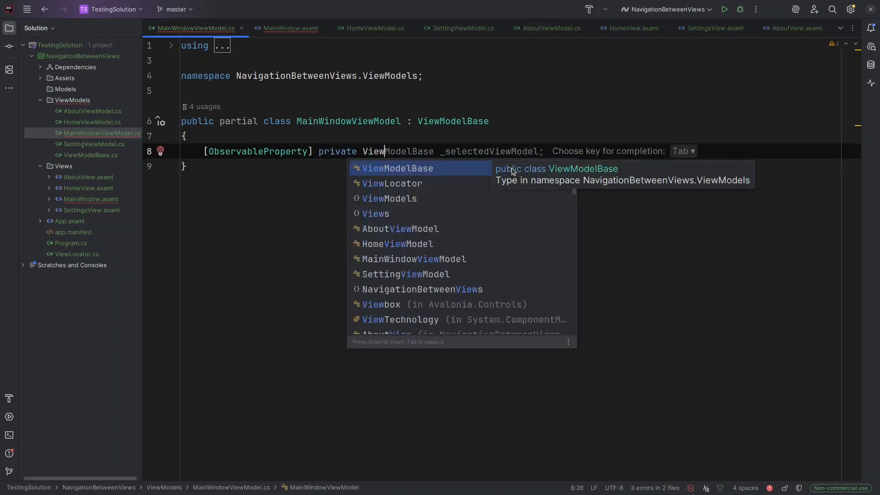
key("Tab")
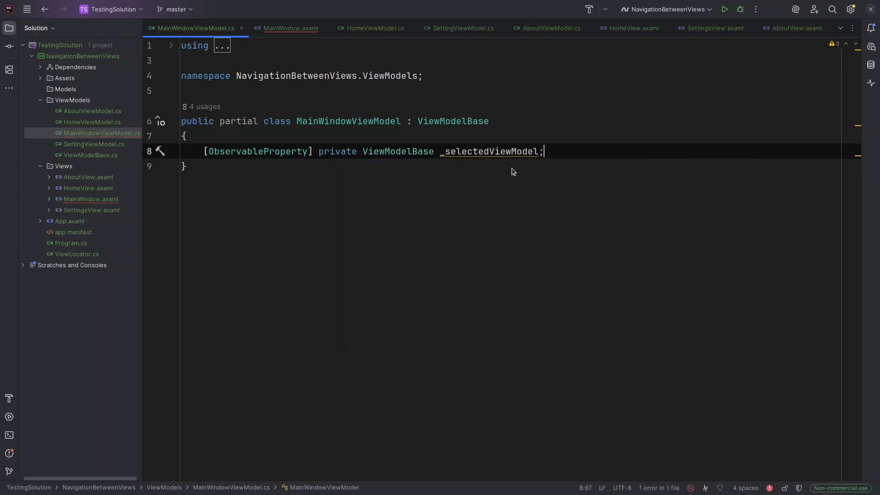
double_click(490, 151)
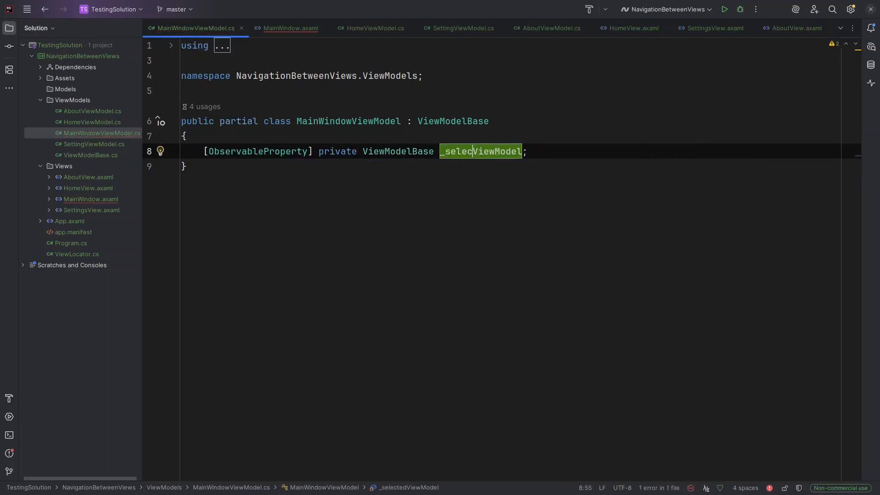
key("BackSpace")
type("curren")
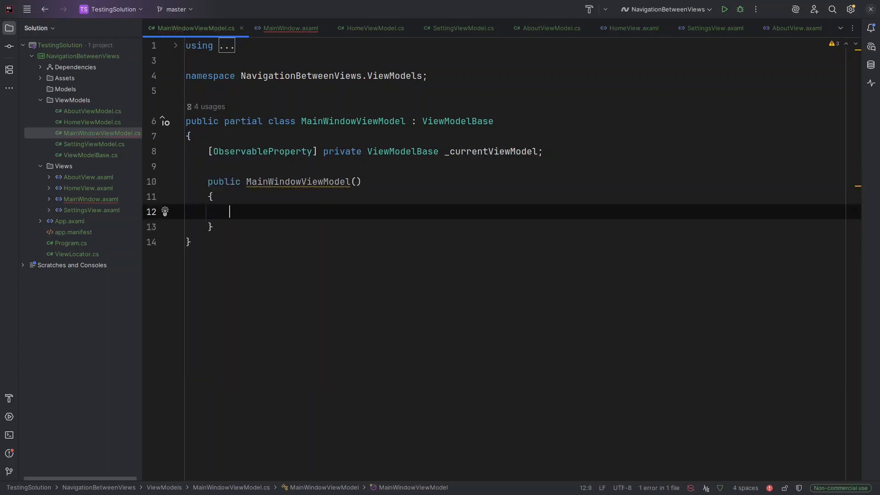
Add a constructor setting CurrentViewModel to a new HomeViewModel
type("CurrentViewModel =")
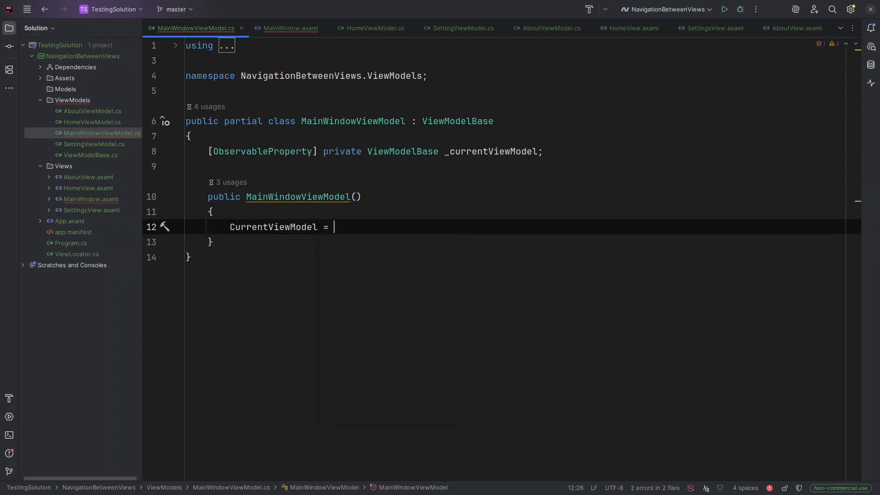
type("new HomeViewModel();")
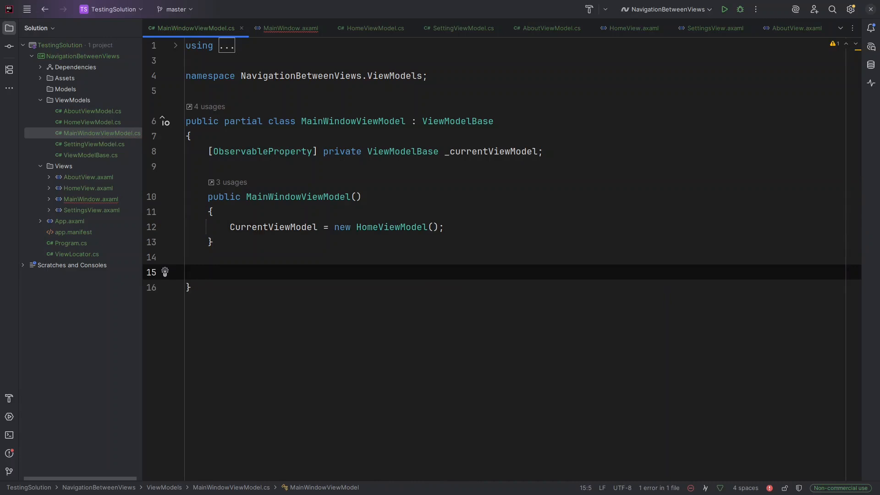
Add a [RelayCommand] NavigateToHome method that sets CurrentViewModel to a new HomeViewModel
type("[RelayCommand")
type("private void")
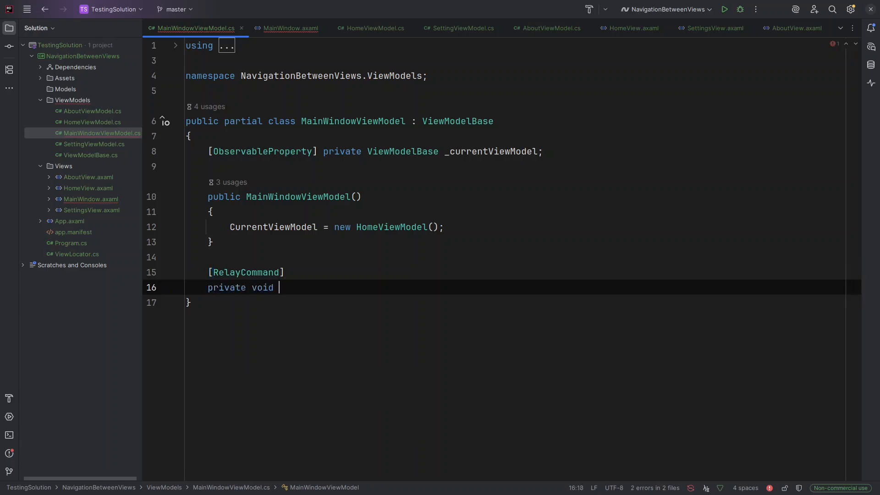
type("NavigateToHome(")
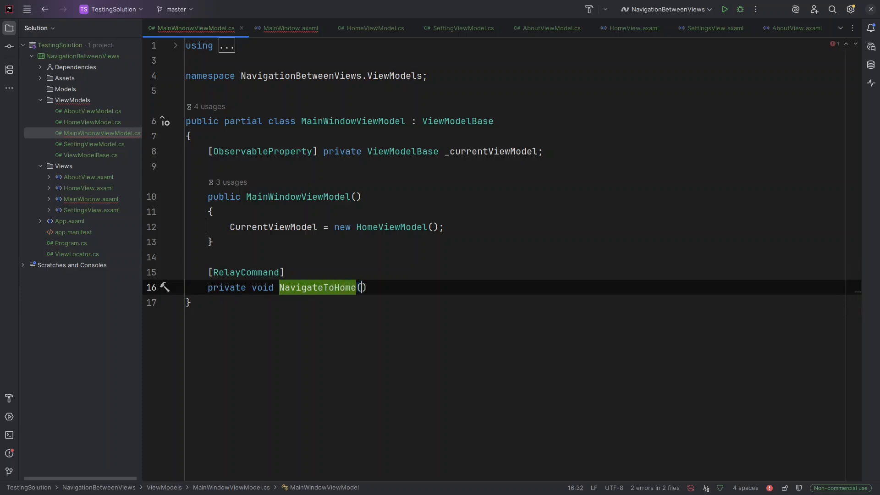
type("CurrentViewModel = new HomeViewModel();")
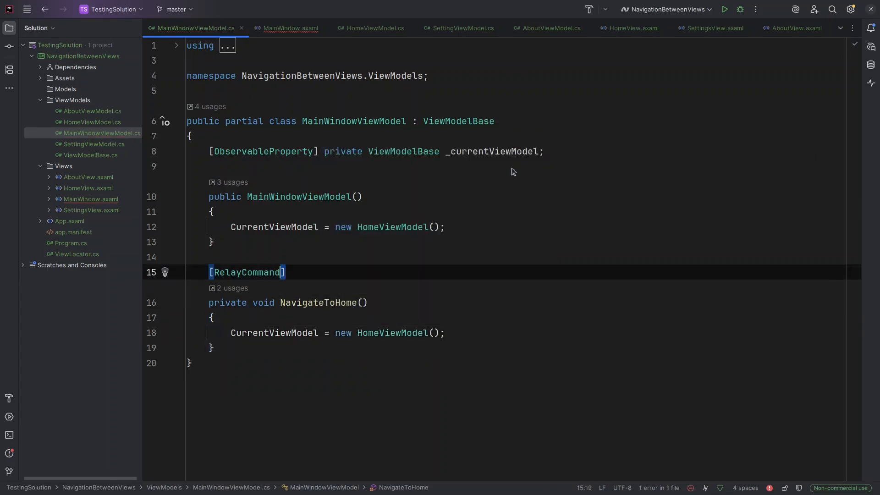
Duplicate NavigateToHome into NavigateToSettings and NavigateToAbout using SettingViewModel and AboutViewModel
left_click_drag(209, 272, 214, 347)
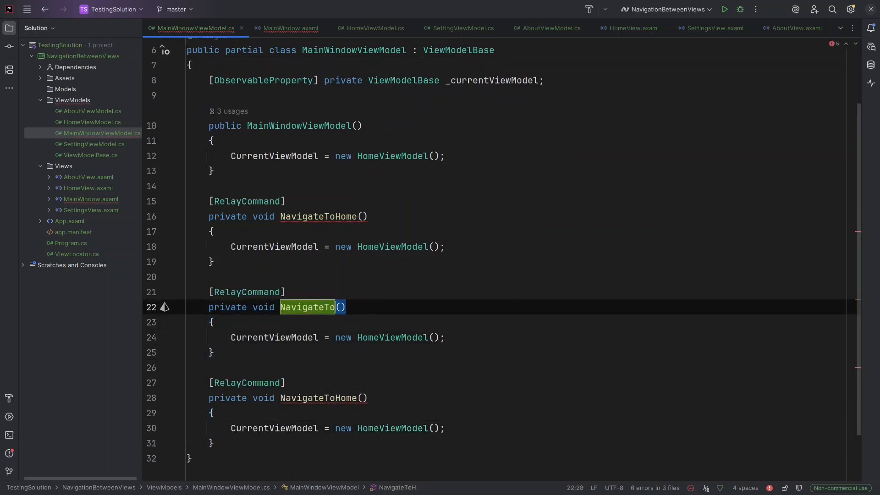
type("Settings")
left_click(288, 398)
type("Ab")
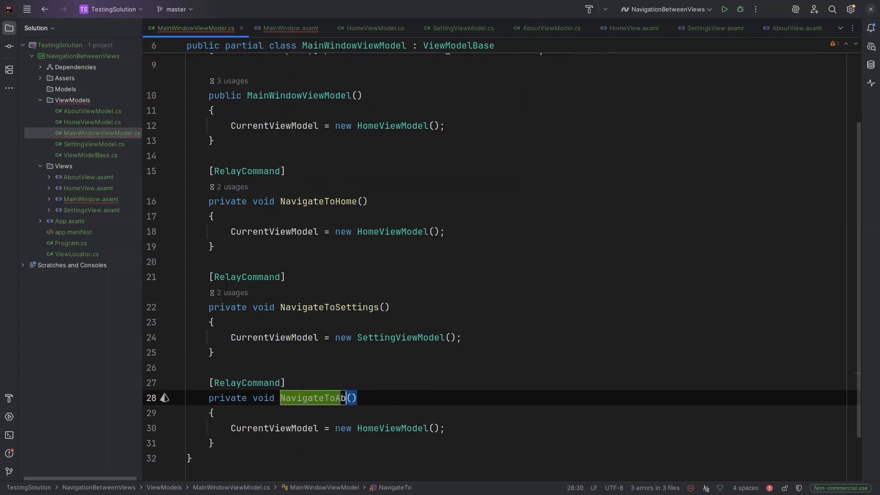
type("out")
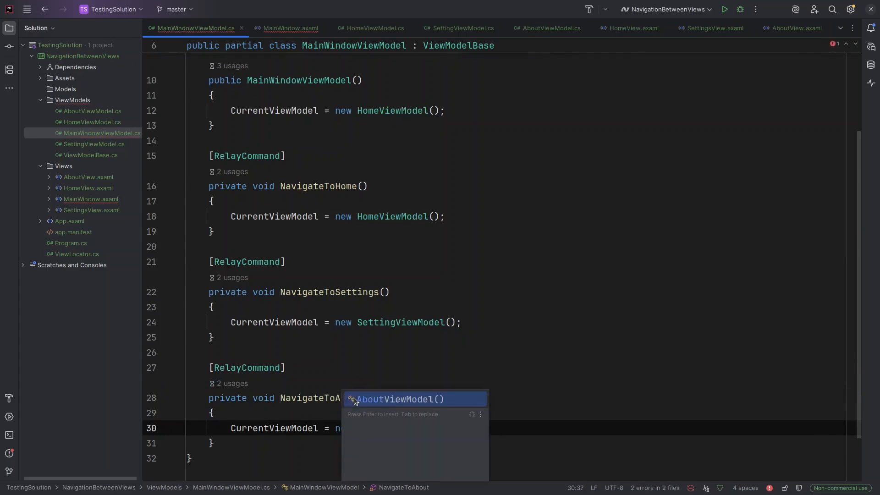
key("Enter")
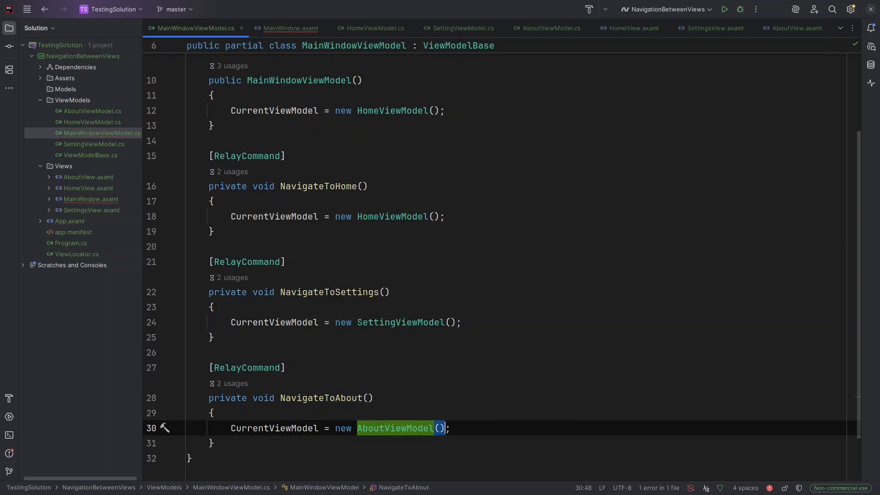
left_click(387, 291)
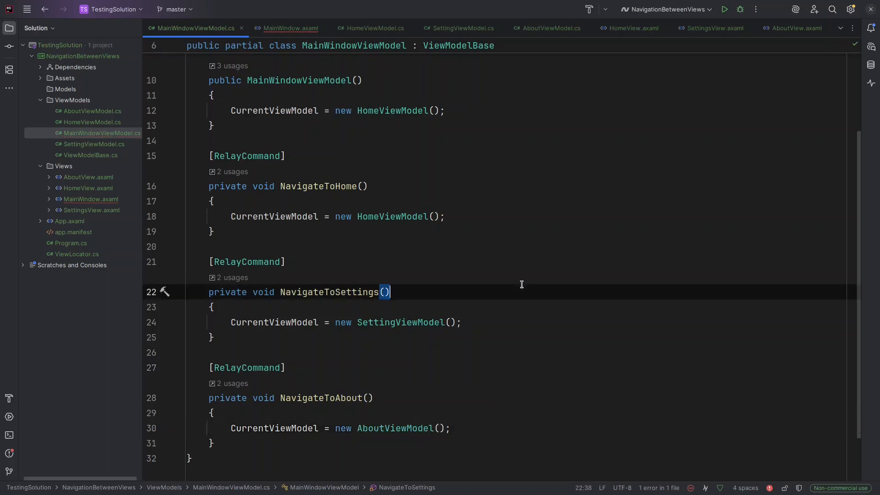
In MainWindow.axaml add a Grid with RowDefinitions "Auto, *, Auto"
left_click(91, 199)
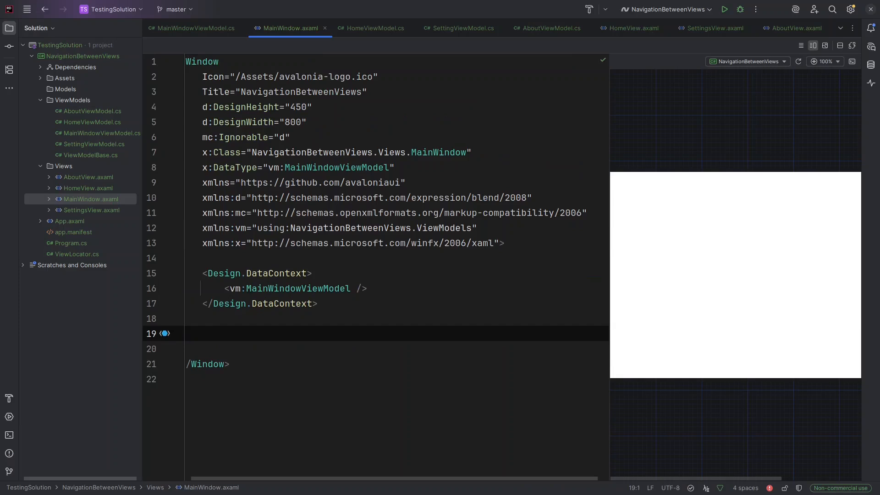
type("<Grid")
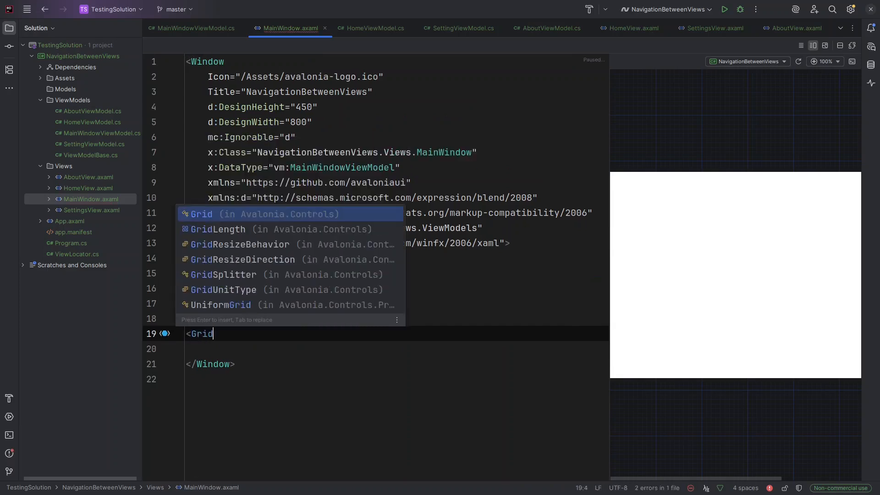
type("R")
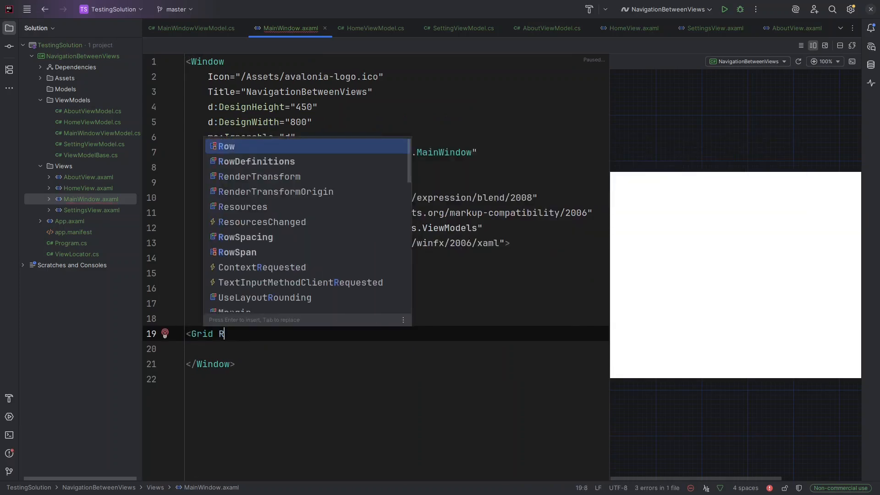
type("owDefinitions=\"Auto")
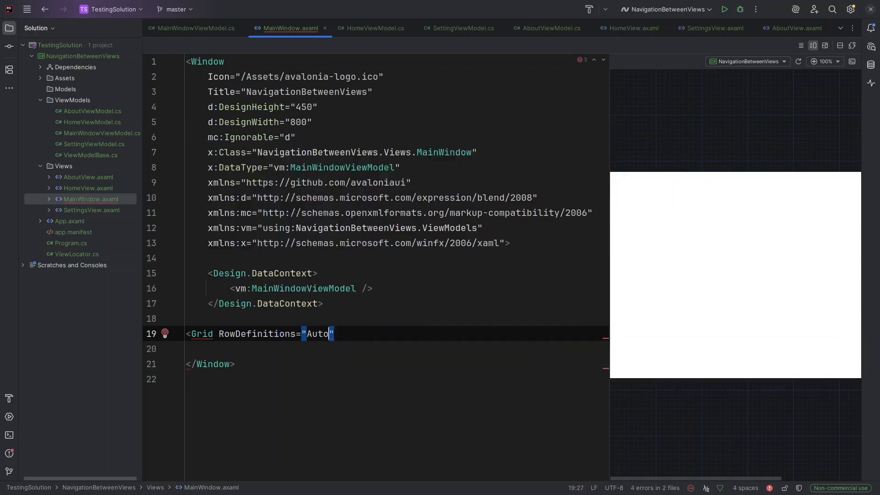
type(", *")
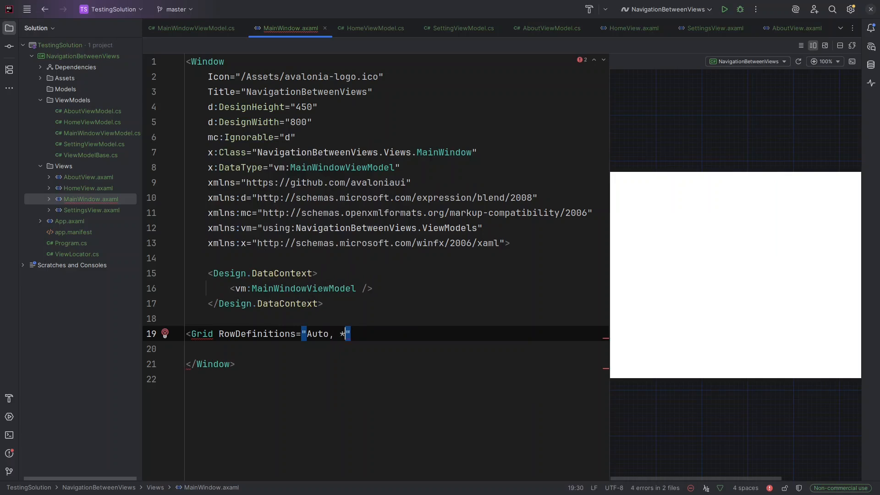
type(",")
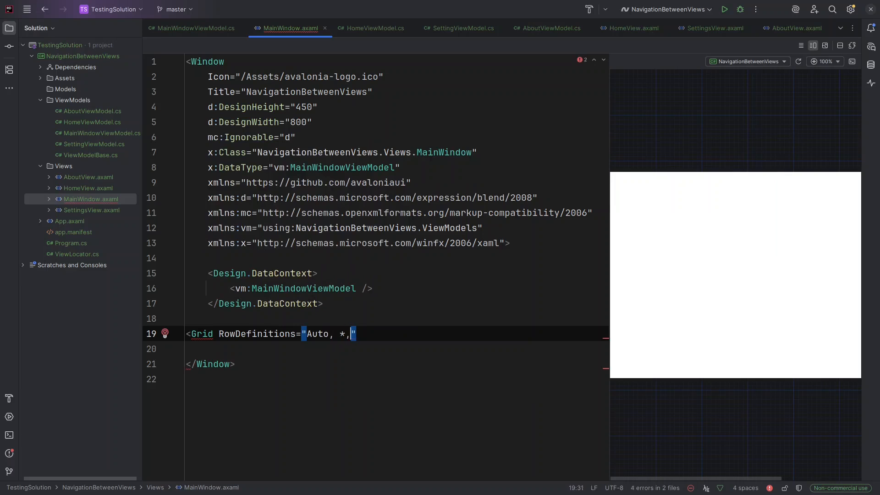
type("au")
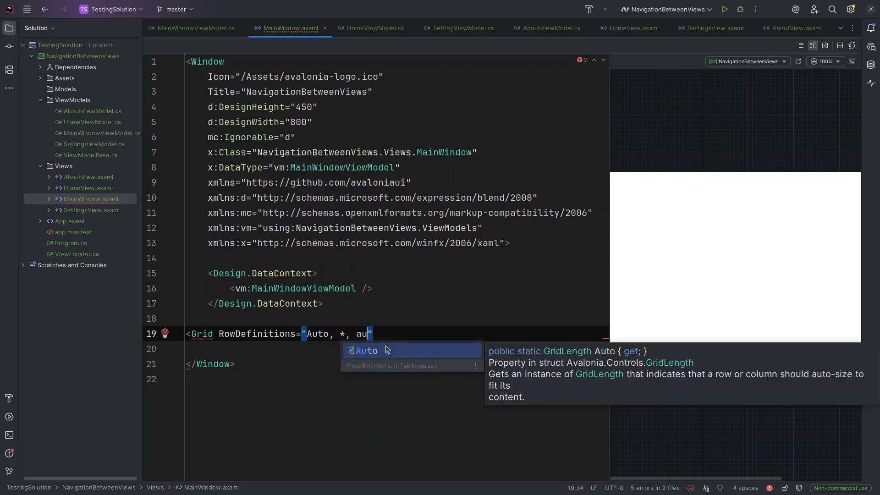
key("Tab")
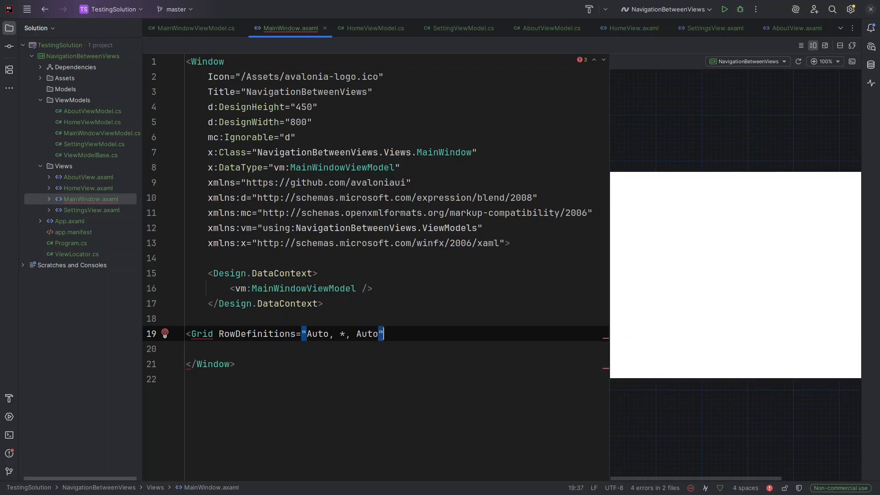
Insert a <!-- header --> comment inside the grid
type("<")
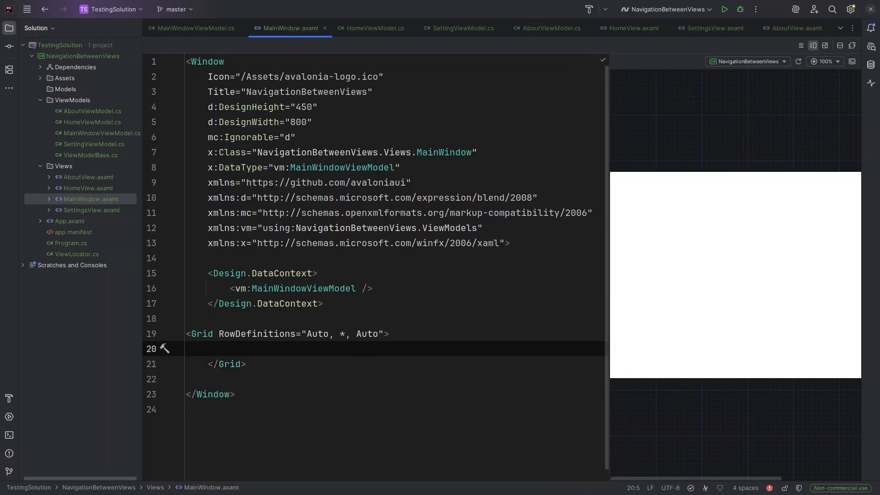
type("<")
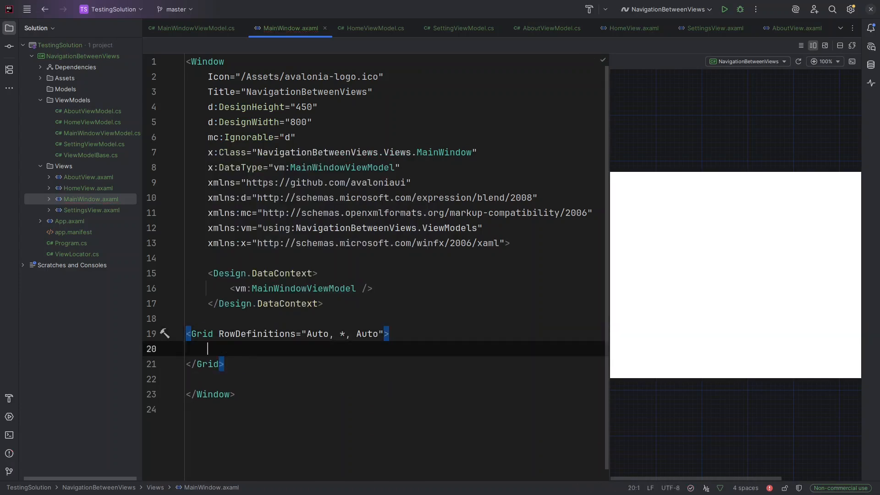
type("header -->")
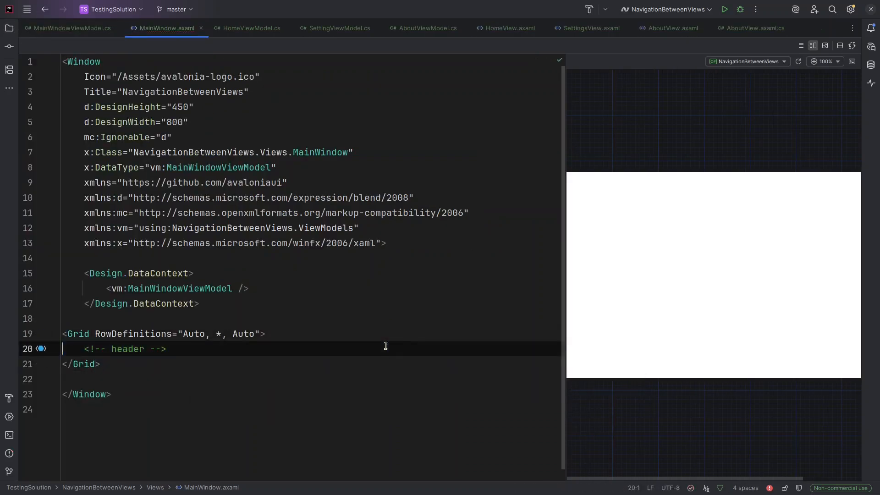
Add a horizontal StackPanel in Grid.Row 0 for the header
type("stac")
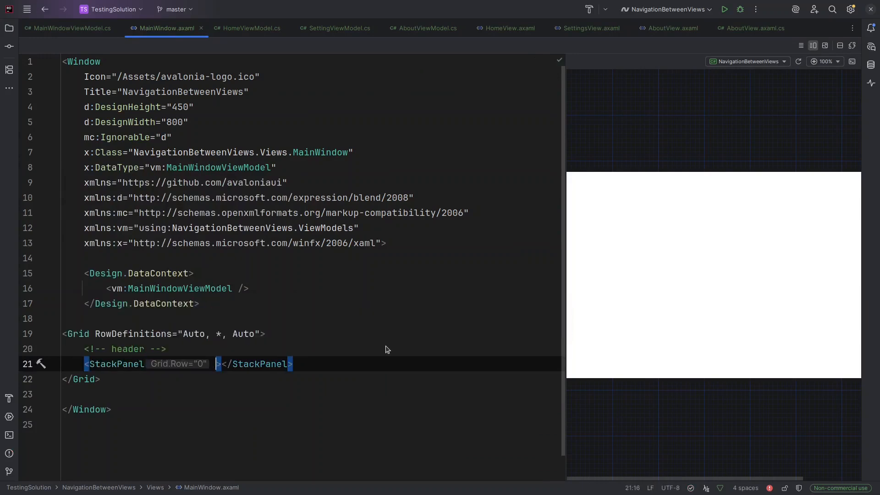
type("Orientation=\"ori")
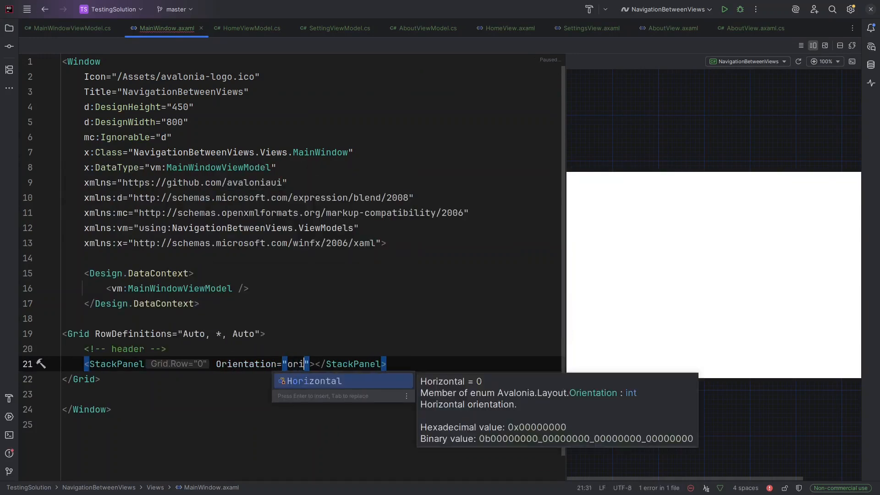
key("Enter")
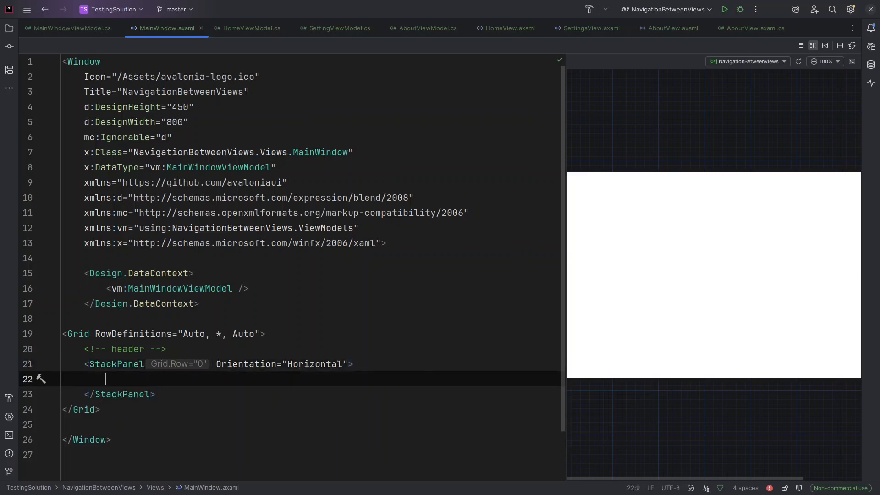
Add Home, Settings and About buttons bound to their NavigateTo…Command commands
type("button Content=\"Home\" Command=\"{}\"></Button>")
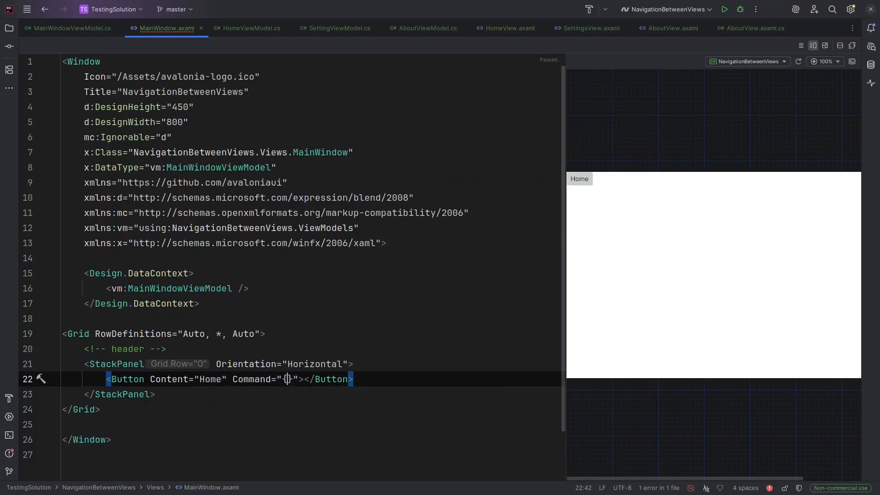
type("{Binding NavigateToHomeCommand")
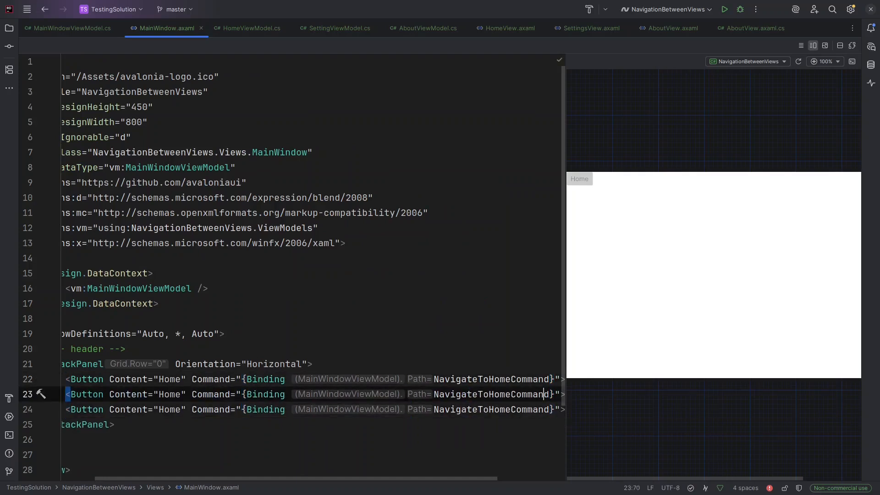
type("navi")
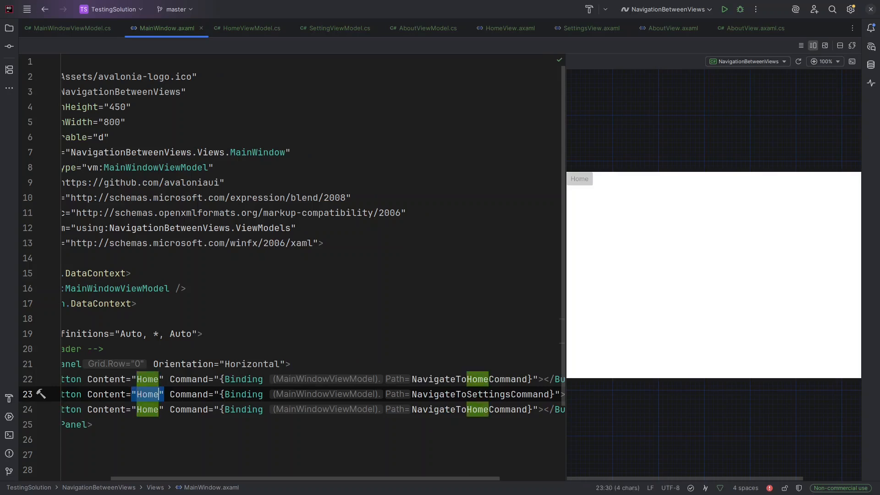
type("Settings")
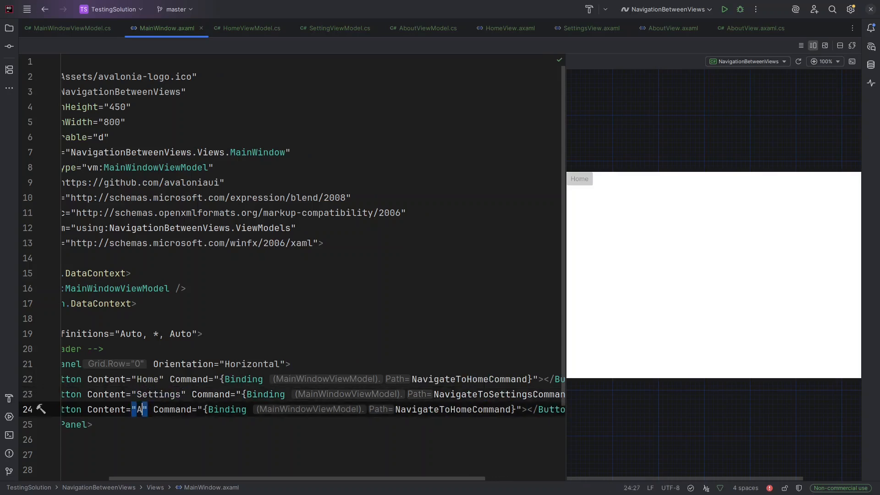
type("bout")
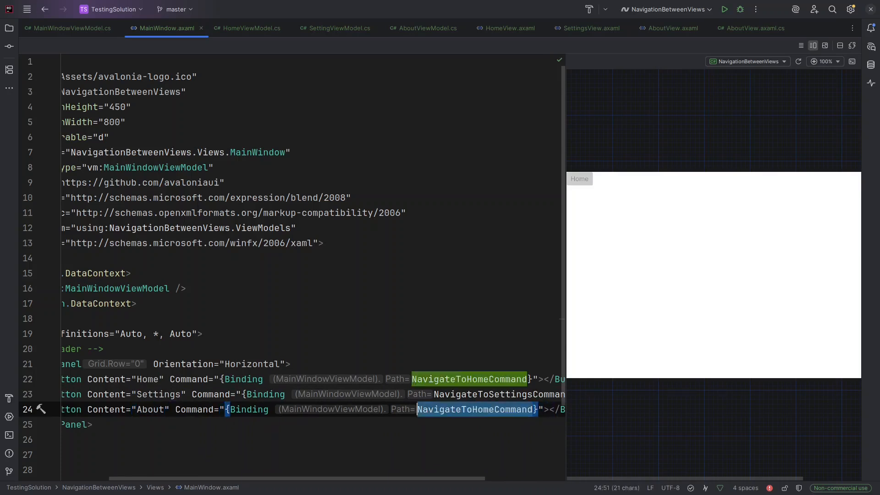
type("naviga")
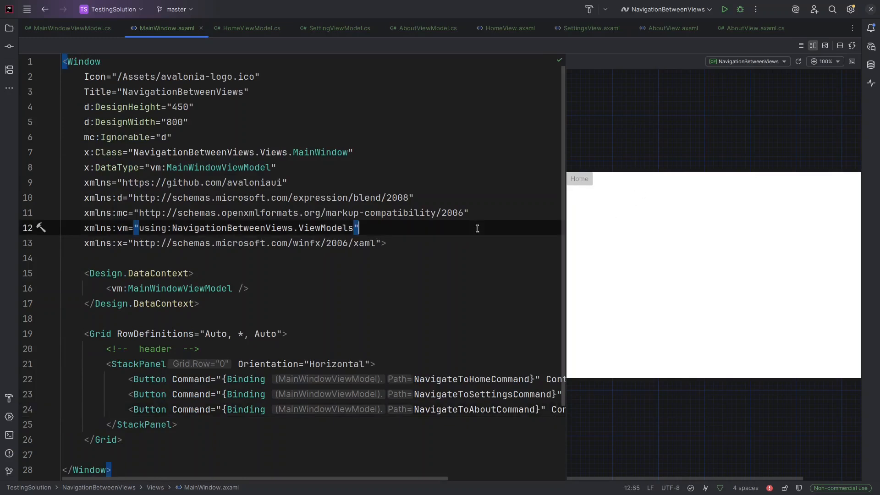
Set StackPanel Spacing 10, Grid Margin 10, and add a <!-- page content --> comment
left_click(725, 10)
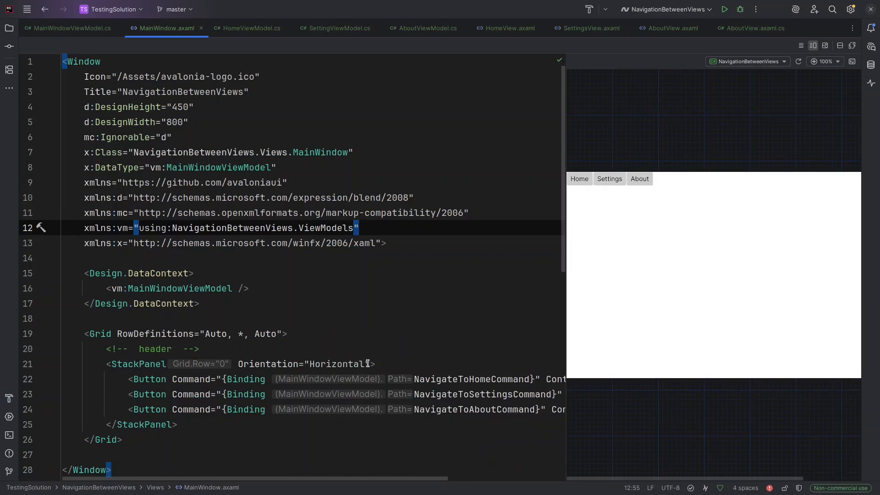
type("sp")
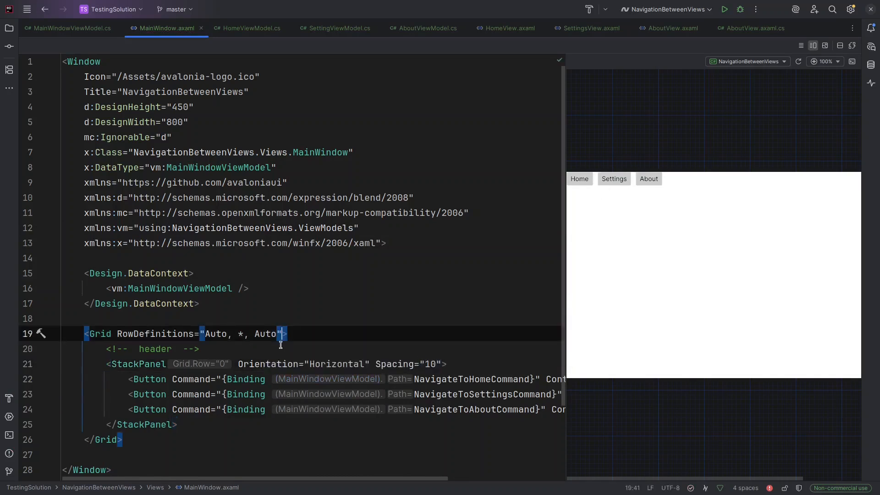
type("Margin=\"\"")
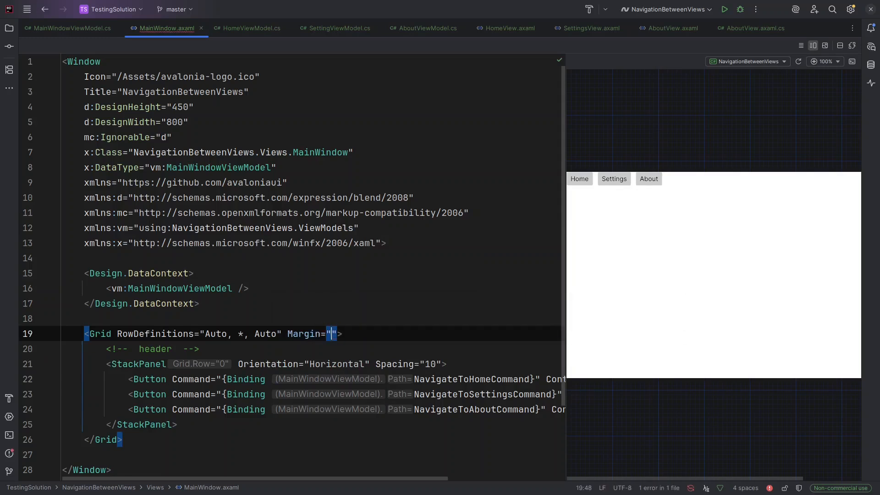
type("10\"")
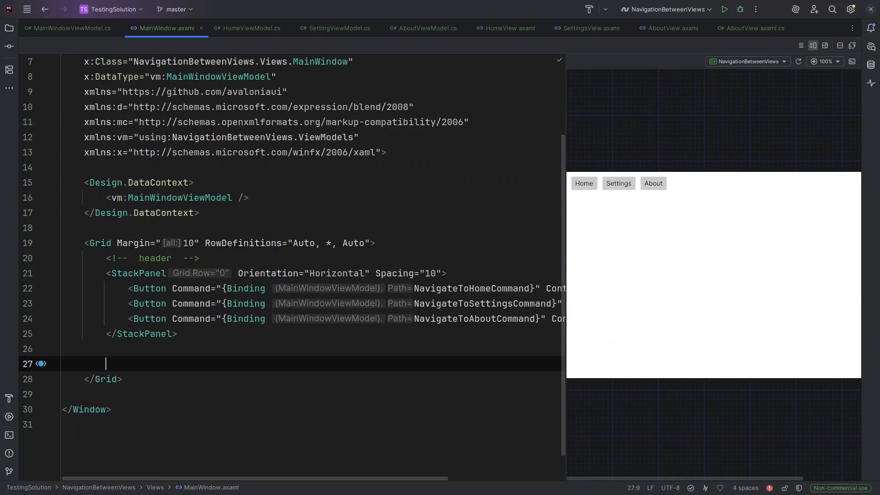
type("page content -->")
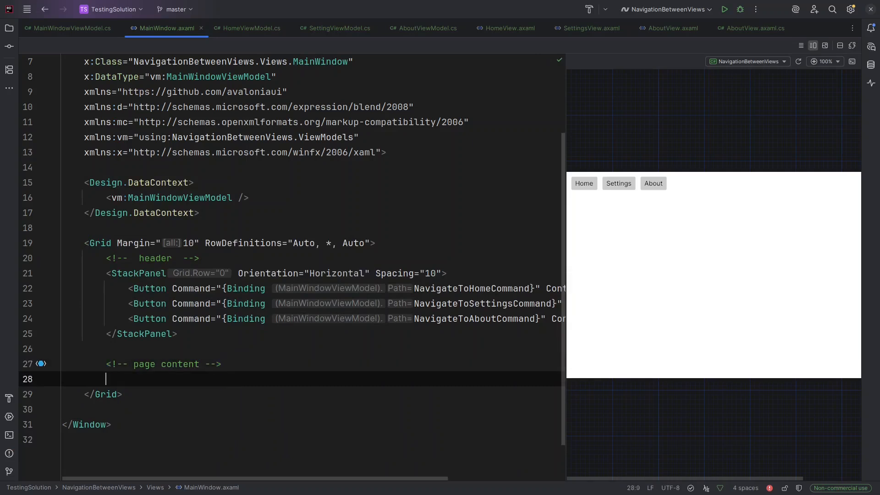
Add a ContentControl in grid row 1 with Content bound to CurrentViewModel
type("contentcon")
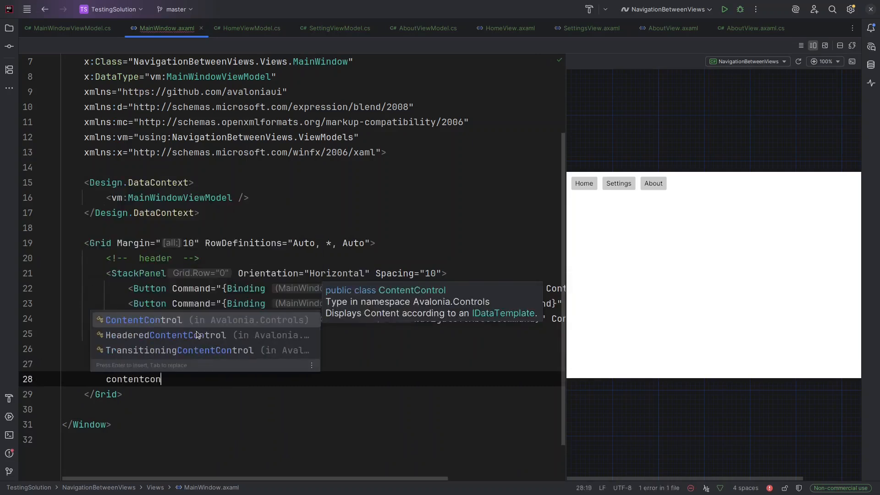
type("ContentControl Grid.Row=\"0\" Grid")
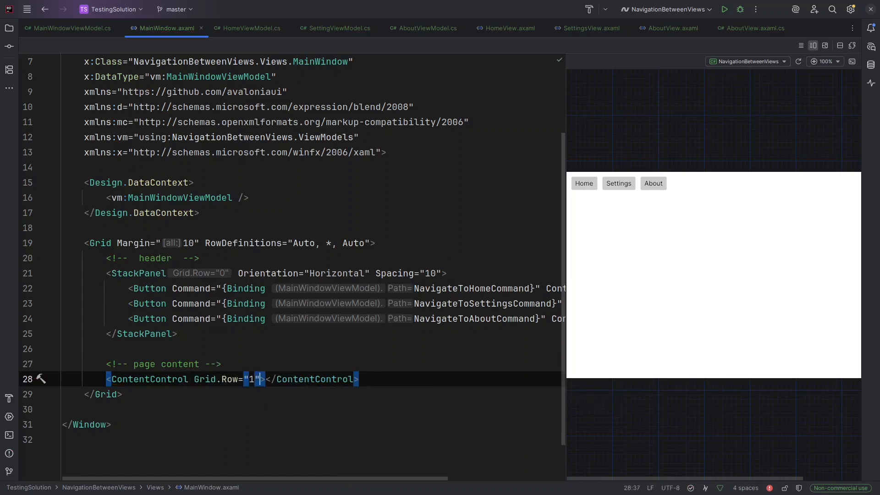
type("Content=\"\"")
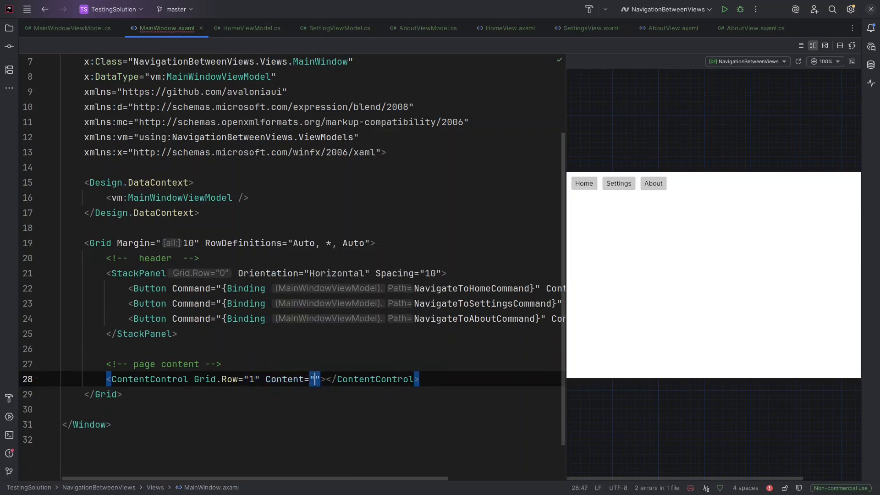
type("{")
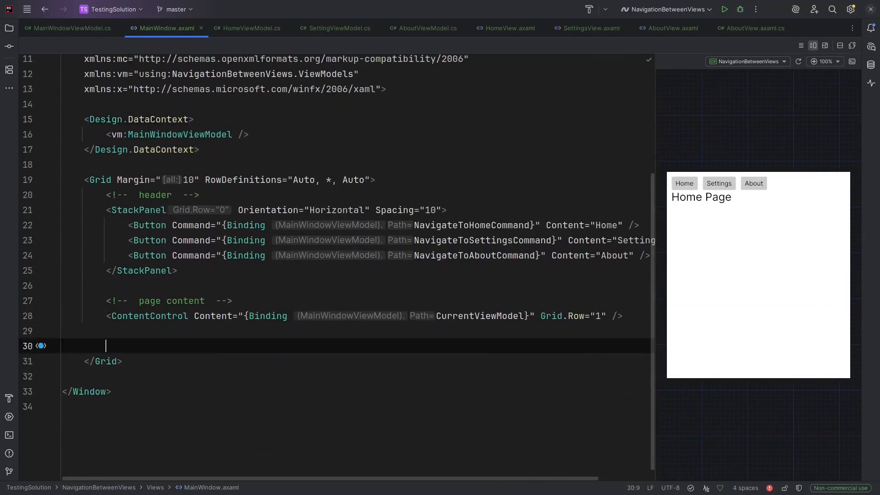
Add a <!-- status --> TextBlock in row 2 bound to CurrentViewModel with FontSize 18
type("status -->")
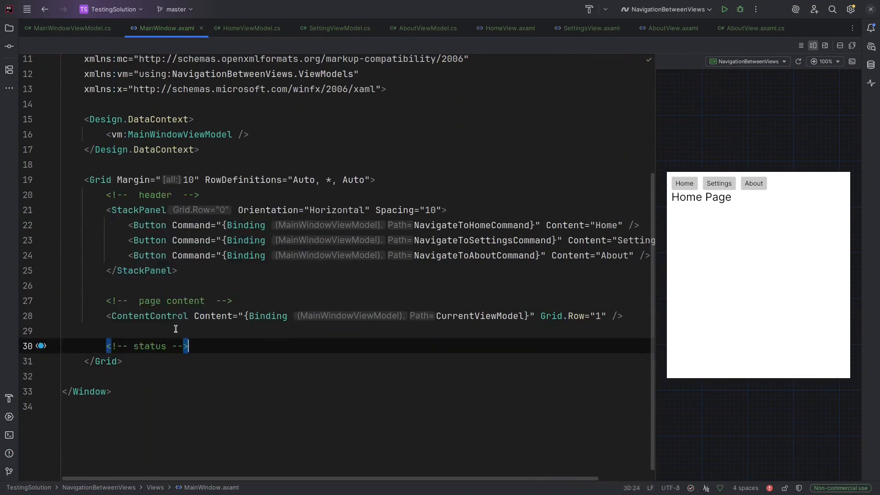
type("textblo")
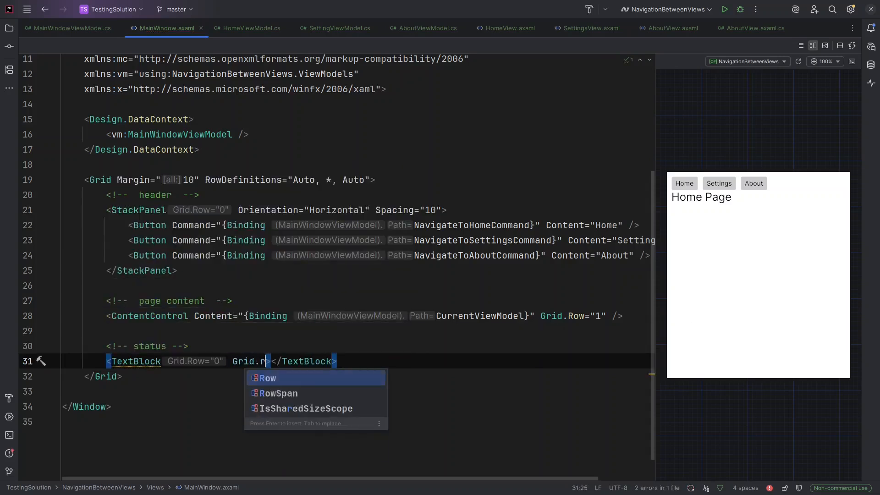
type("Row=\"2\"")
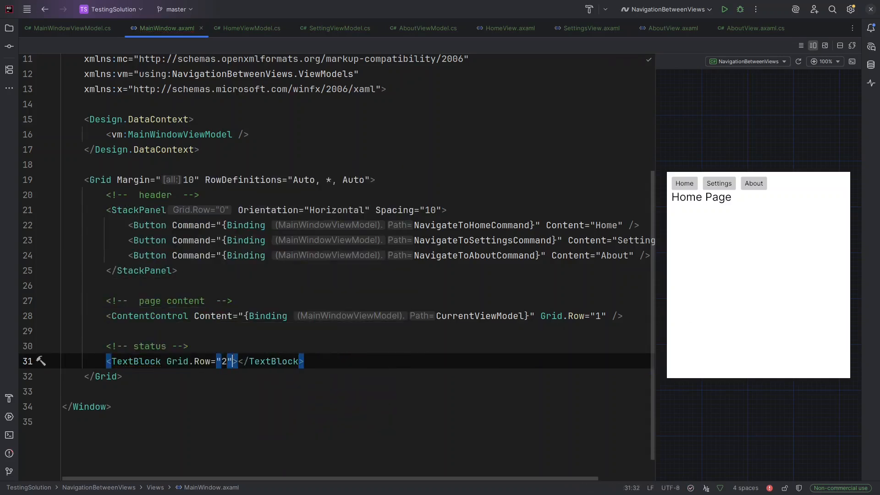
type("text")
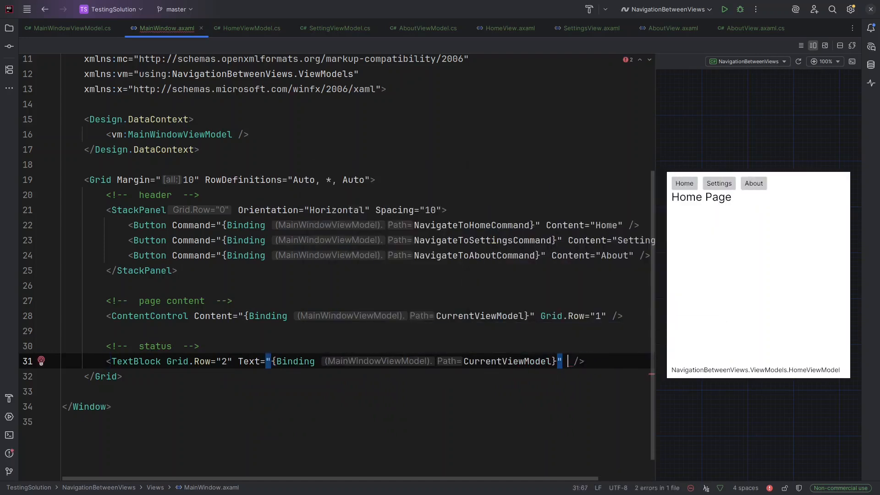
type("FontSize")
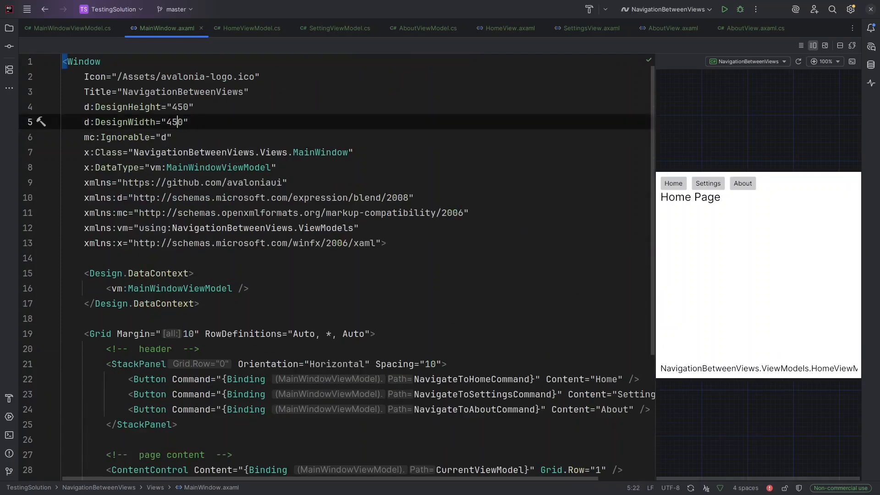
Set d:DesignWidth to 500 and make the status text FontWeight Bold
double_click(176, 122)
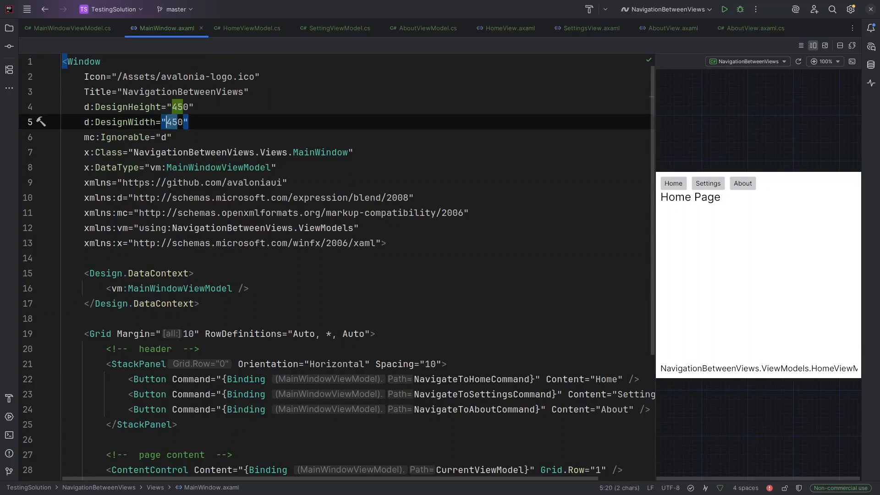
type("500")
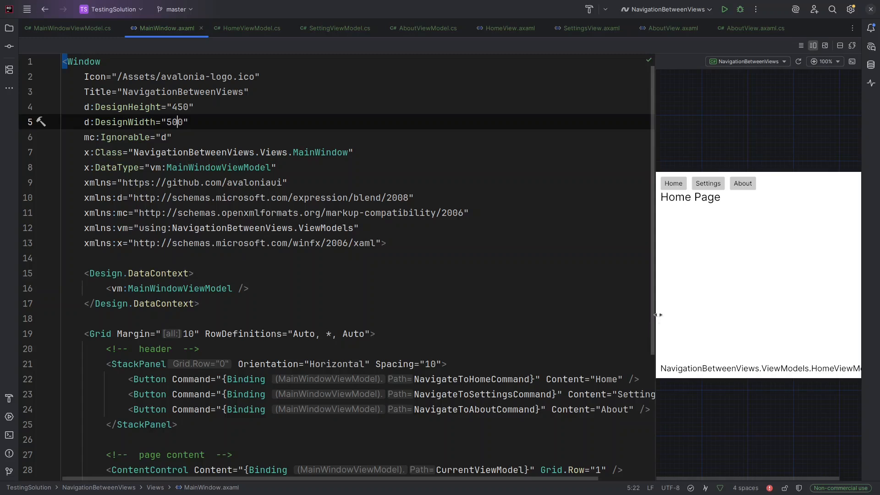
scroll("down", 3)
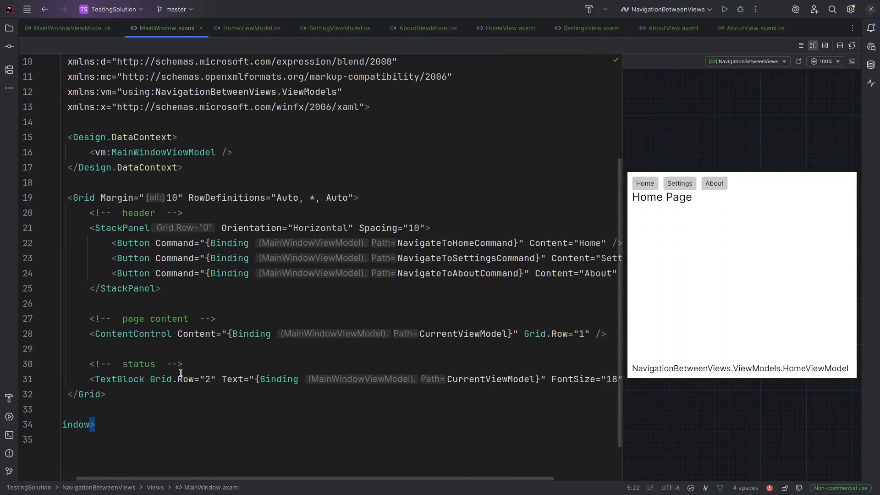
type("fo")
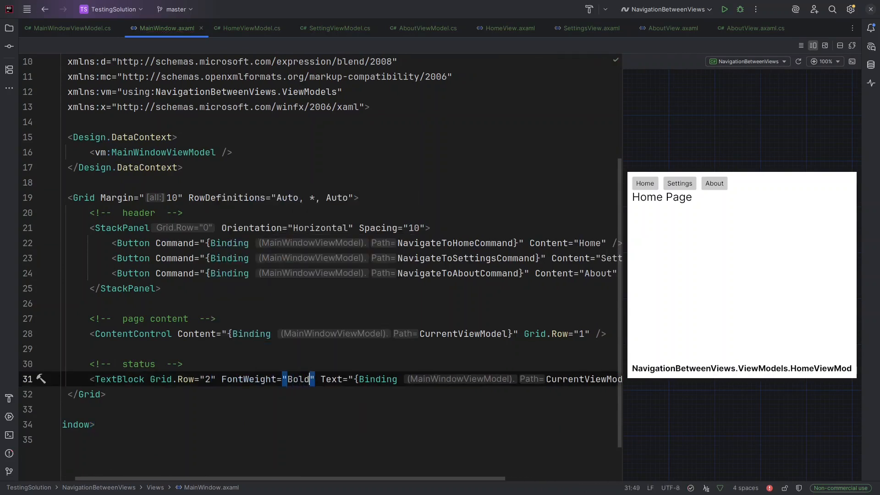
scroll("up", 3)
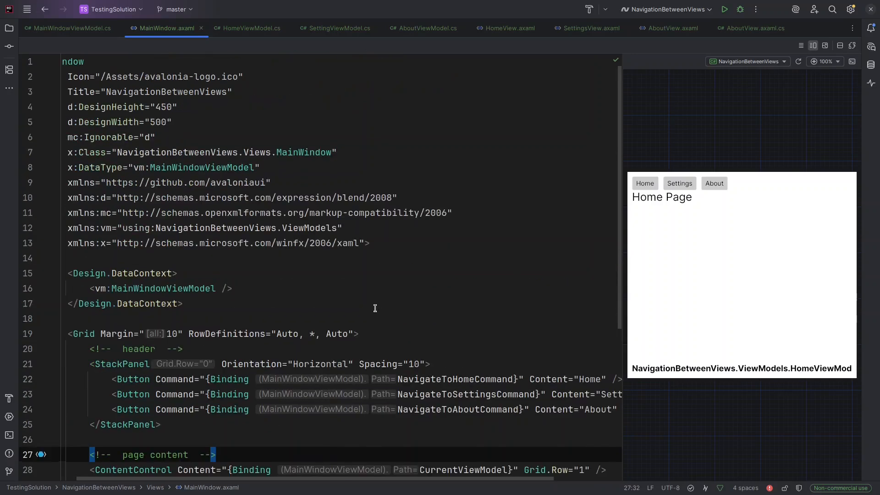
Navigate the preview to About then Settings, seeing SettingView not found, and view SettingViewModel.cs
scroll("down", 3)
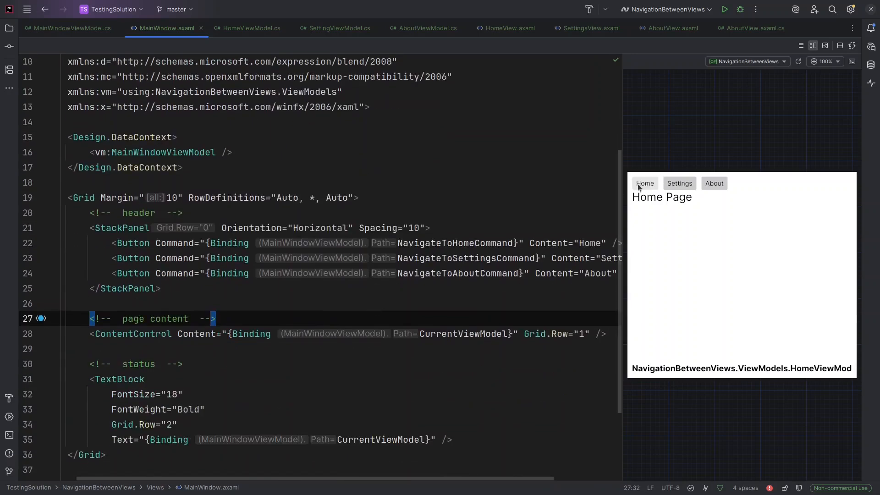
left_click(679, 183)
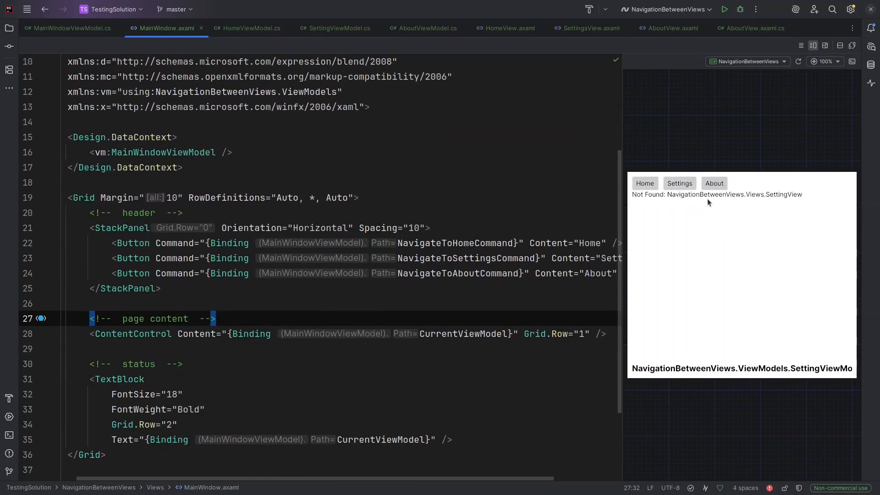
left_click(714, 183)
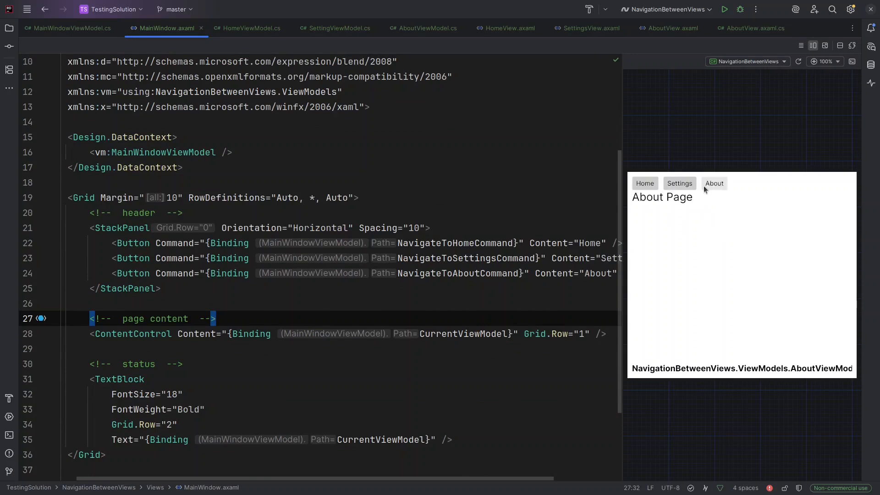
left_click(680, 183)
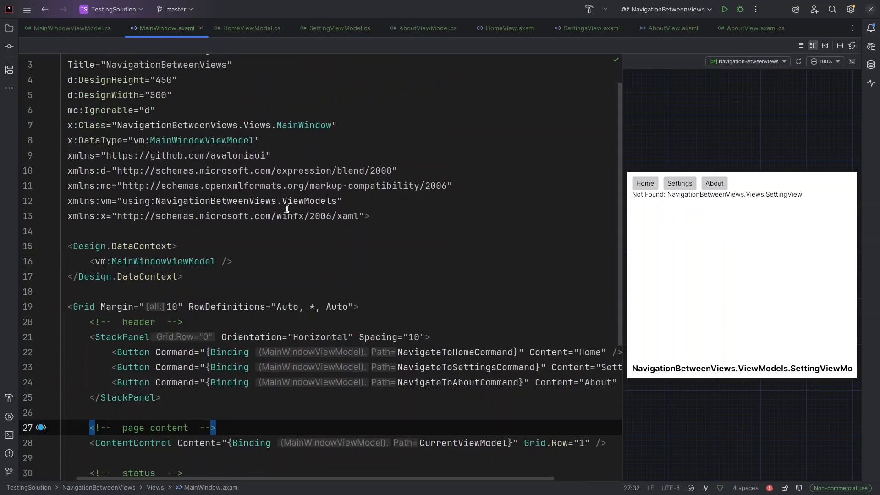
left_click(338, 29)
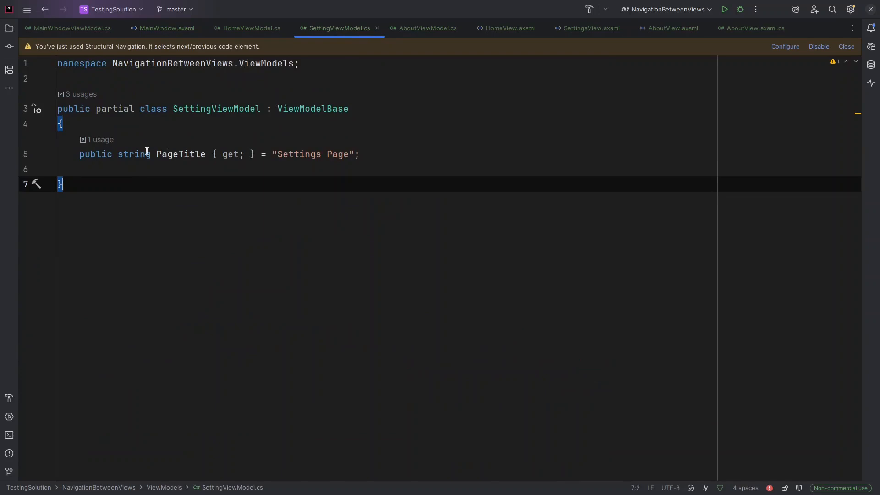
Inspect SettingsView.axaml and the solution tree against MainWindowViewModel for the naming mismatch
left_click(591, 29)
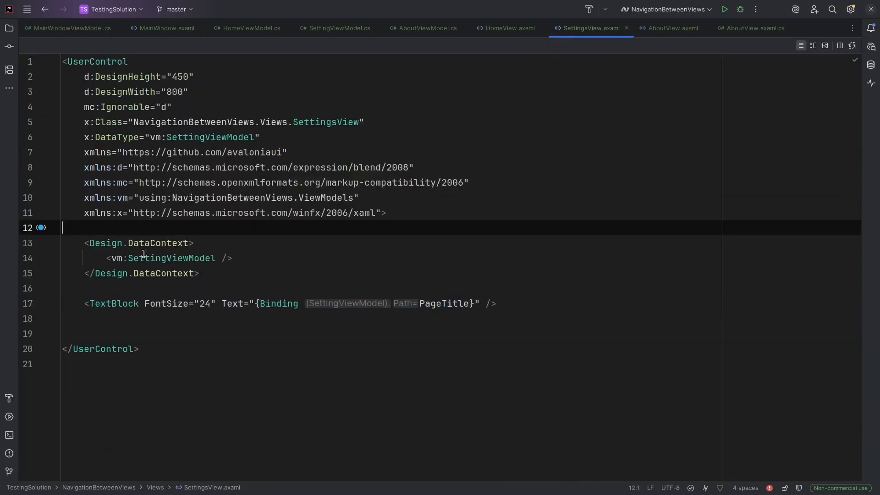
mouse_move(320, 322)
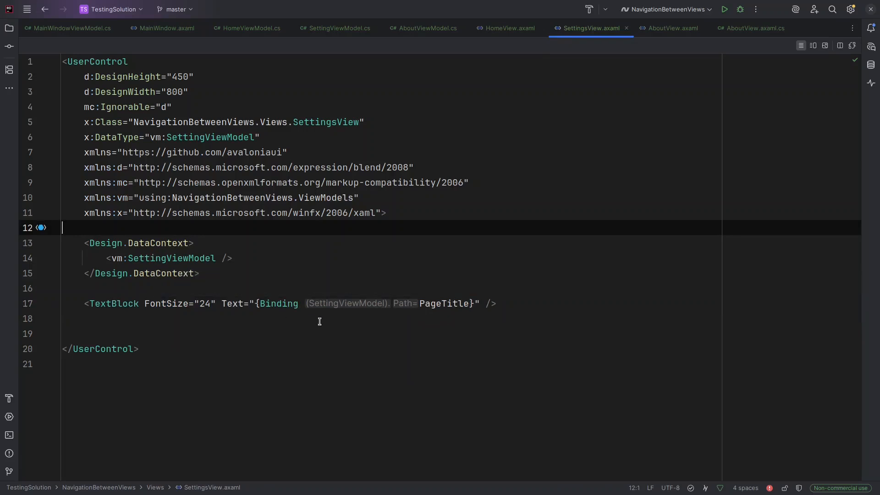
mouse_move(295, 316)
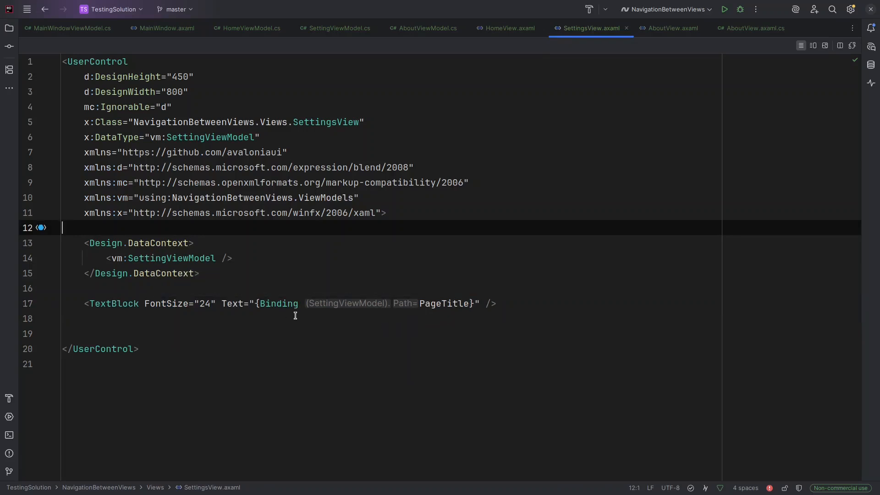
left_click(168, 167)
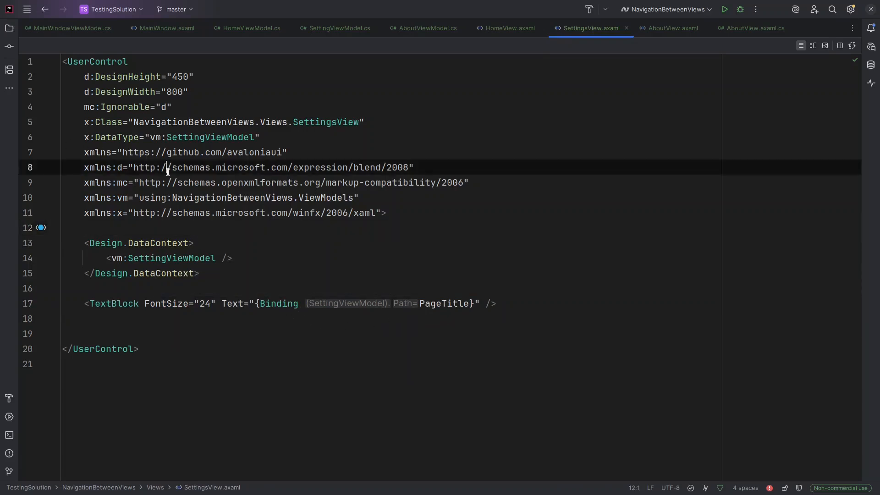
left_click(9, 28)
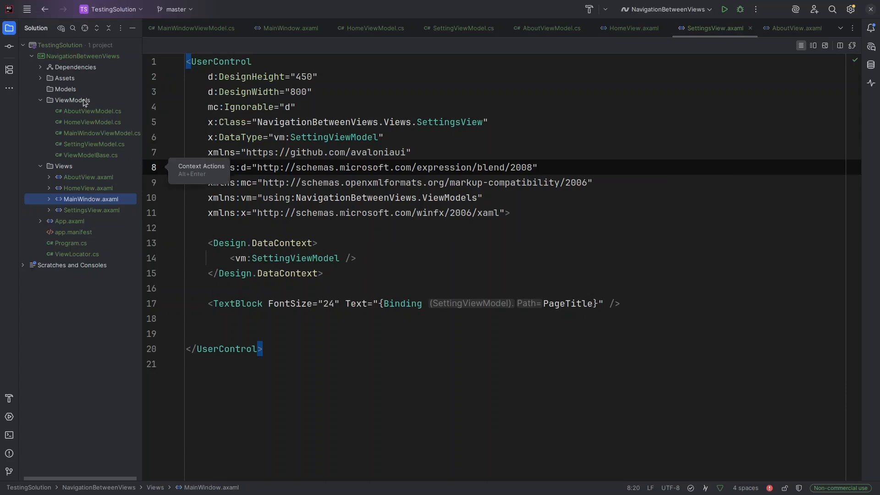
mouse_move(82, 148)
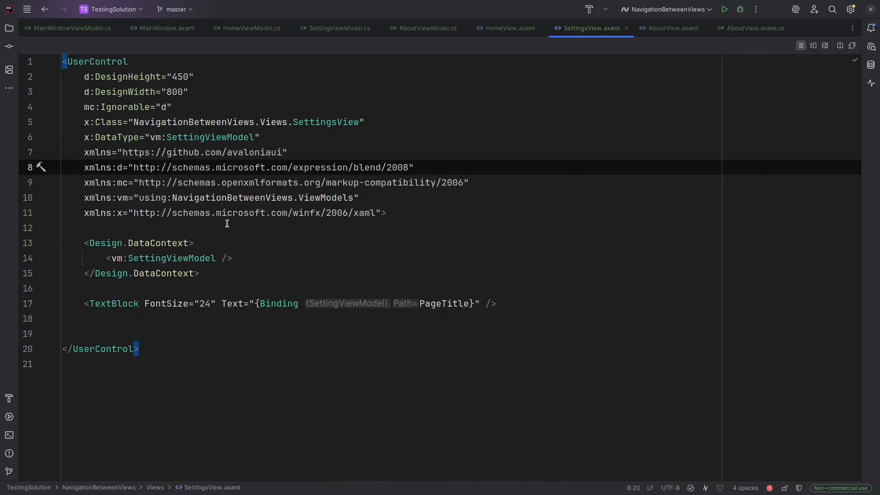
mouse_move(251, 320)
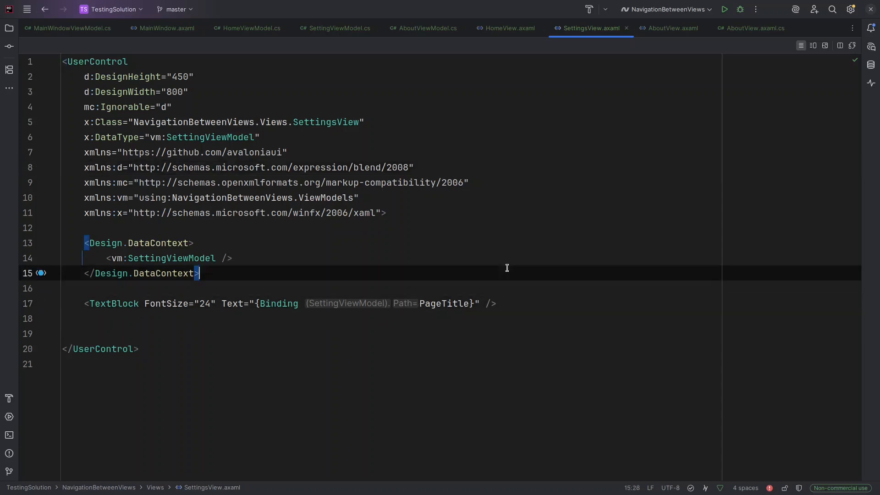
left_click(66, 29)
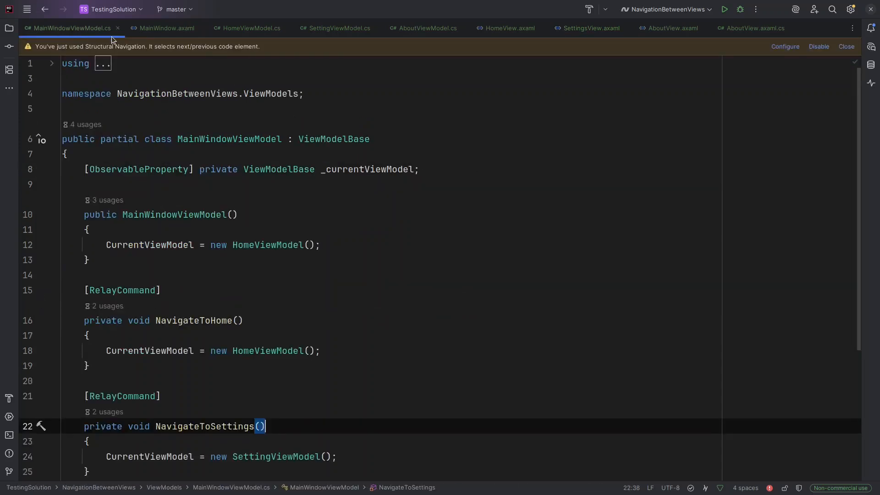
Check MainWindow.axaml, then return to SettingsView.axaml beside the solution tree
left_click(166, 28)
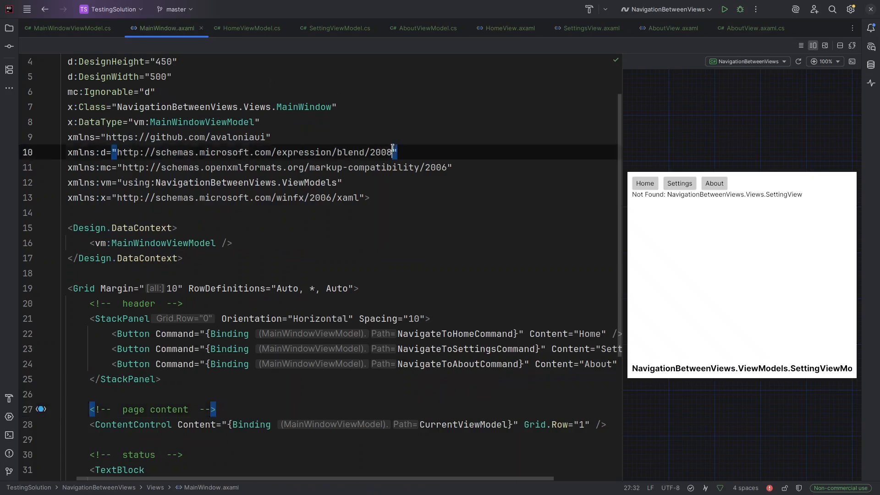
left_click(395, 152)
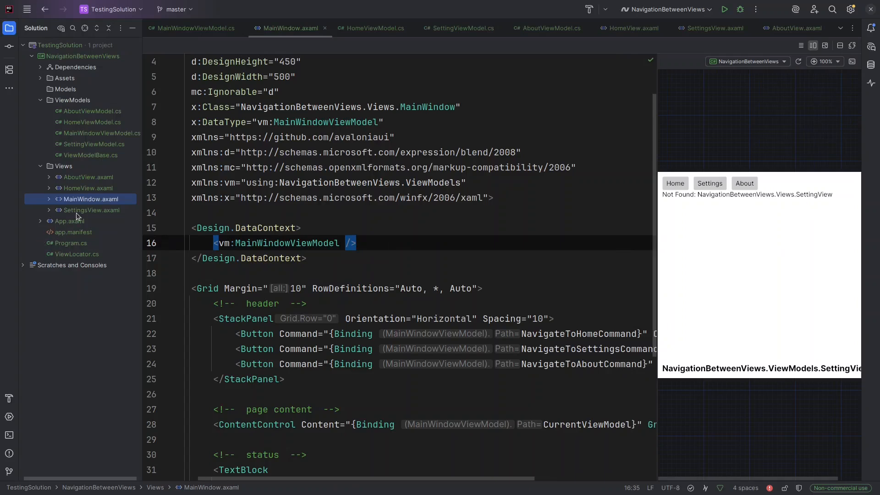
mouse_move(88, 216)
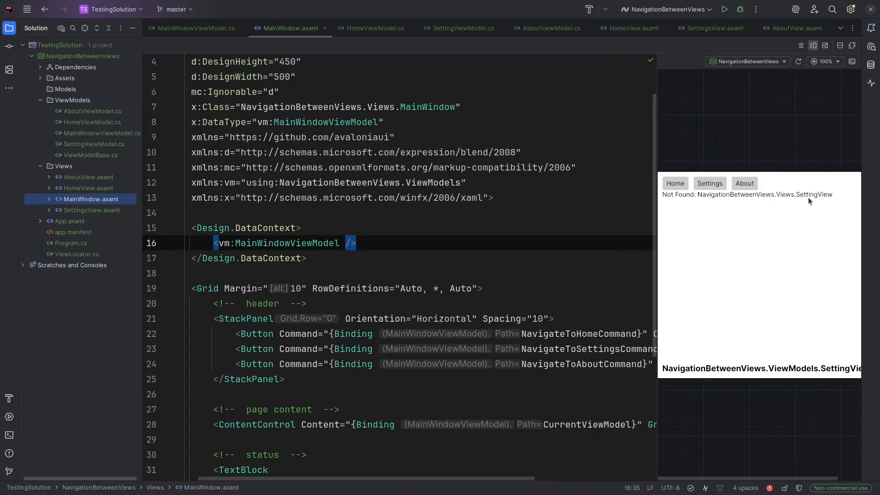
mouse_move(806, 202)
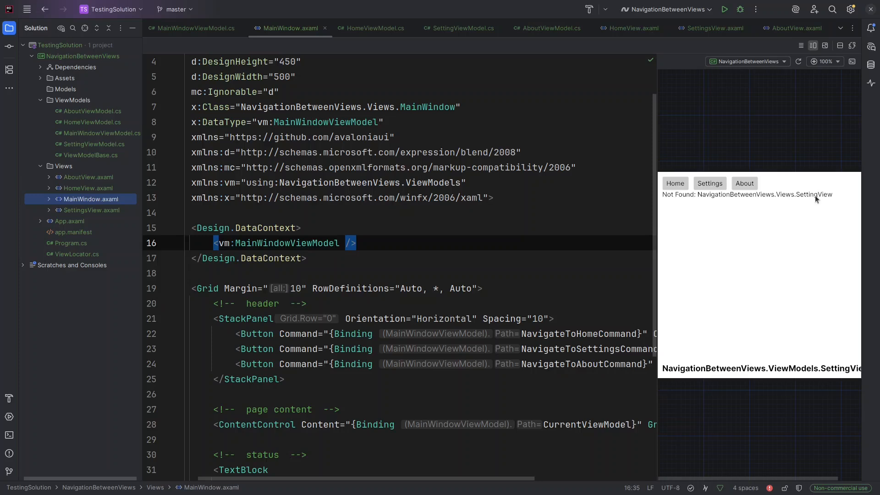
left_click(715, 28)
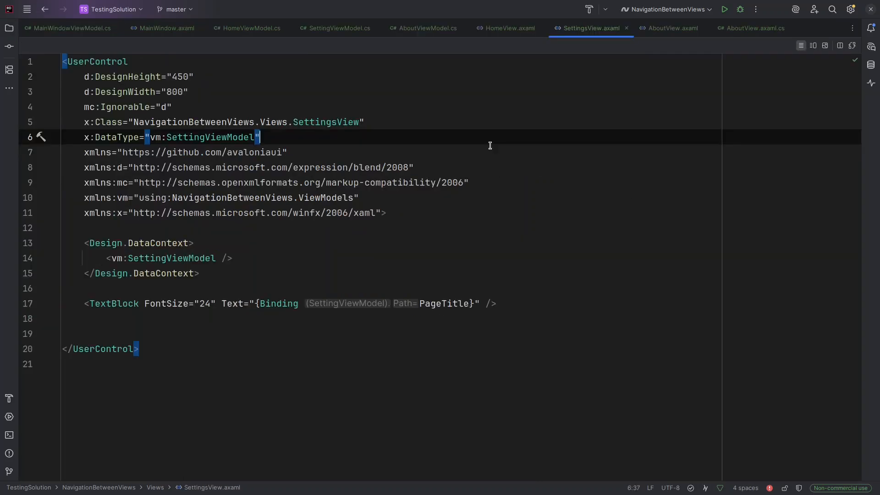
left_click(9, 28)
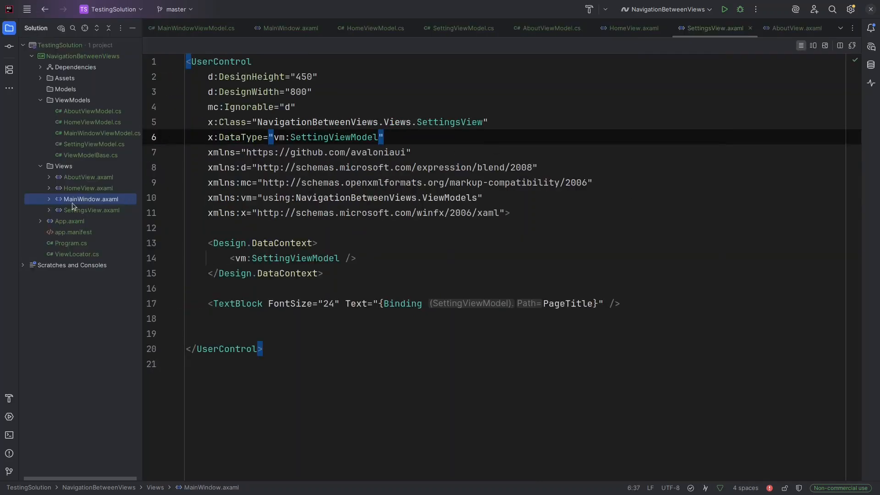
Rename SettingViewModel.cs and its class to SettingsViewModel, then view the MainWindow preview
left_click(95, 144)
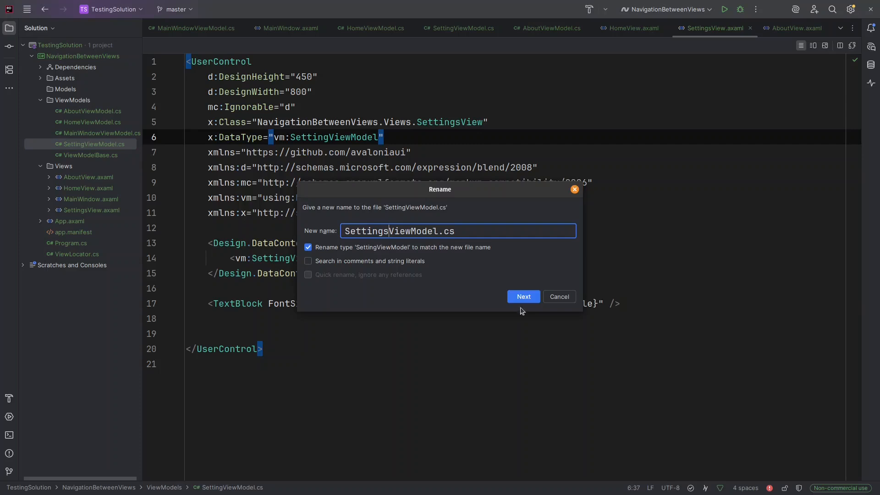
left_click(522, 296)
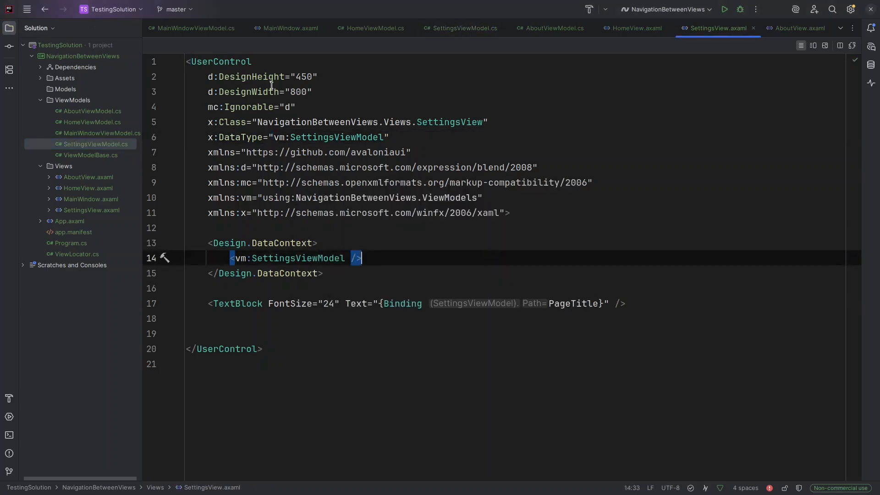
left_click(289, 29)
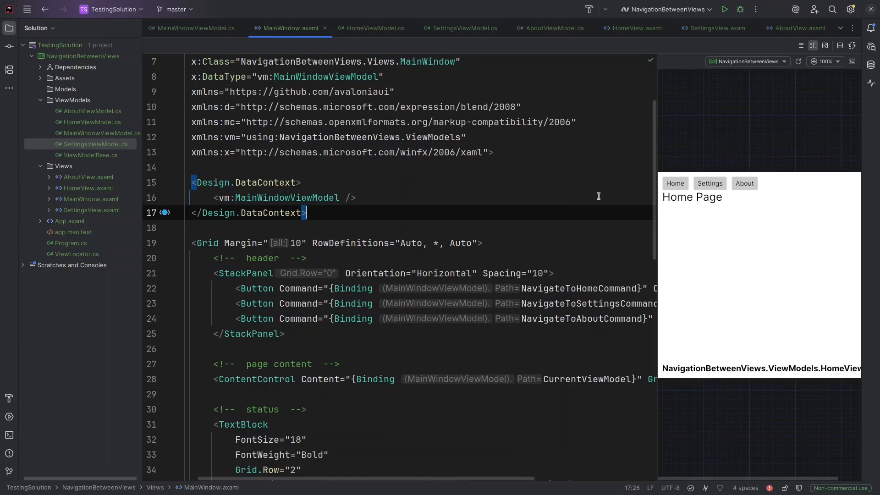
Navigate the preview among Home, Settings and About pages to confirm each view loads
left_click(709, 184)
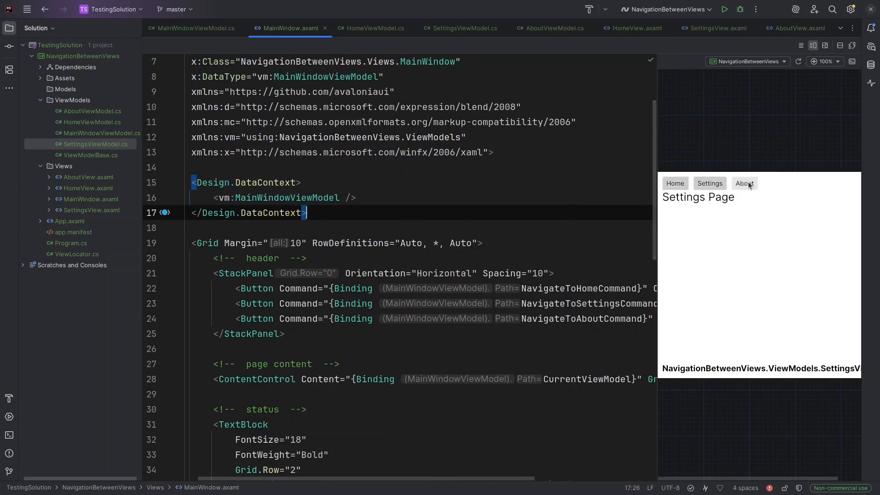
left_click(674, 183)
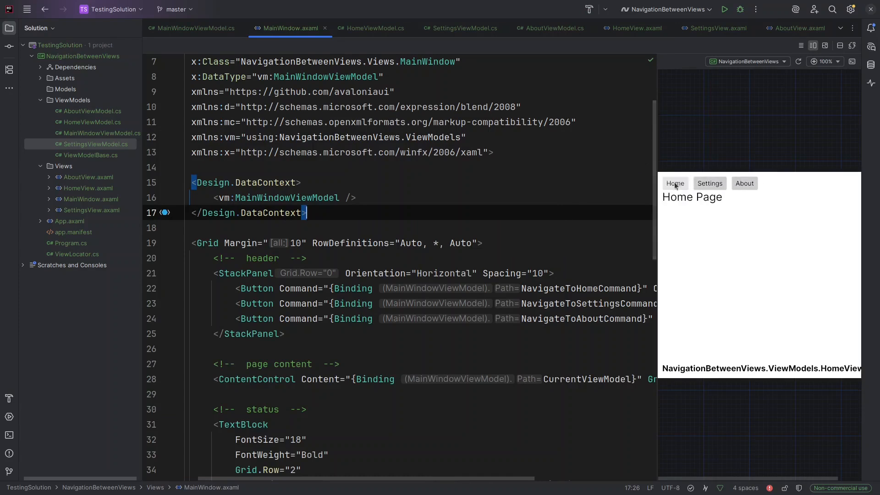
left_click(709, 183)
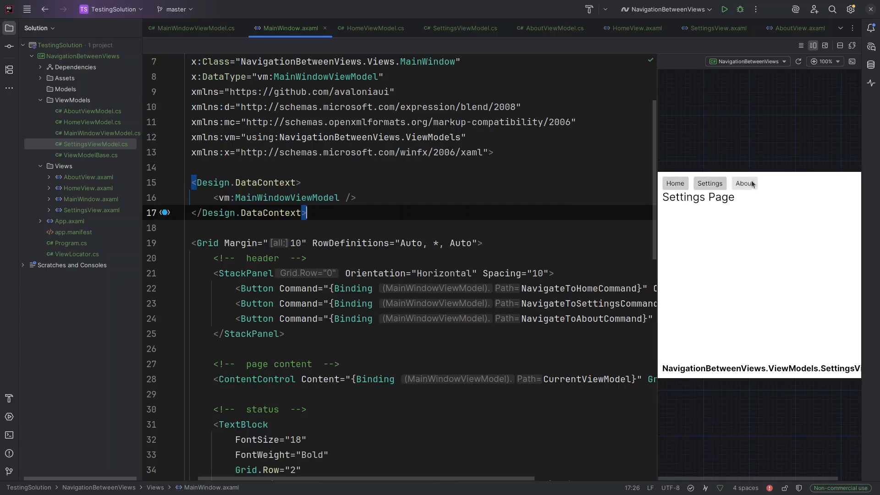
left_click(745, 183)
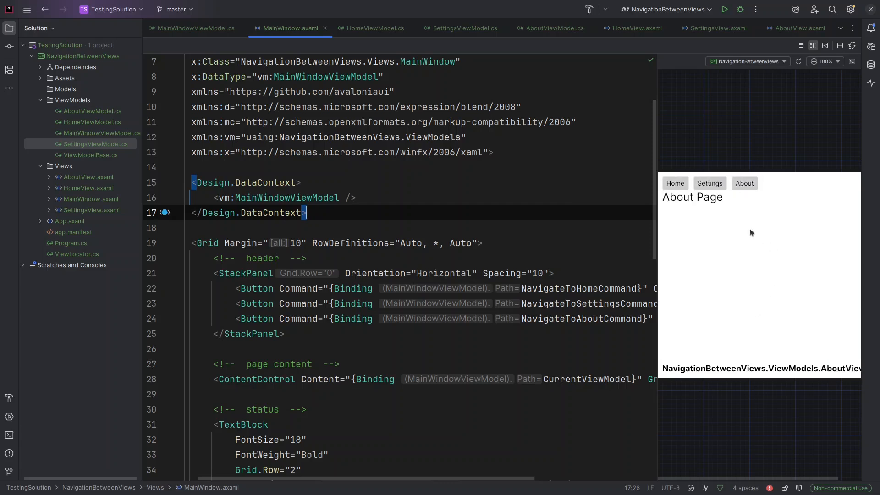
mouse_move(659, 296)
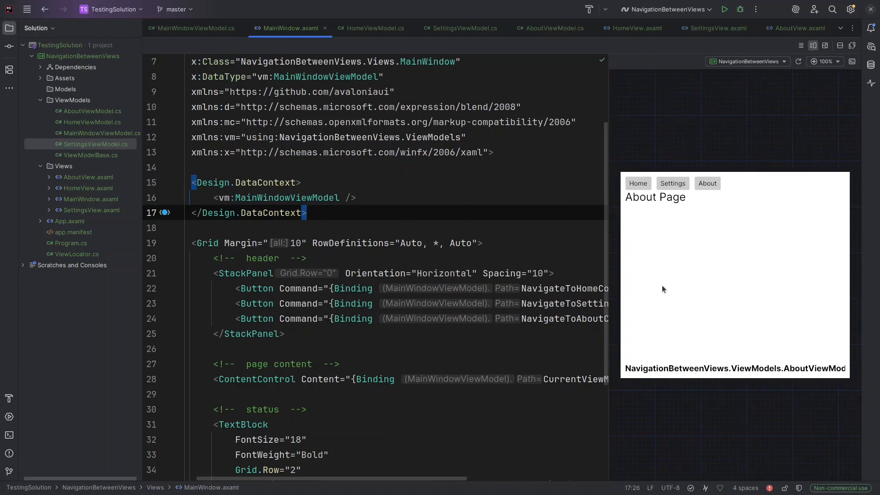
left_click(638, 183)
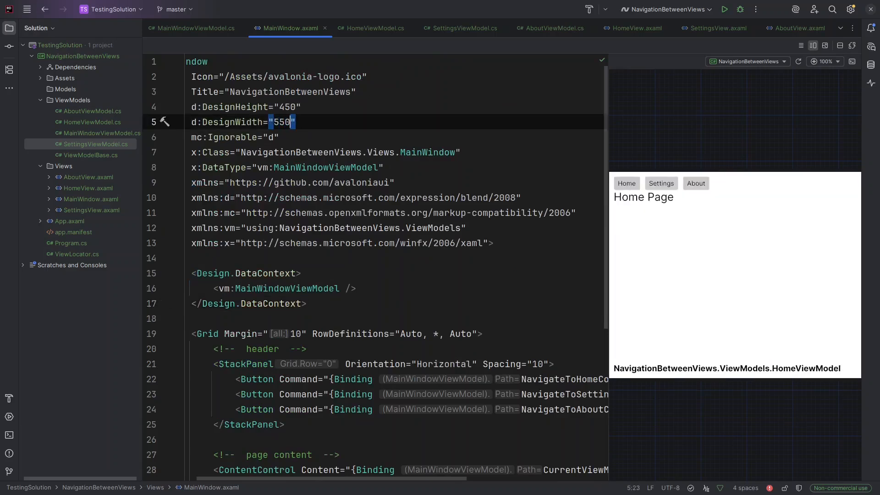
left_click(696, 184)
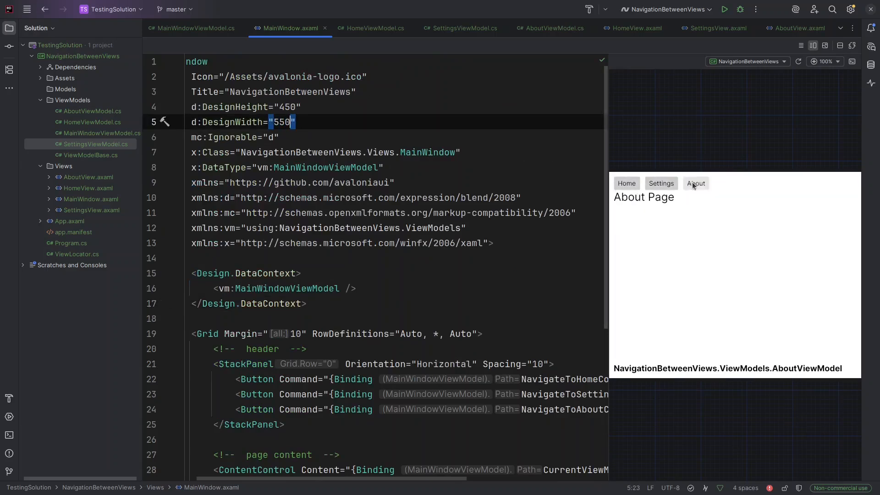